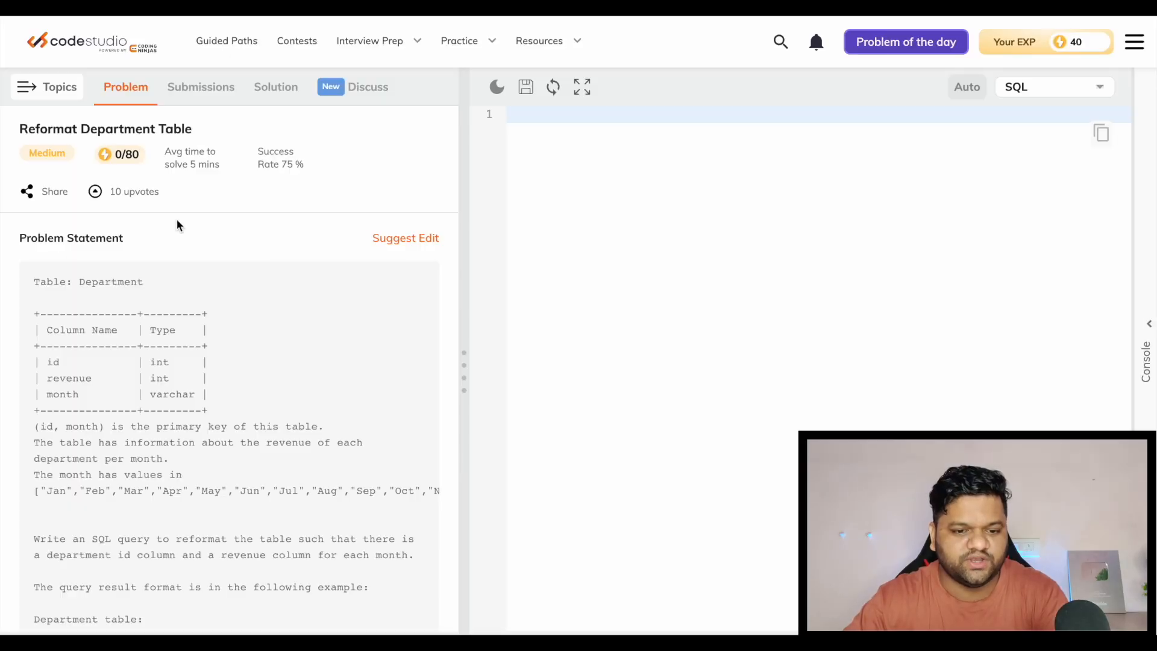
mouse_move(214, 269)
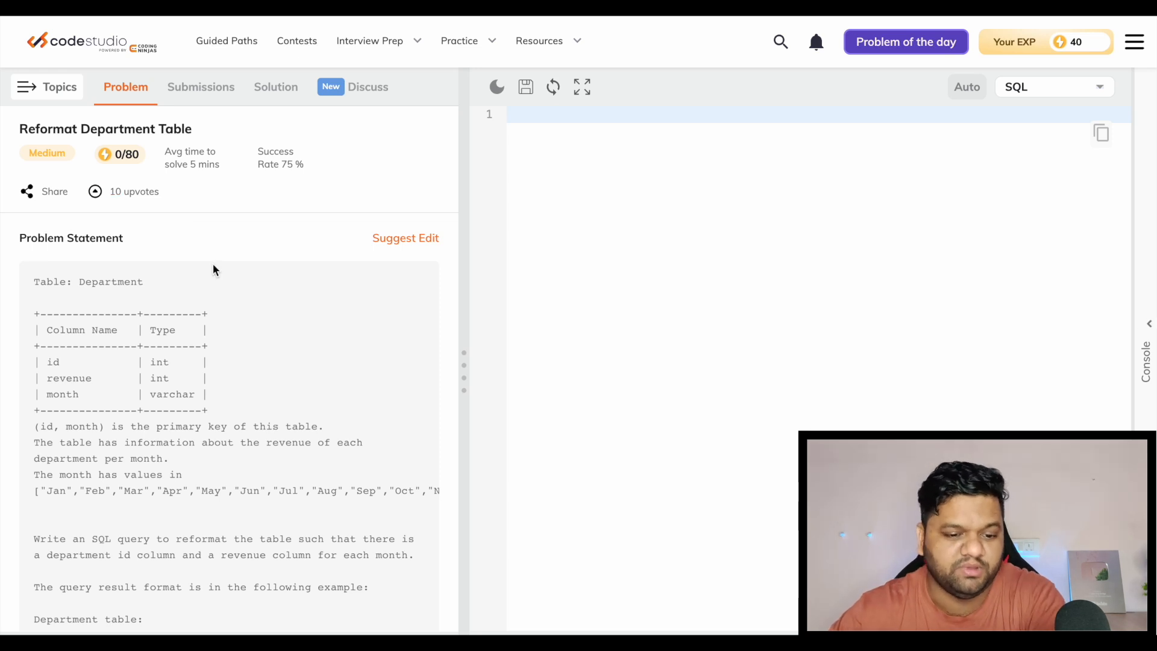
Start the query with Select and id, on separate lines
scroll(down, 3)
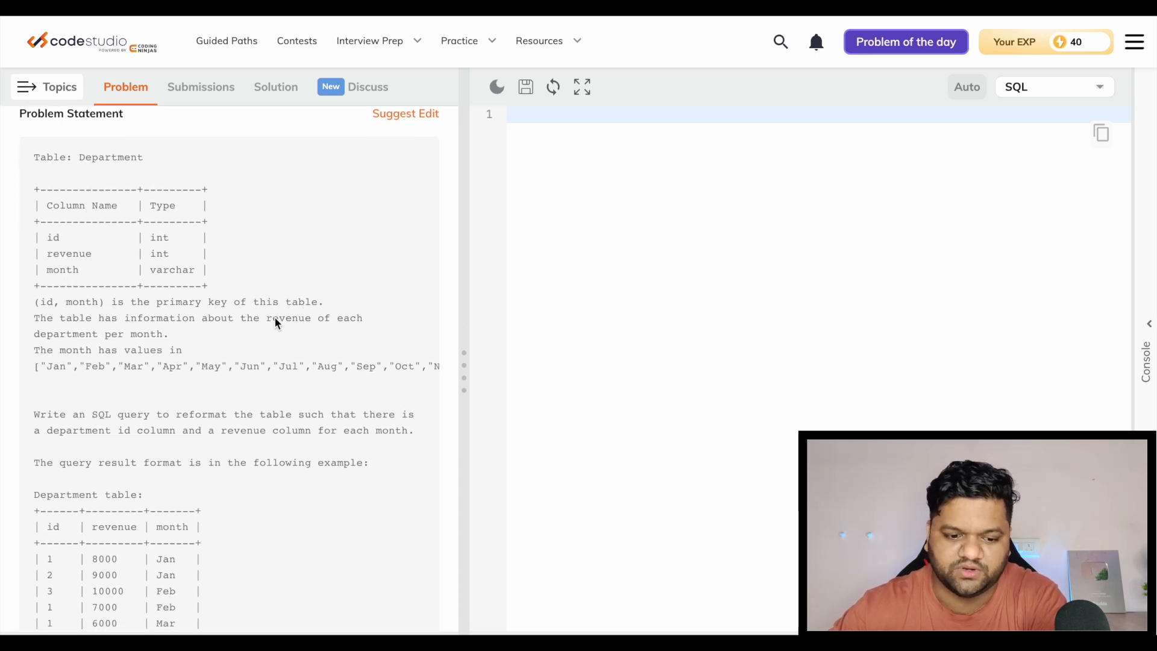
scroll(down, 3)
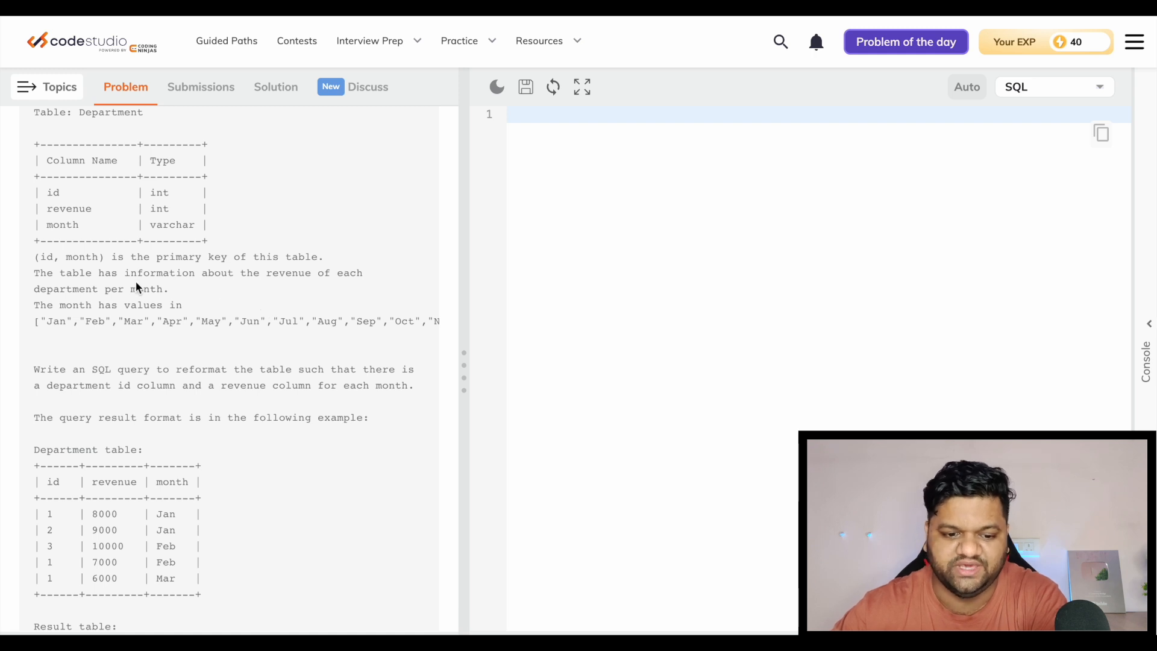
mouse_move(206, 332)
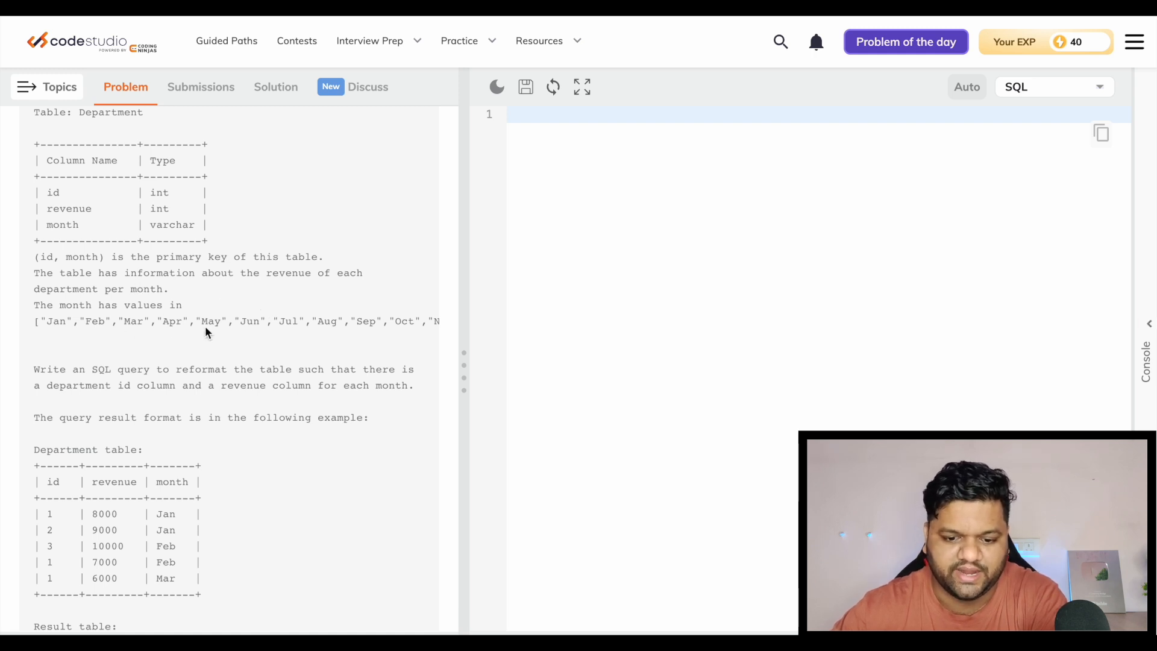
mouse_move(240, 325)
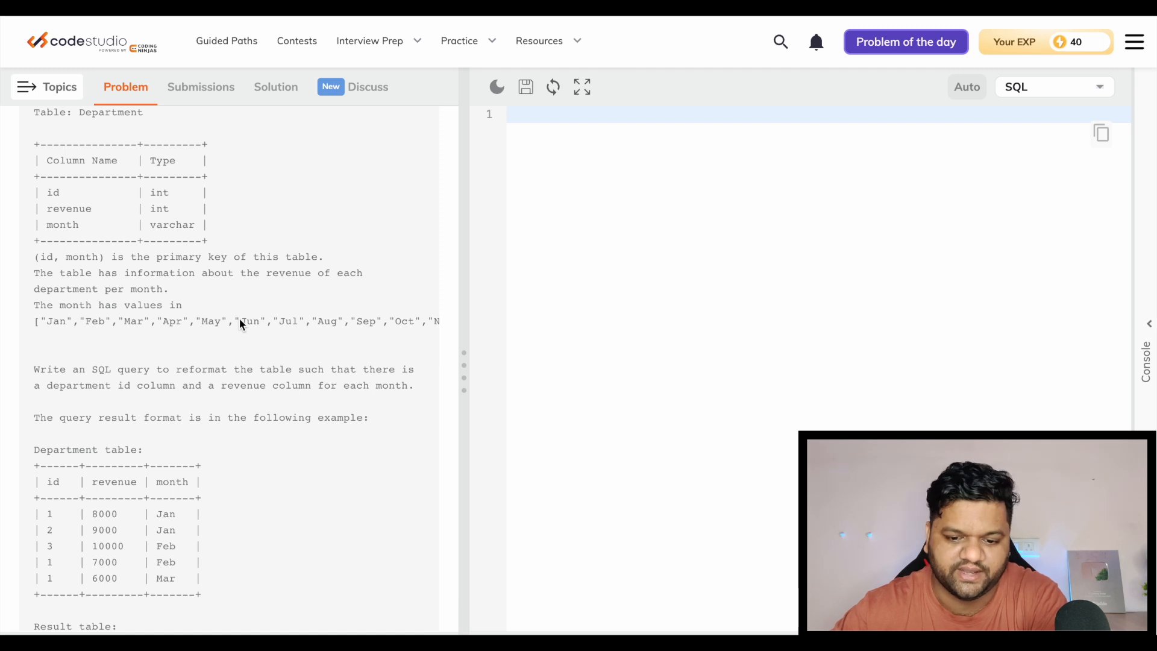
scroll(down, 3)
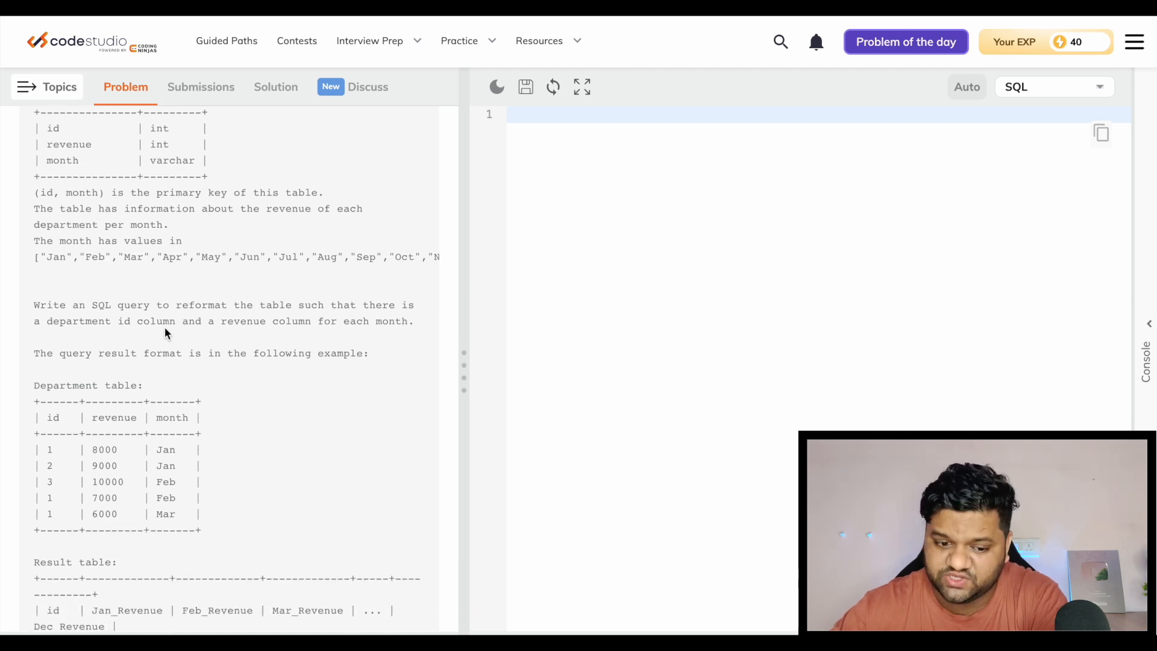
mouse_move(232, 349)
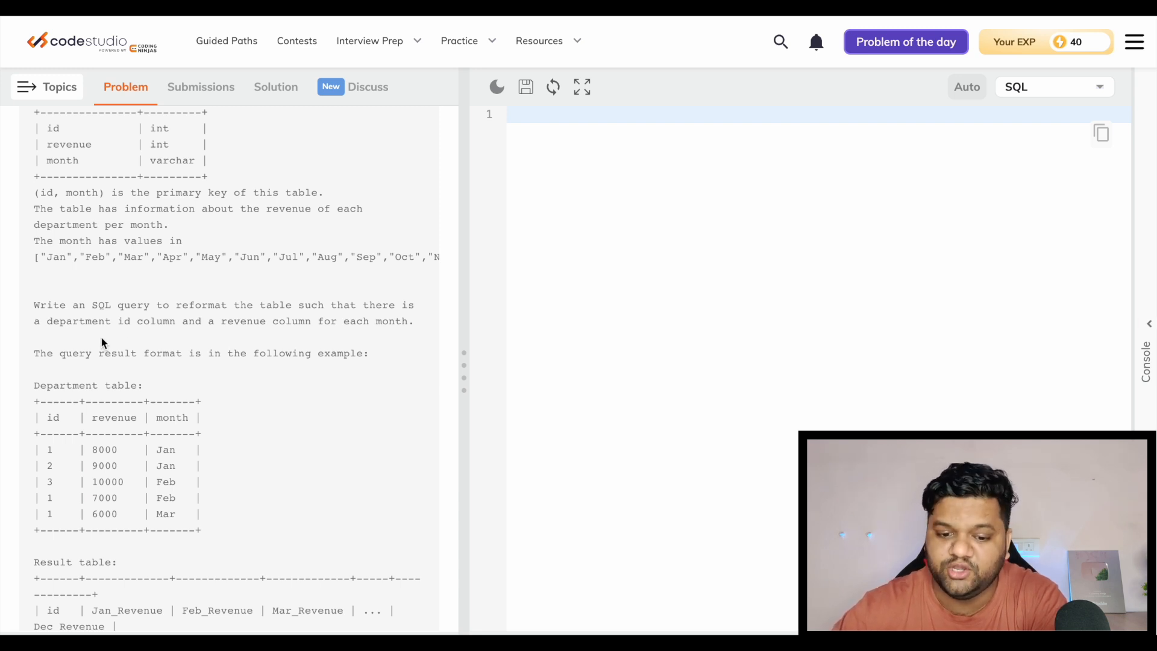
mouse_move(279, 421)
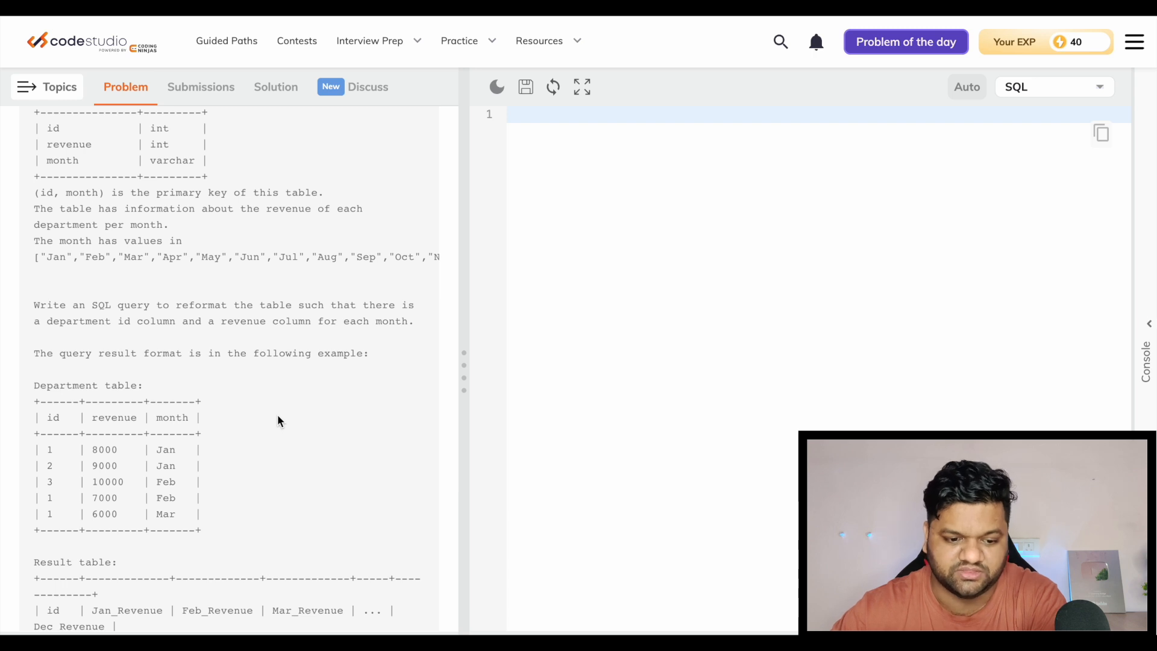
scroll(down, 3)
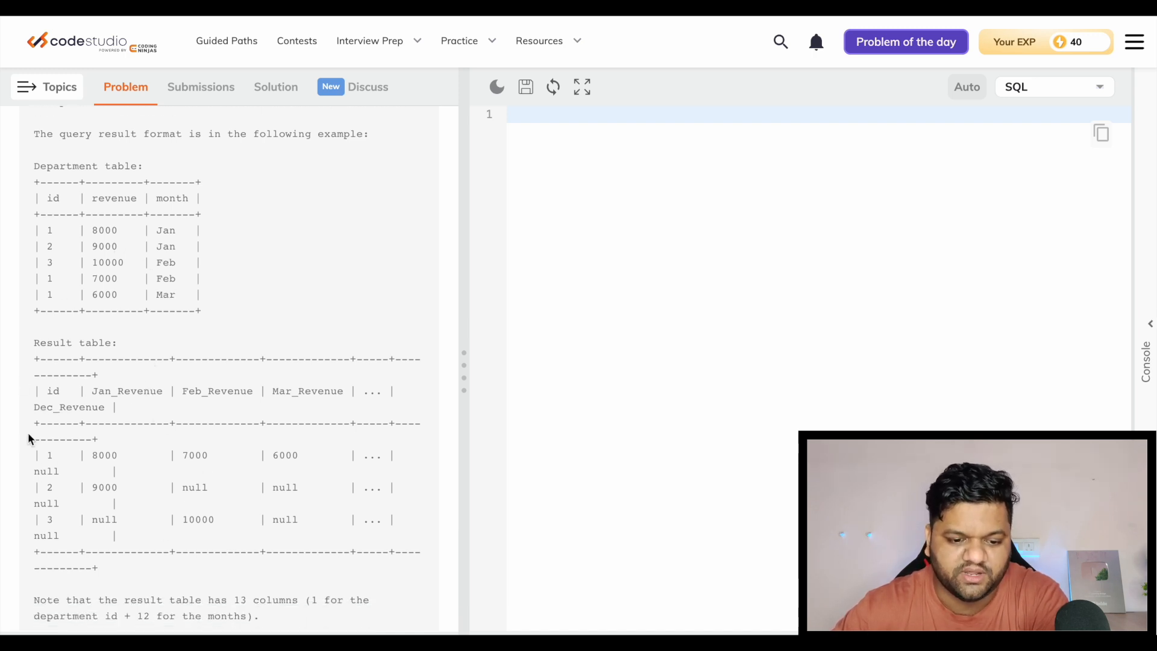
mouse_move(46, 404)
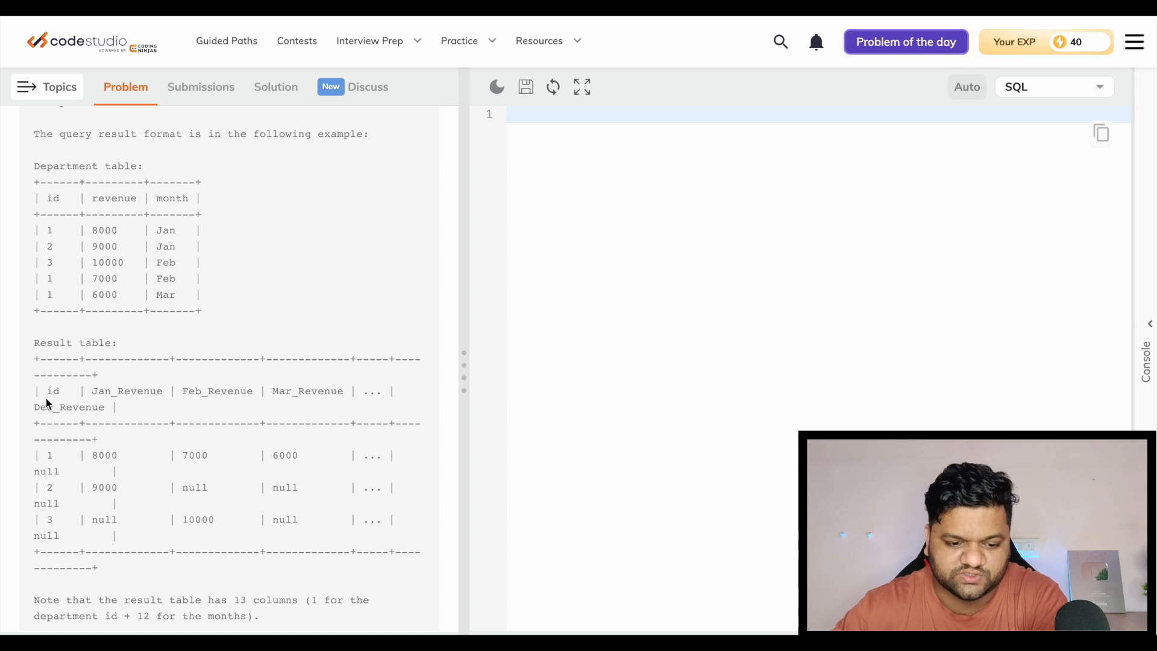
mouse_move(40, 504)
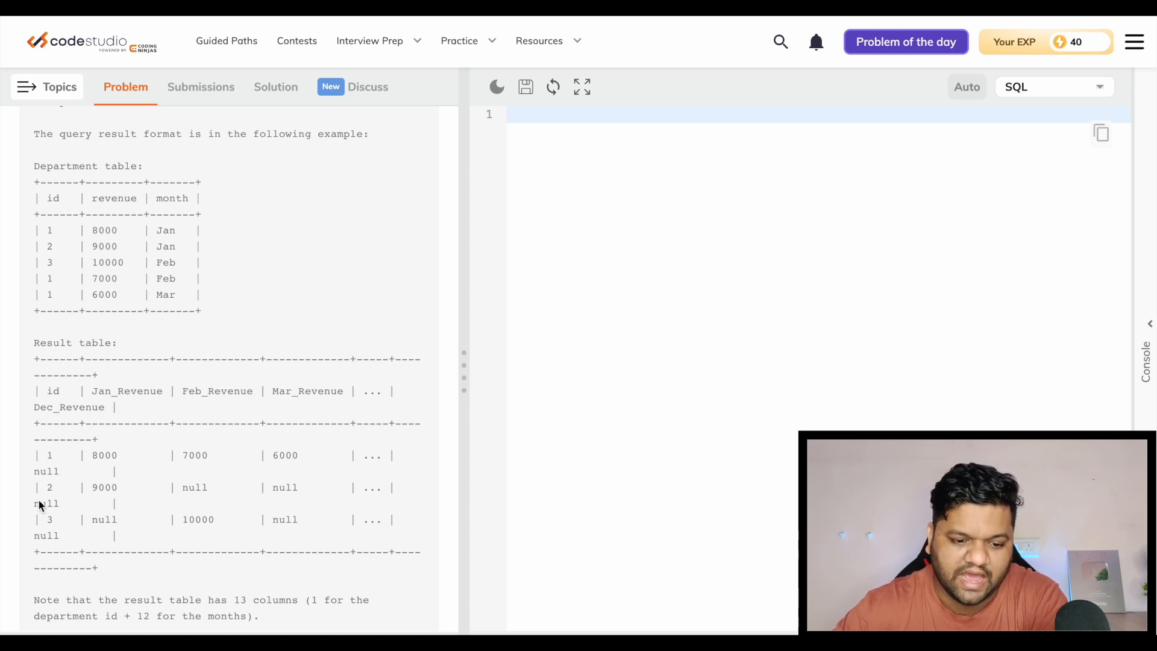
mouse_move(58, 441)
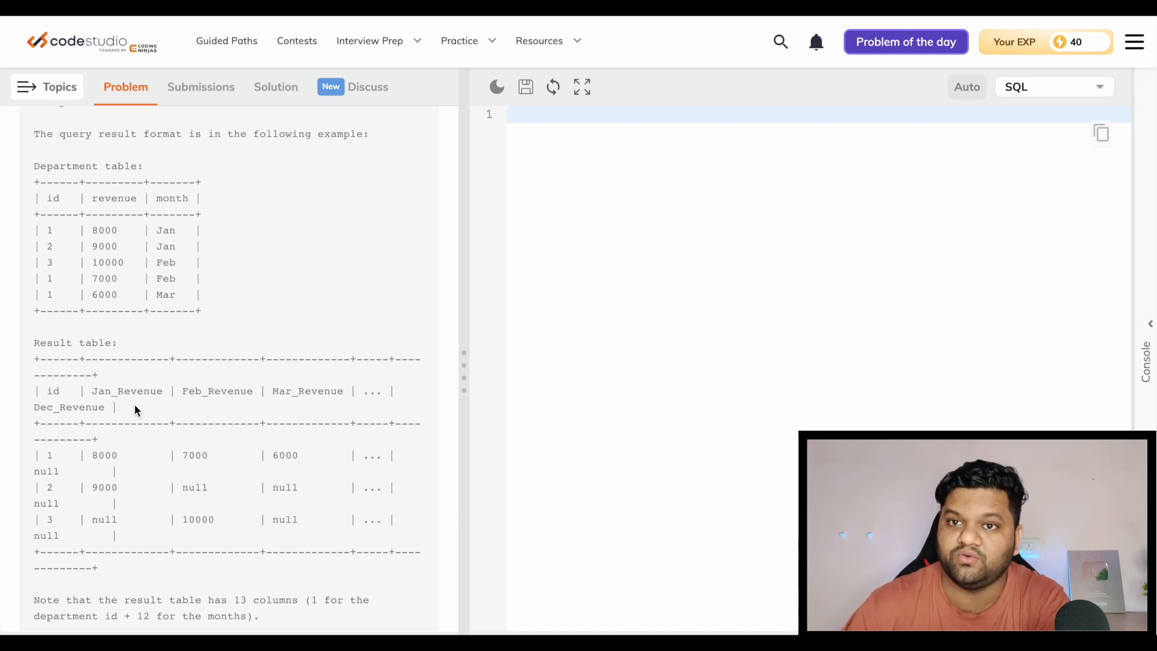
mouse_move(227, 467)
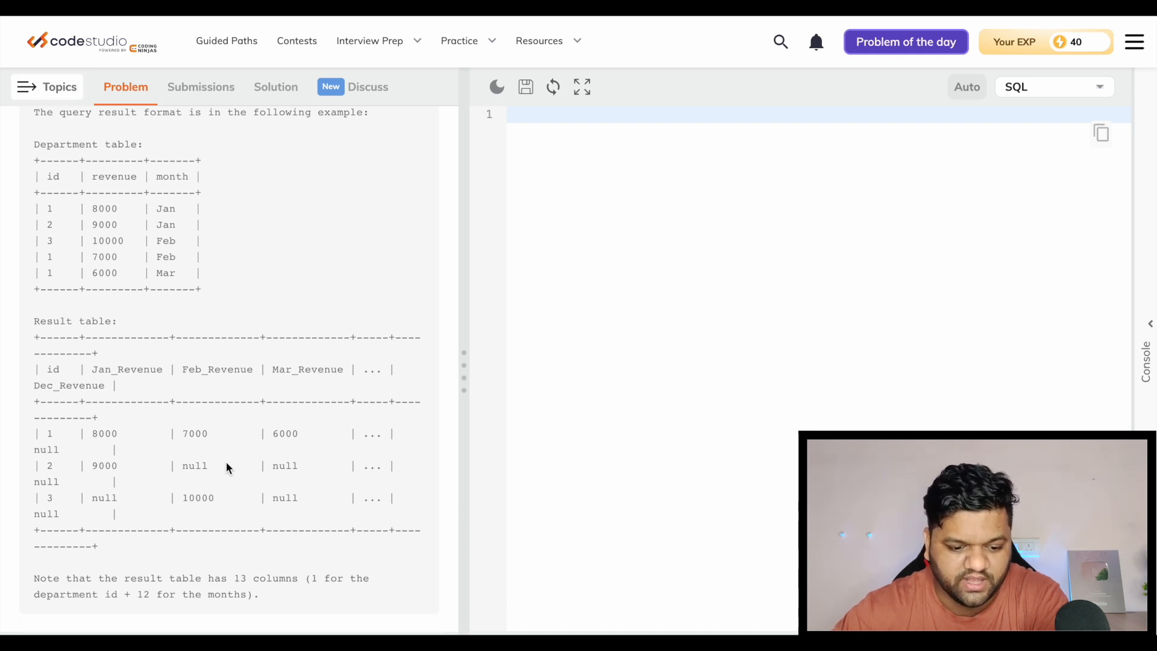
mouse_move(300, 602)
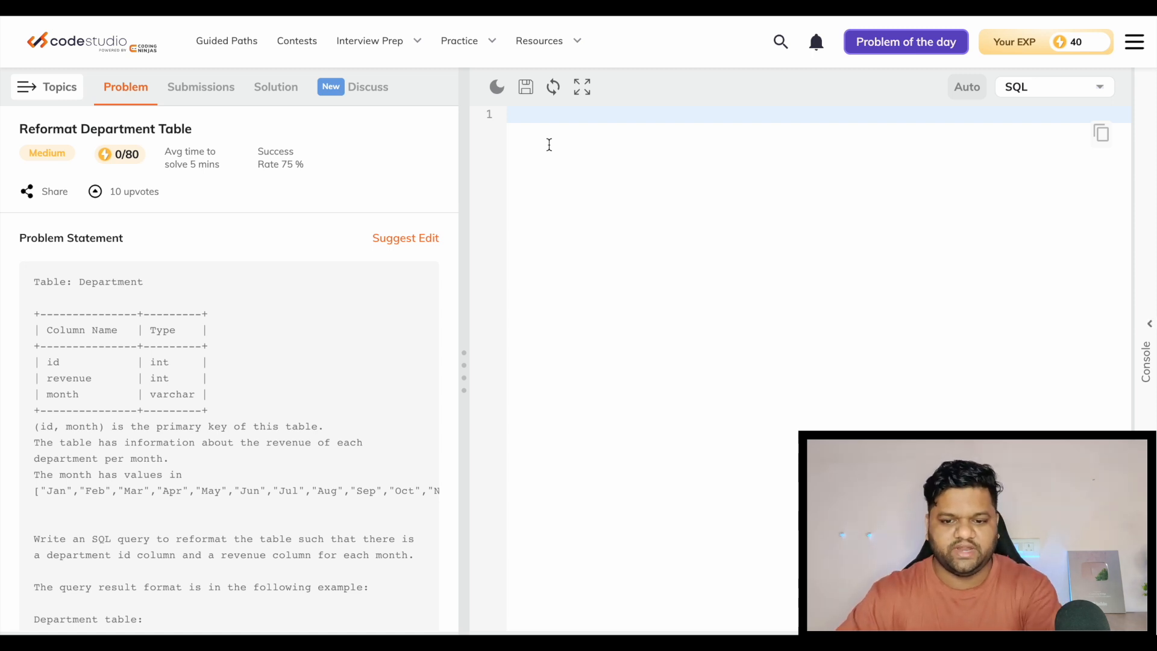
text(Select)
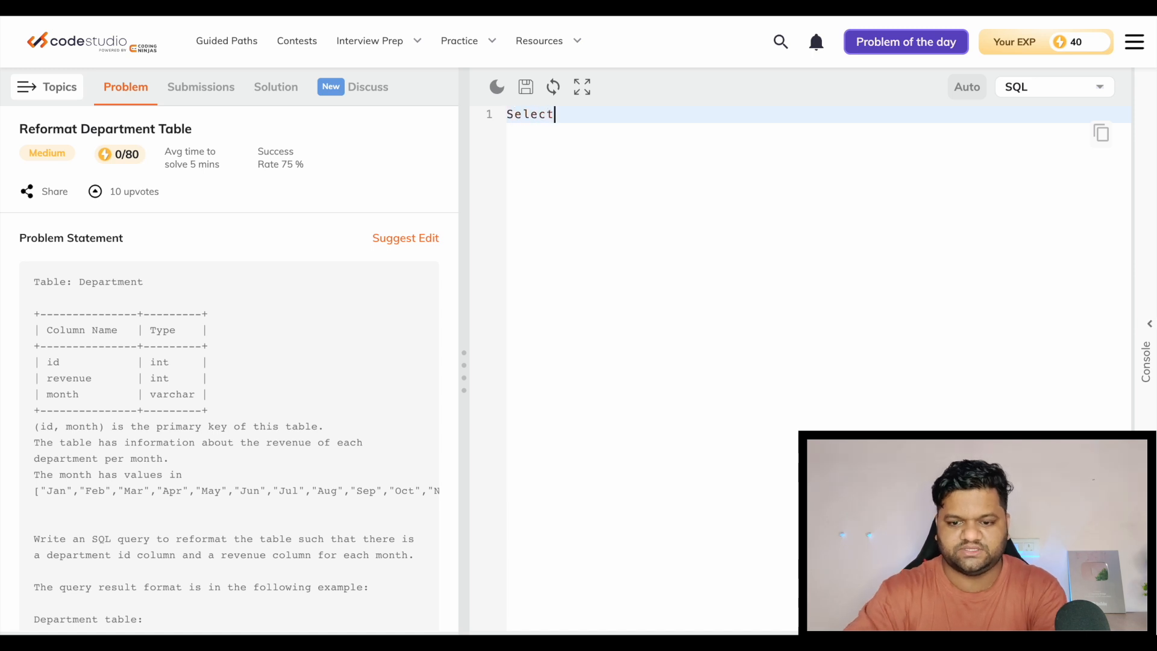
key(Enter)
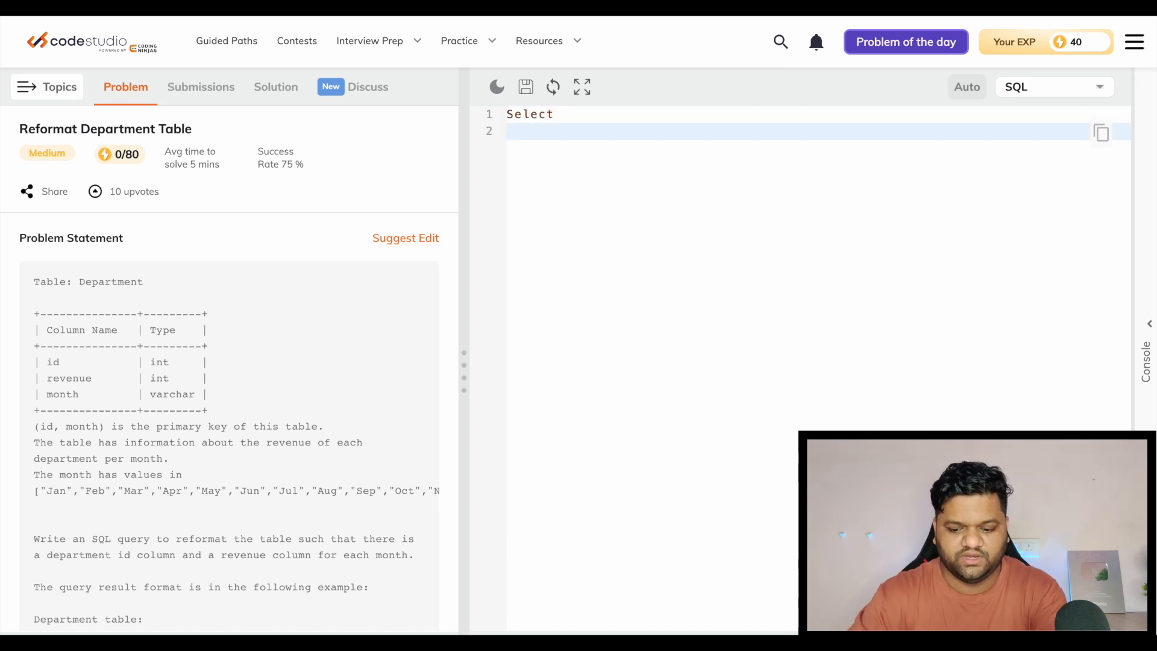
text(id,)
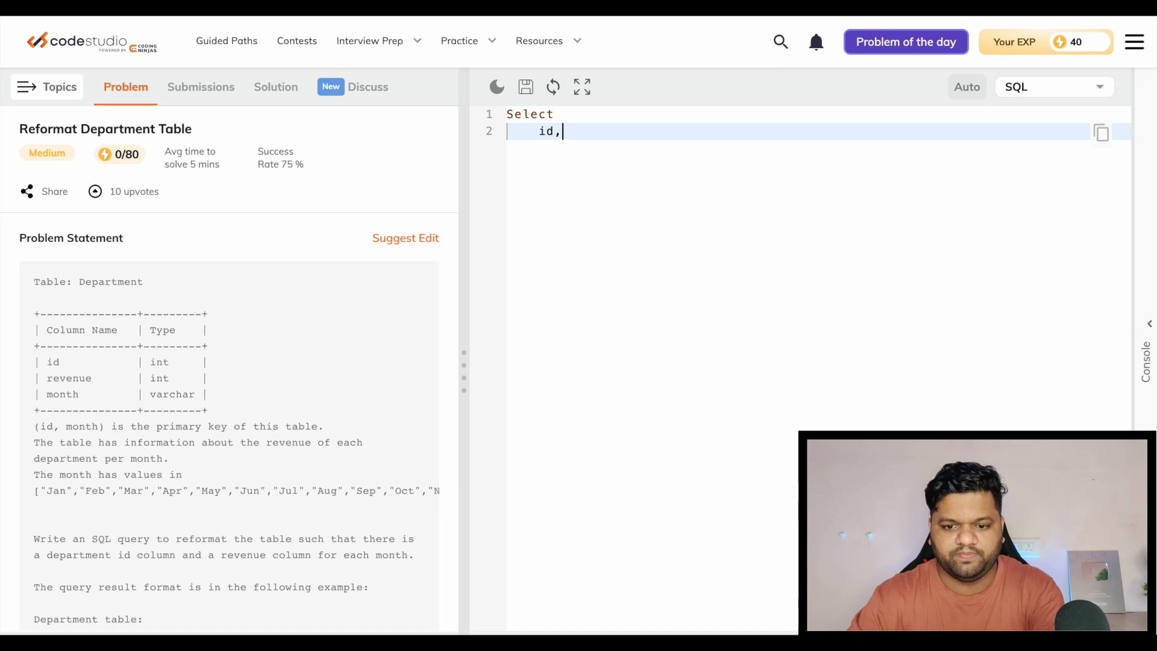
key(Enter)
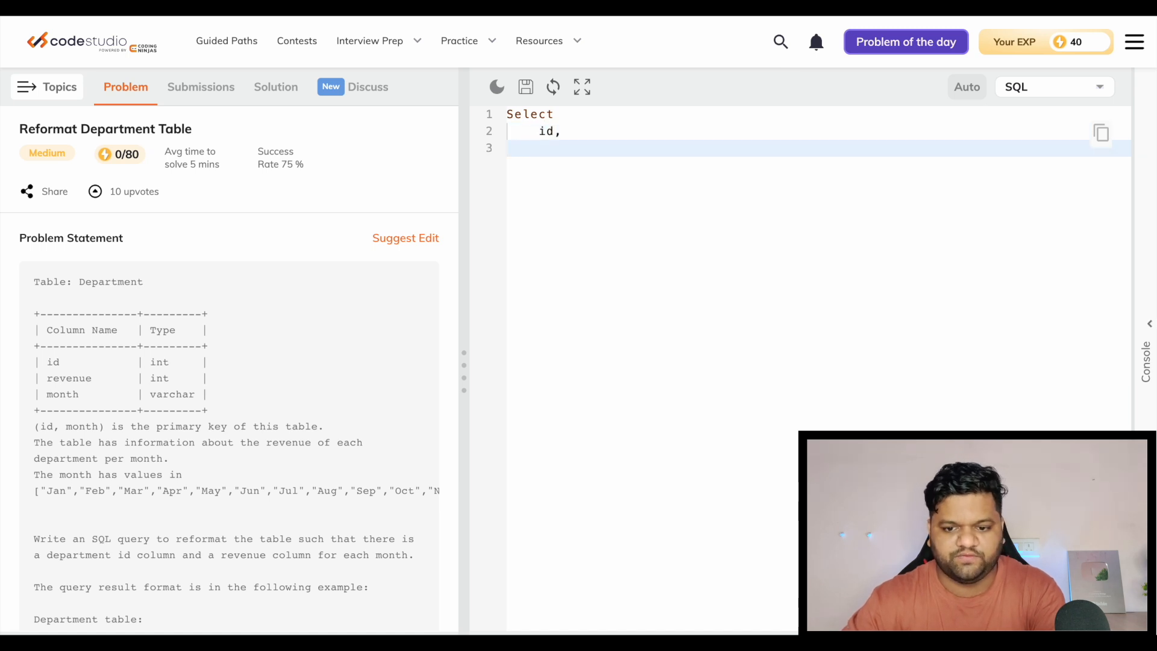
Add sum(case when month='Jan' then revenue else null end) as the next column
text(sum)
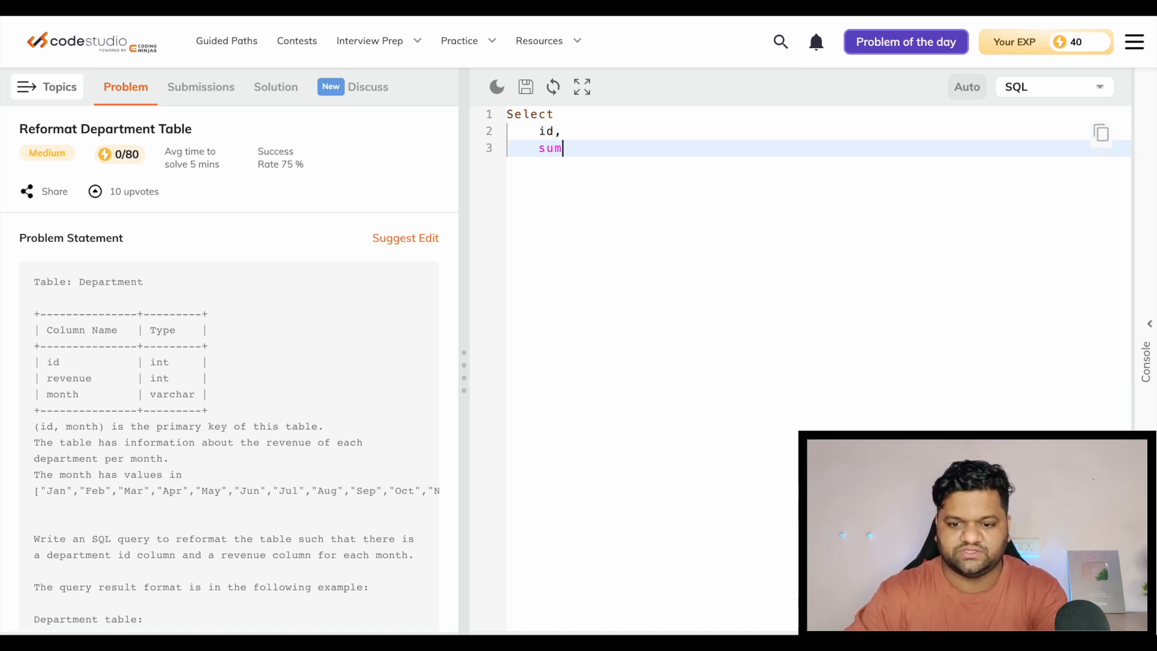
text(())
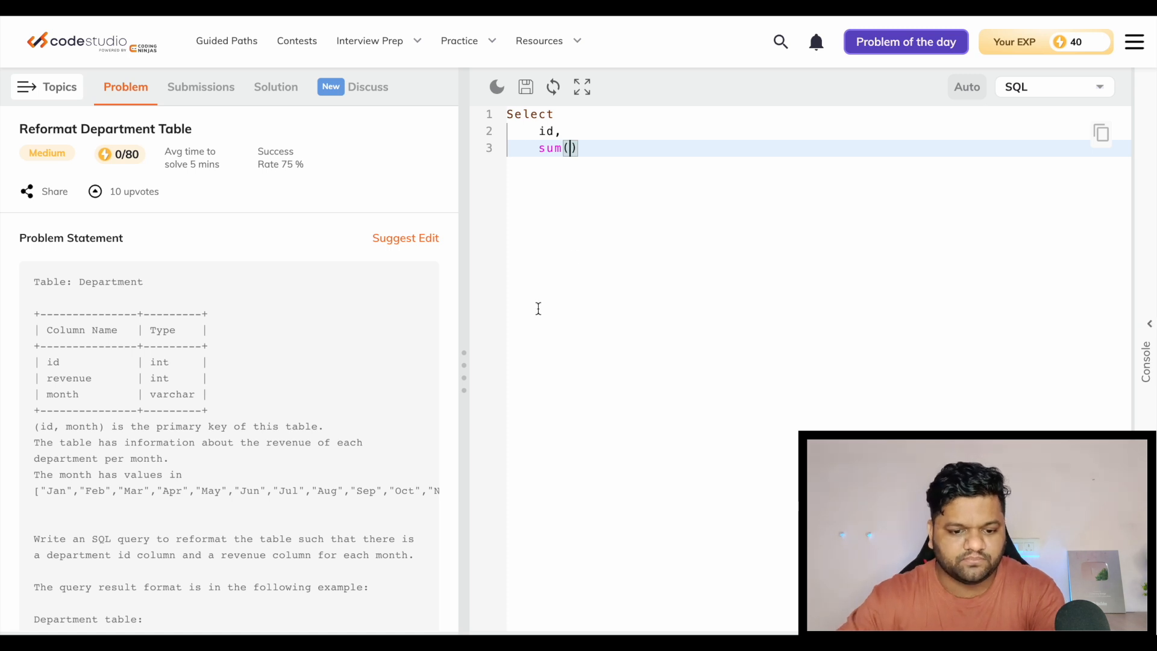
text(ca)
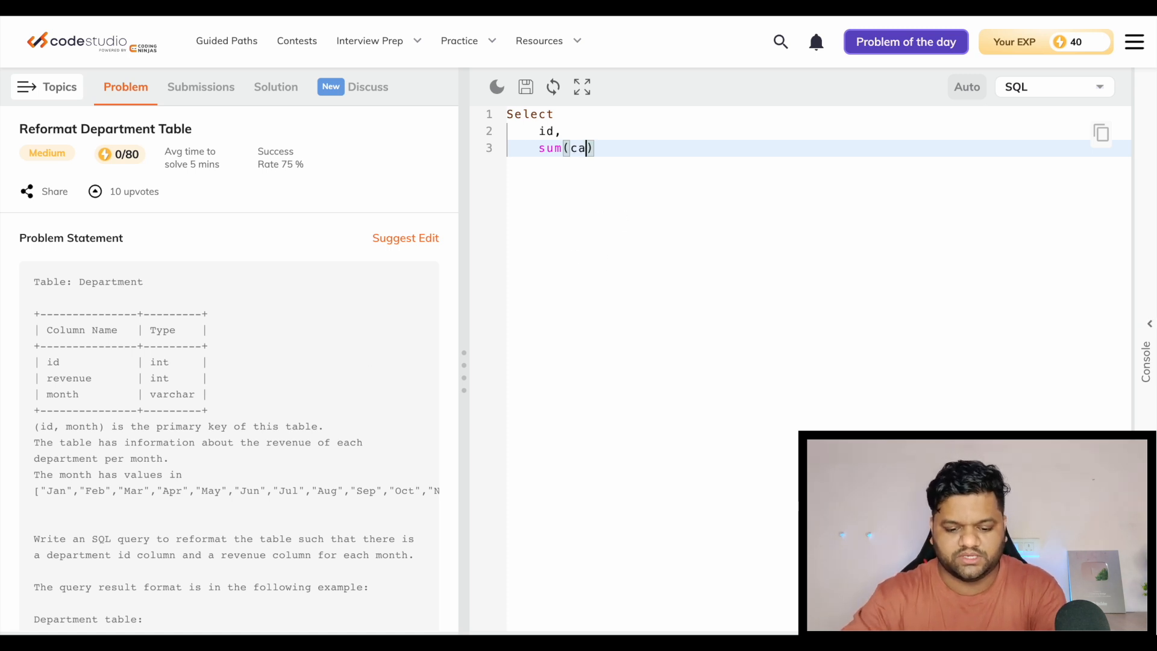
text(case when)
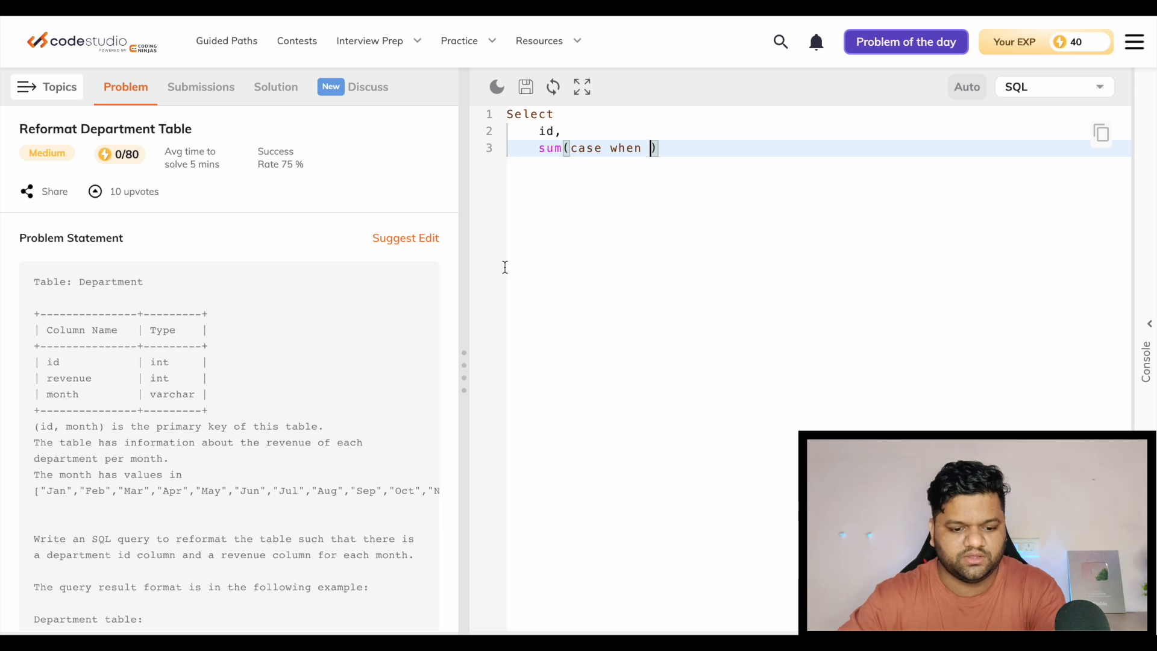
scroll(down, 3)
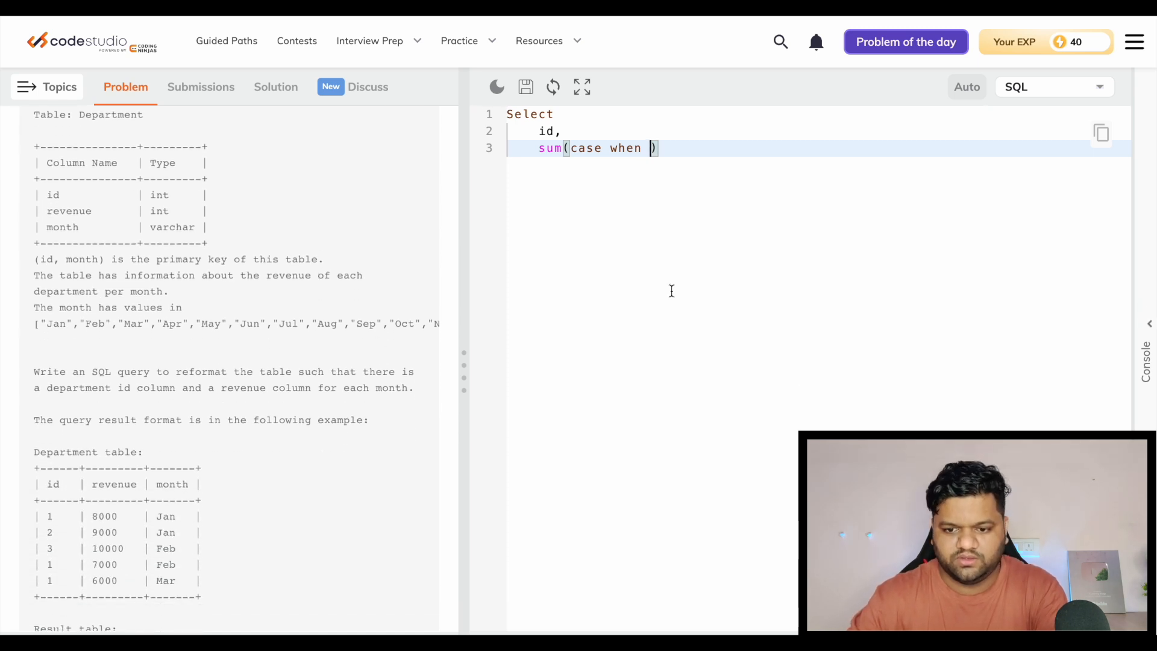
text(month=)
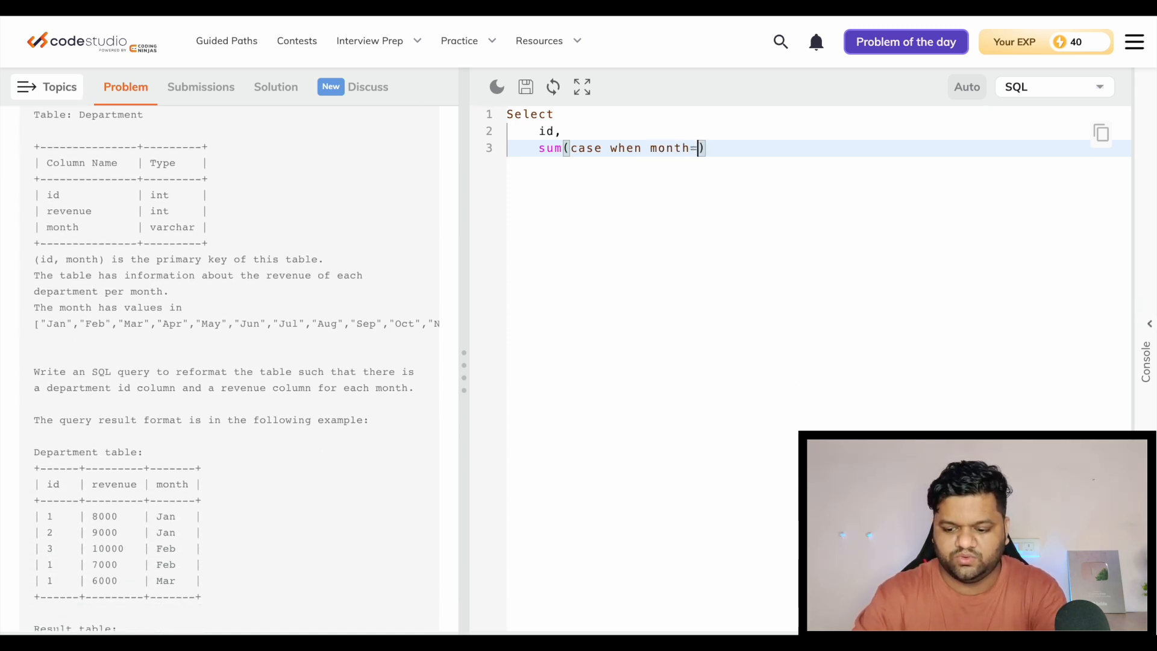
text('Jan' then)
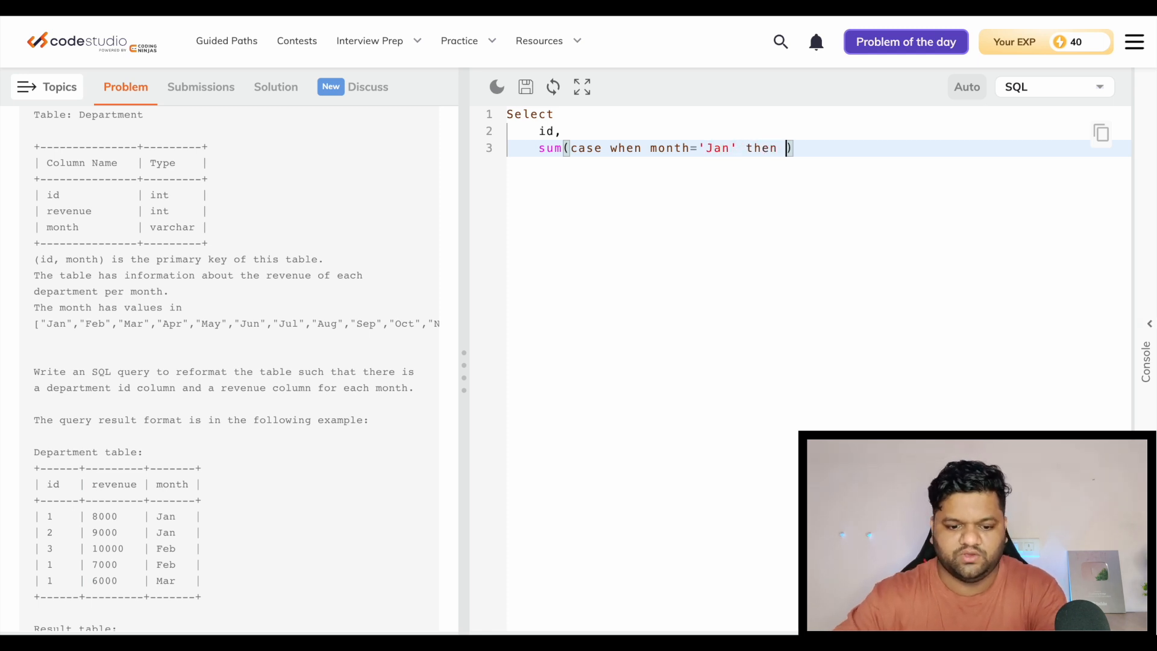
text(revenu)
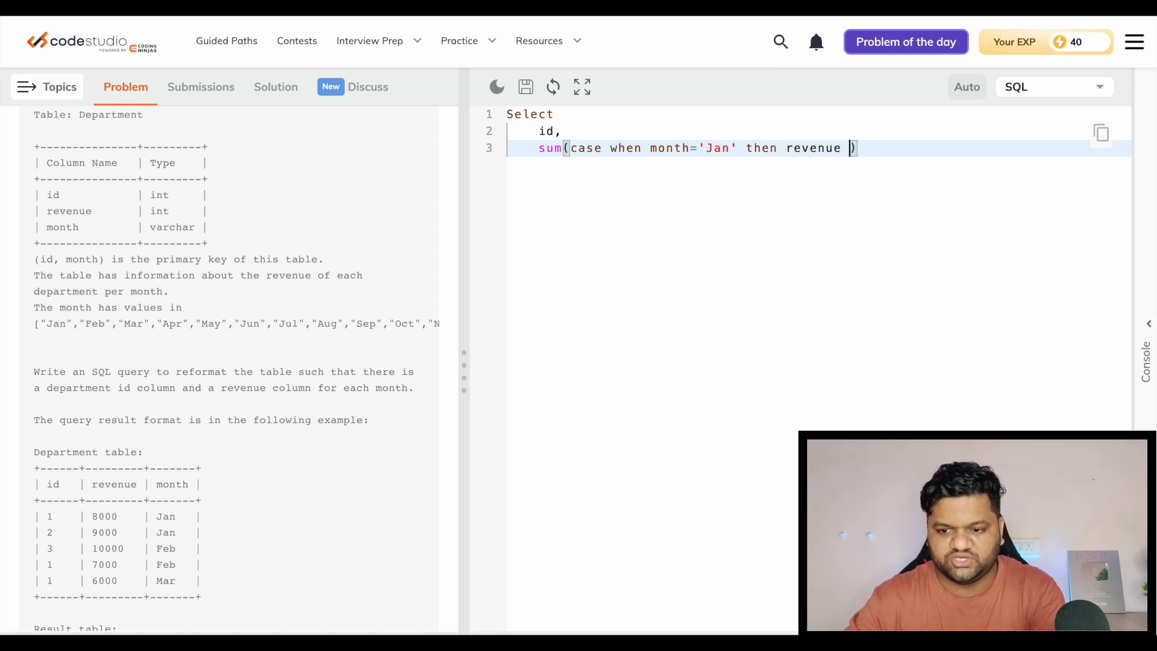
text(else)
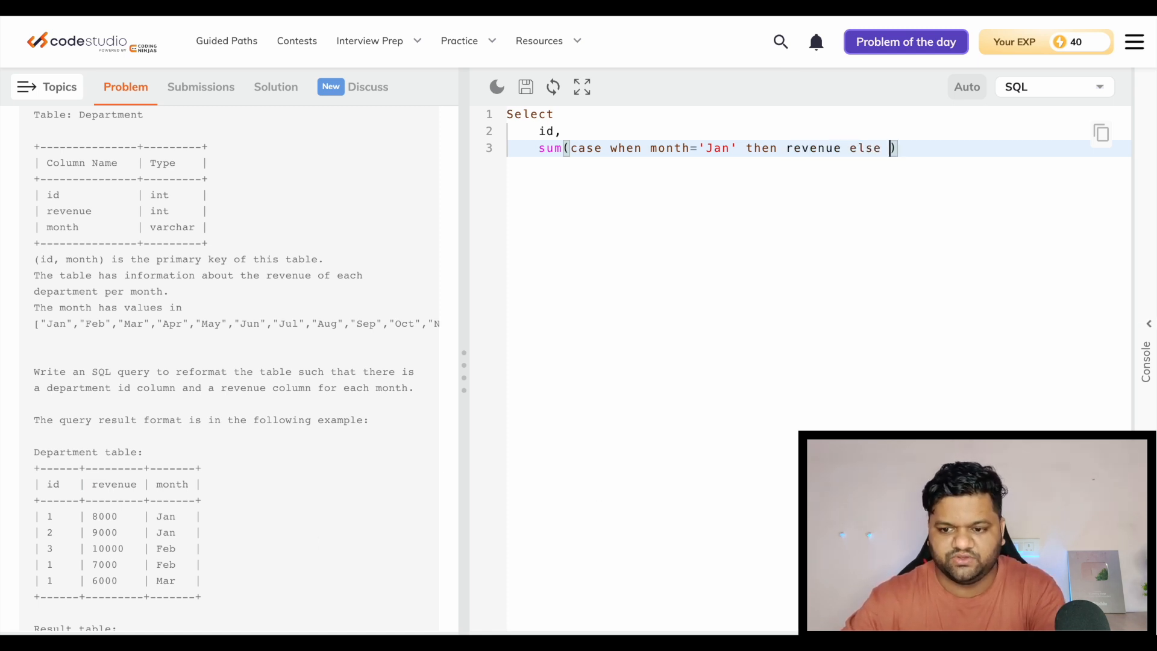
text(null end)
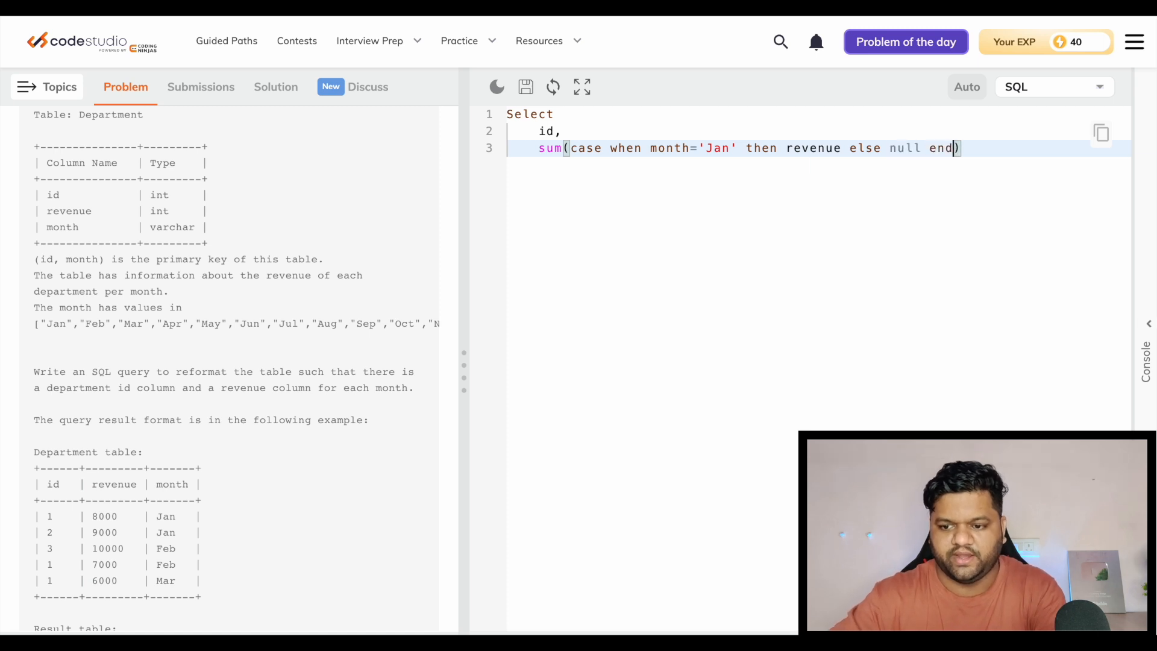
scroll(down, 3)
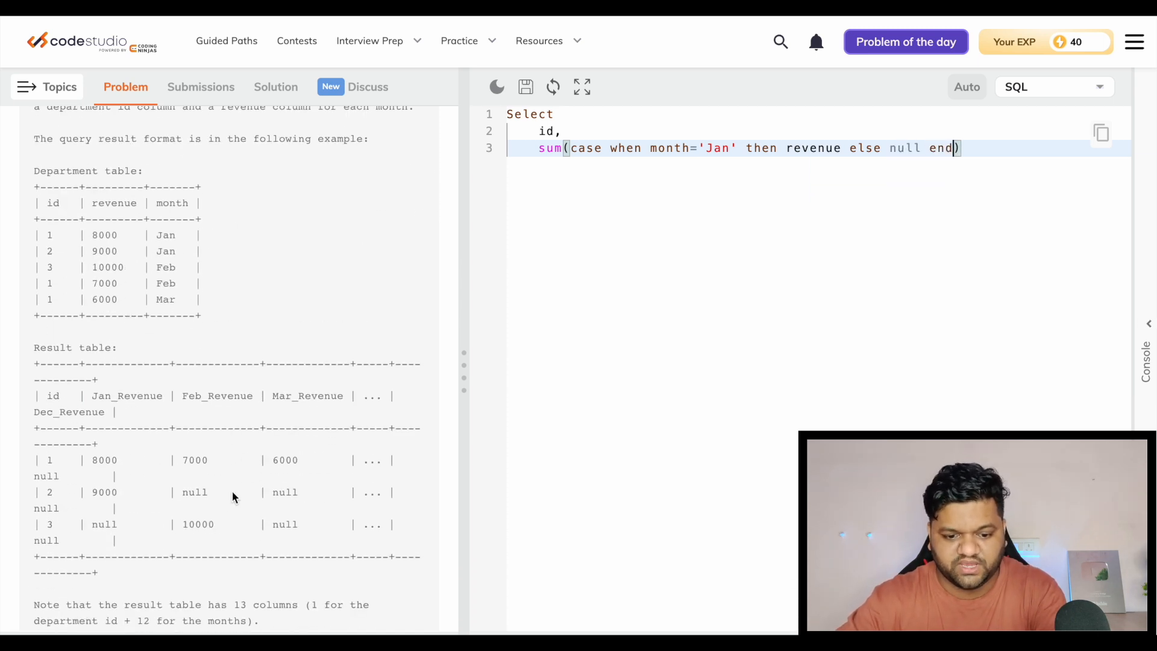
mouse_move(155, 458)
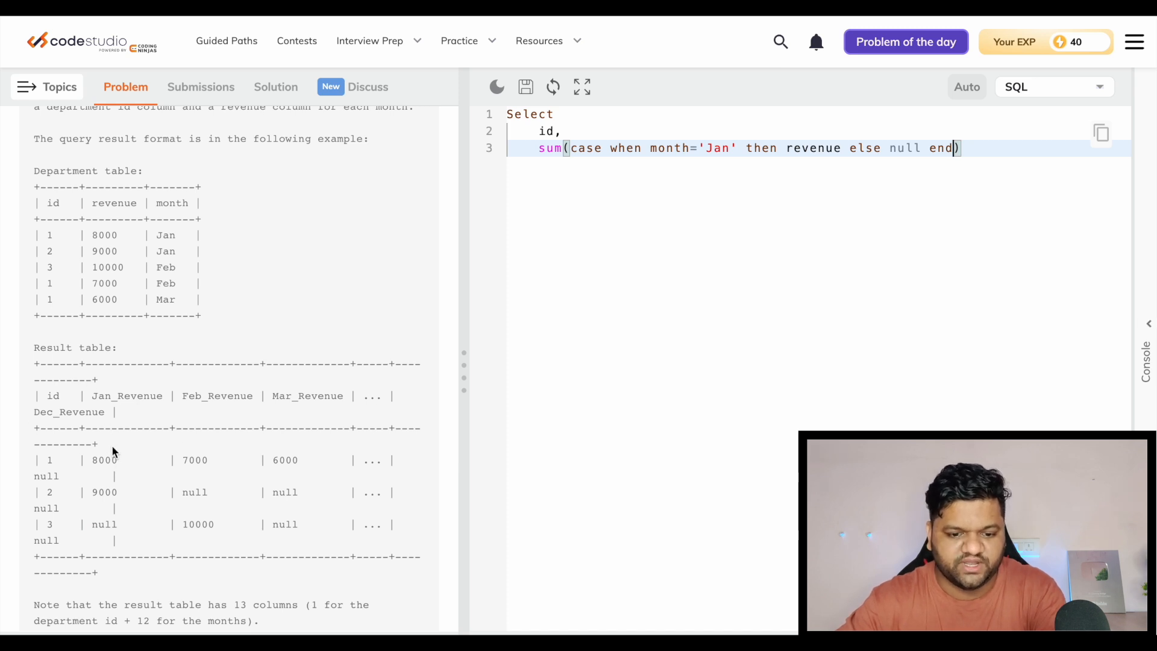
mouse_move(89, 234)
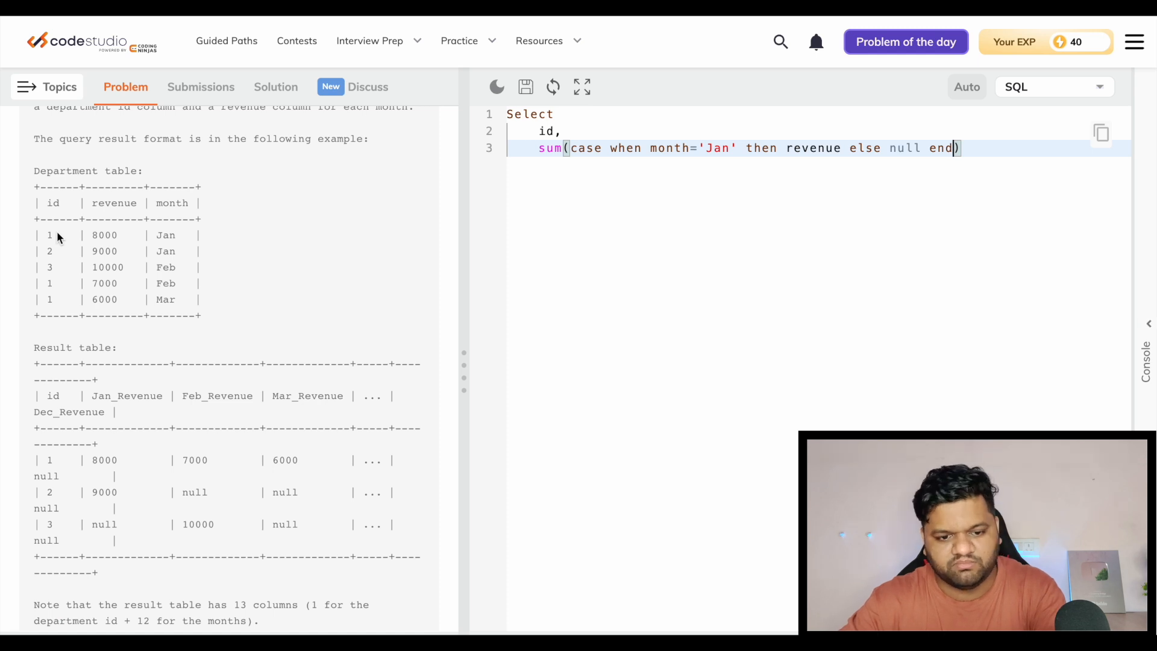
mouse_move(183, 259)
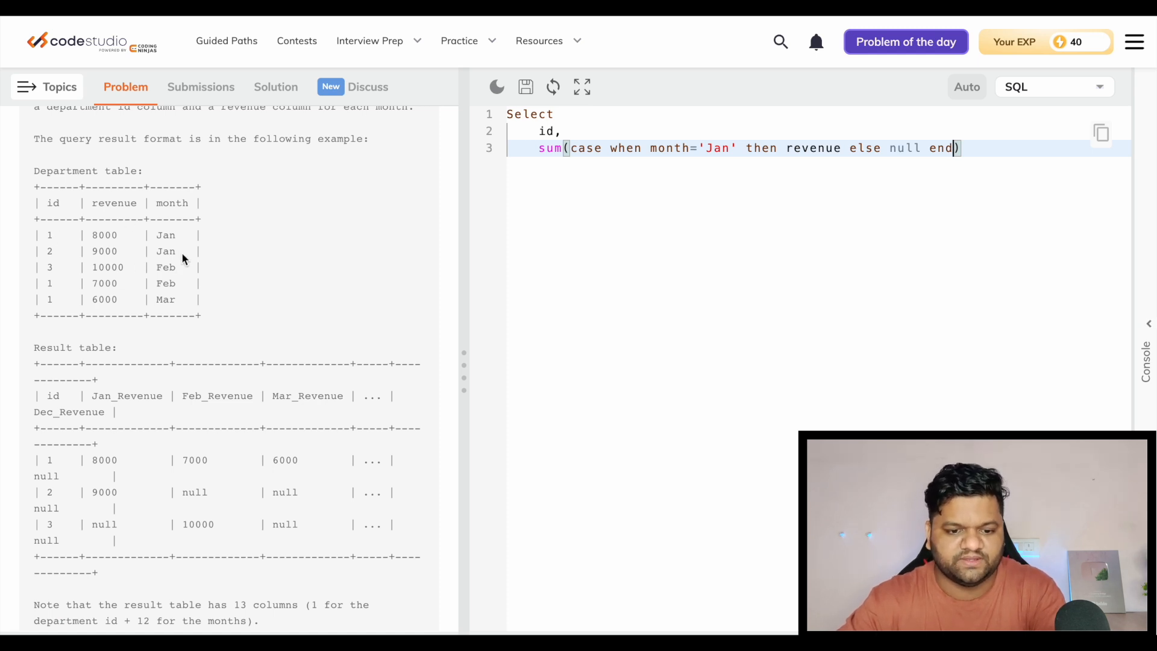
mouse_move(167, 310)
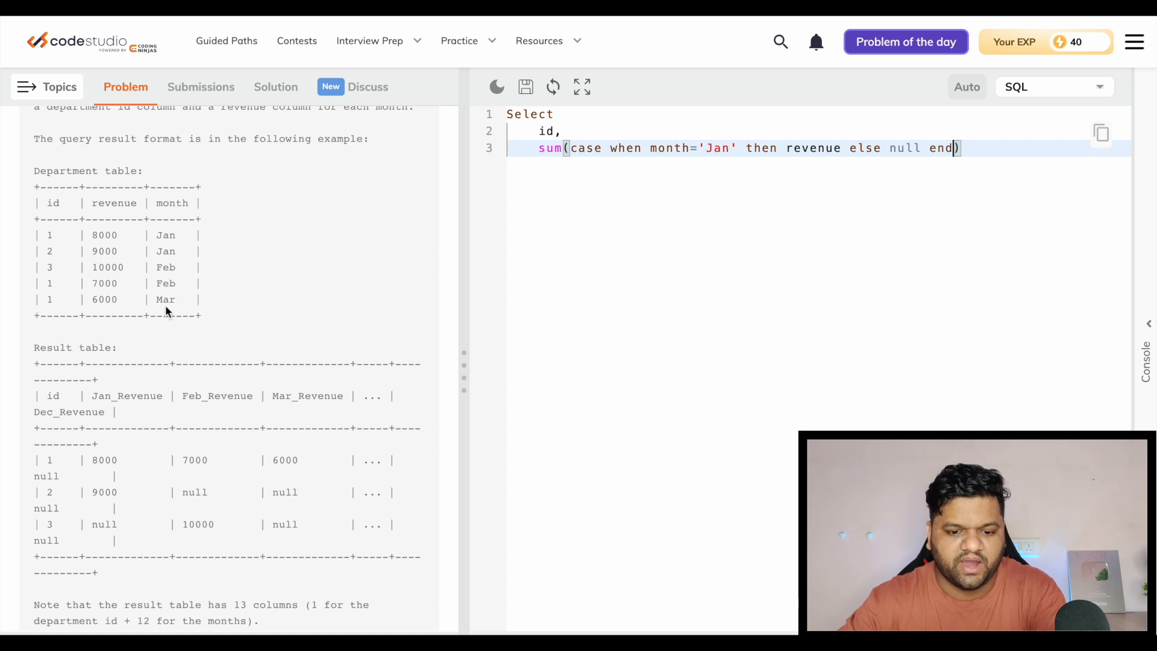
mouse_move(321, 446)
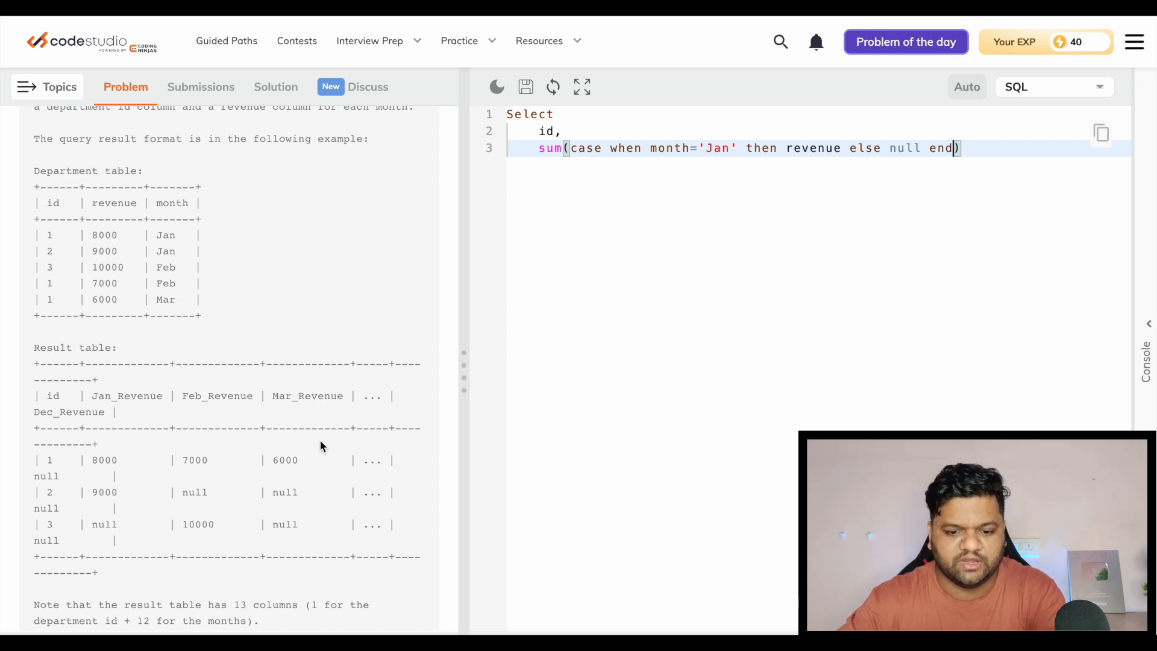
mouse_move(190, 497)
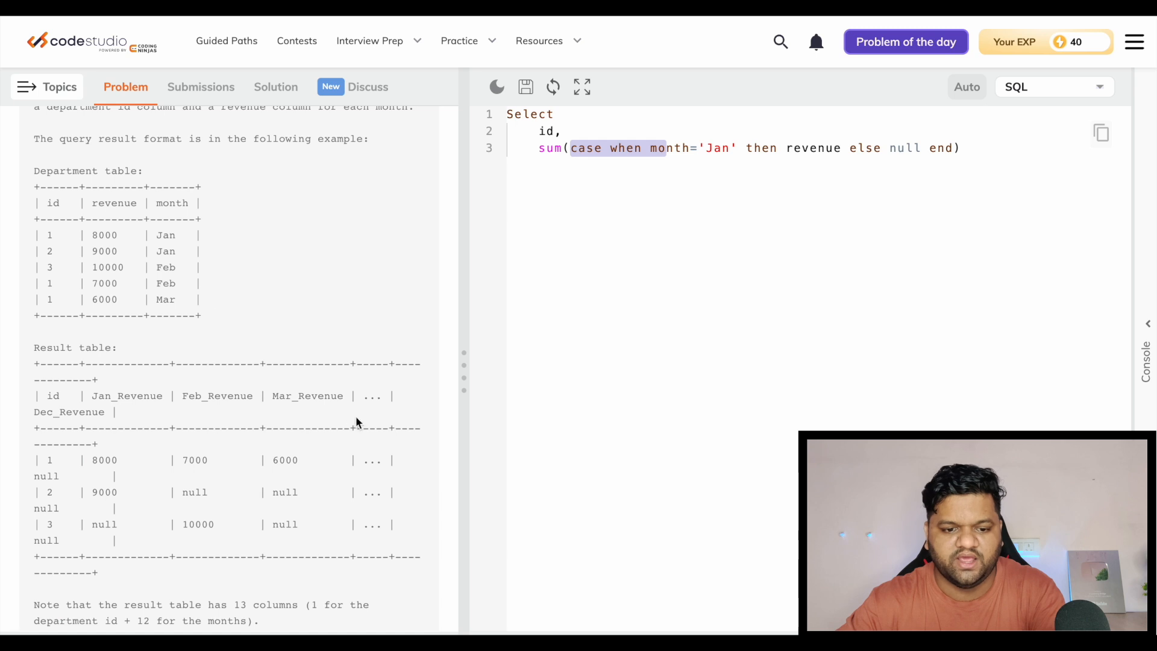
mouse_move(166, 238)
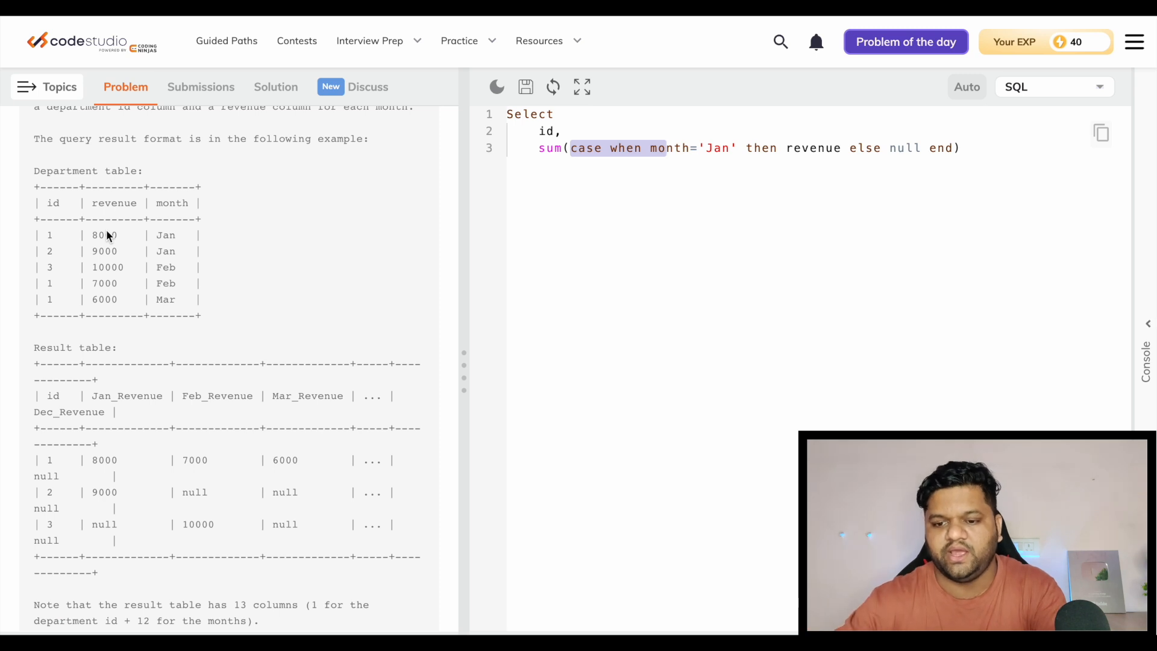
mouse_move(869, 161)
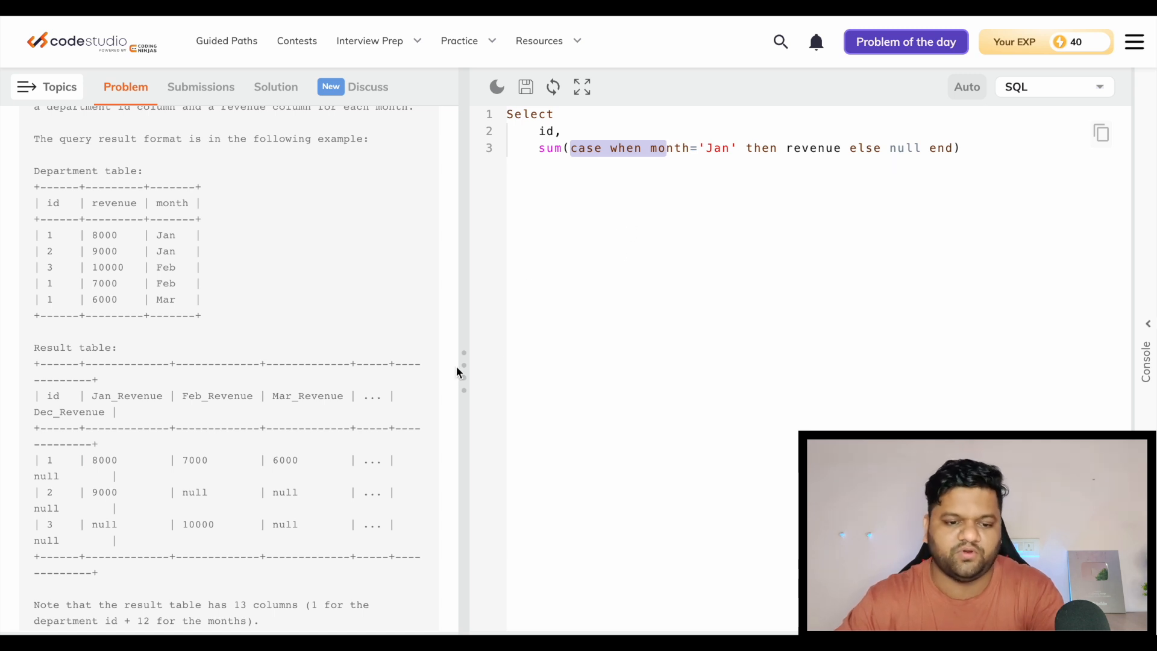
Alias the January revenue sum as Jan_Revenue
click(963, 148)
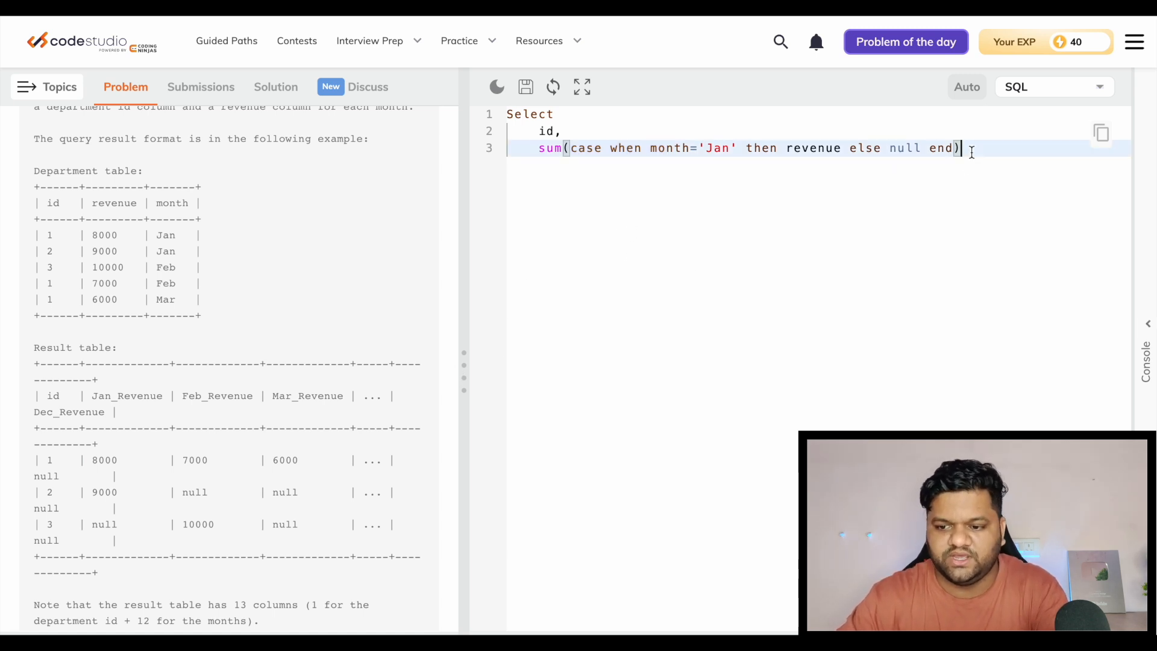
text(as)
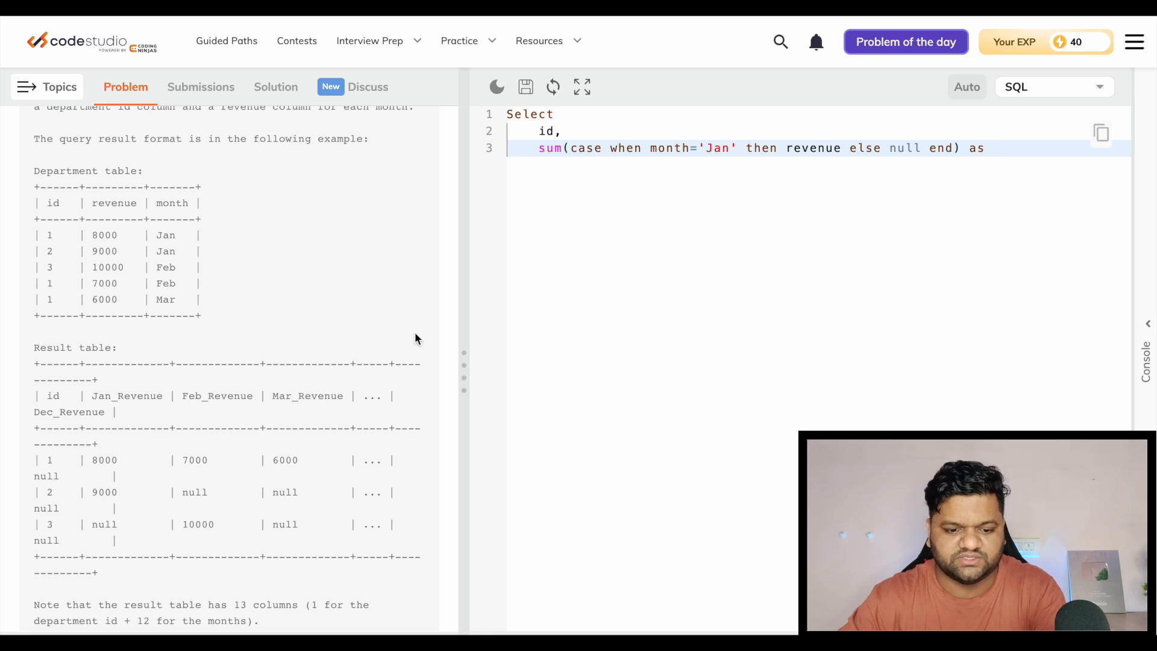
text(Jan)
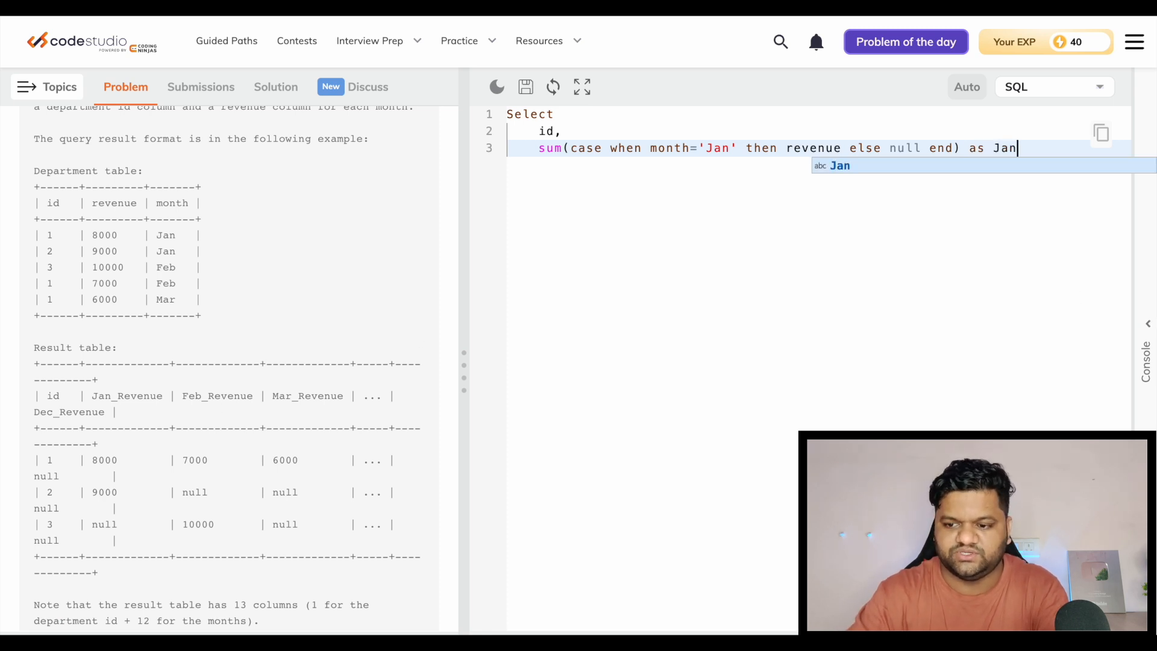
text(_Reve)
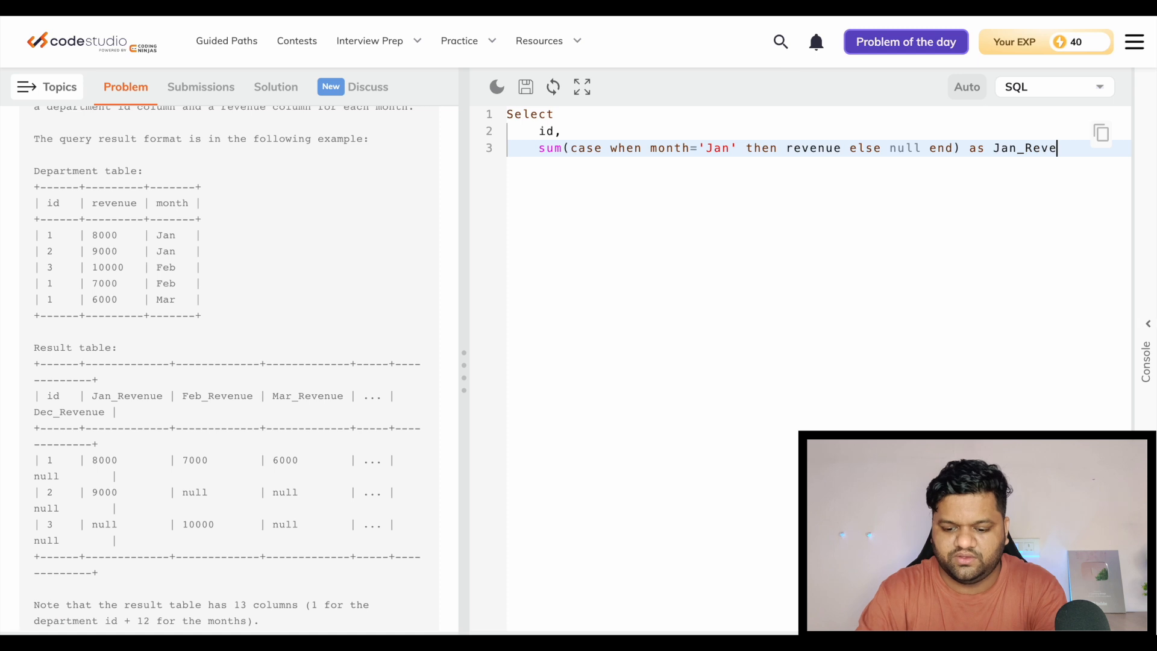
text(nue,)
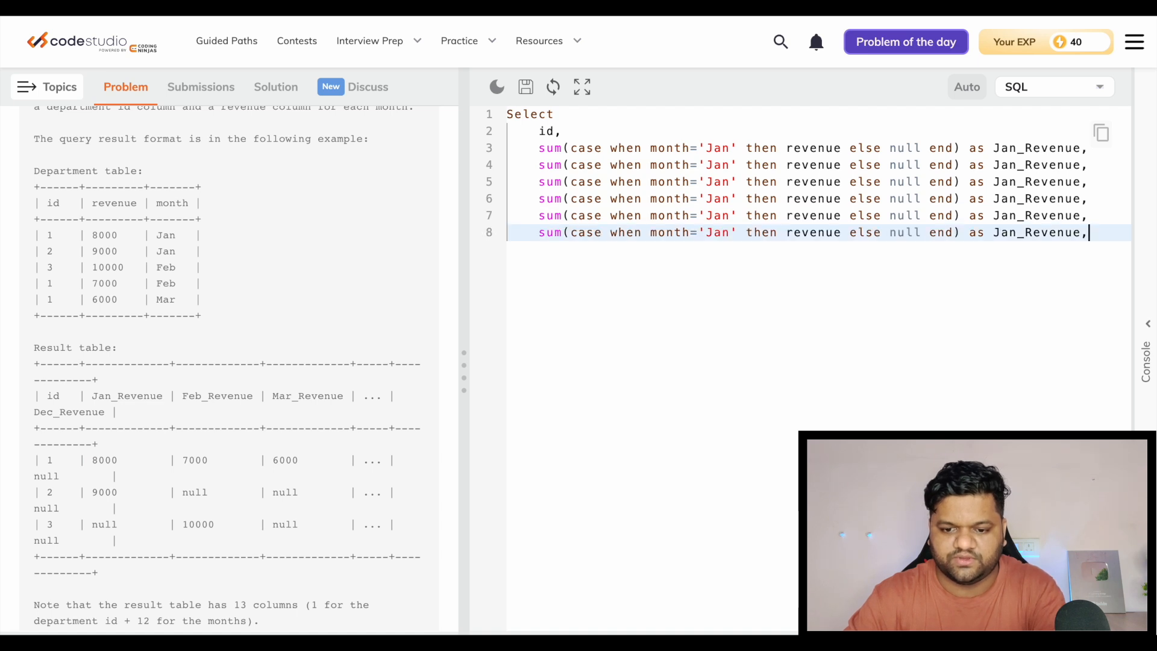
Duplicate the revenue line and edit each copy's month and alias through Dec_Revenue
key(Enter)
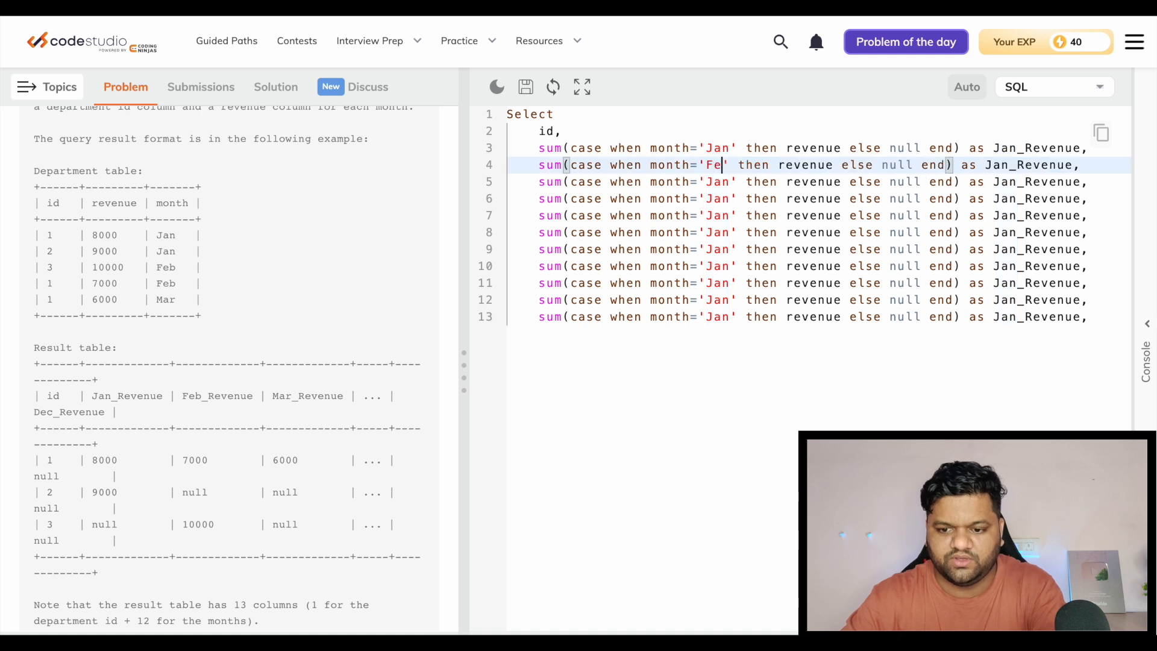
text(b)
click(818, 198)
text(A)
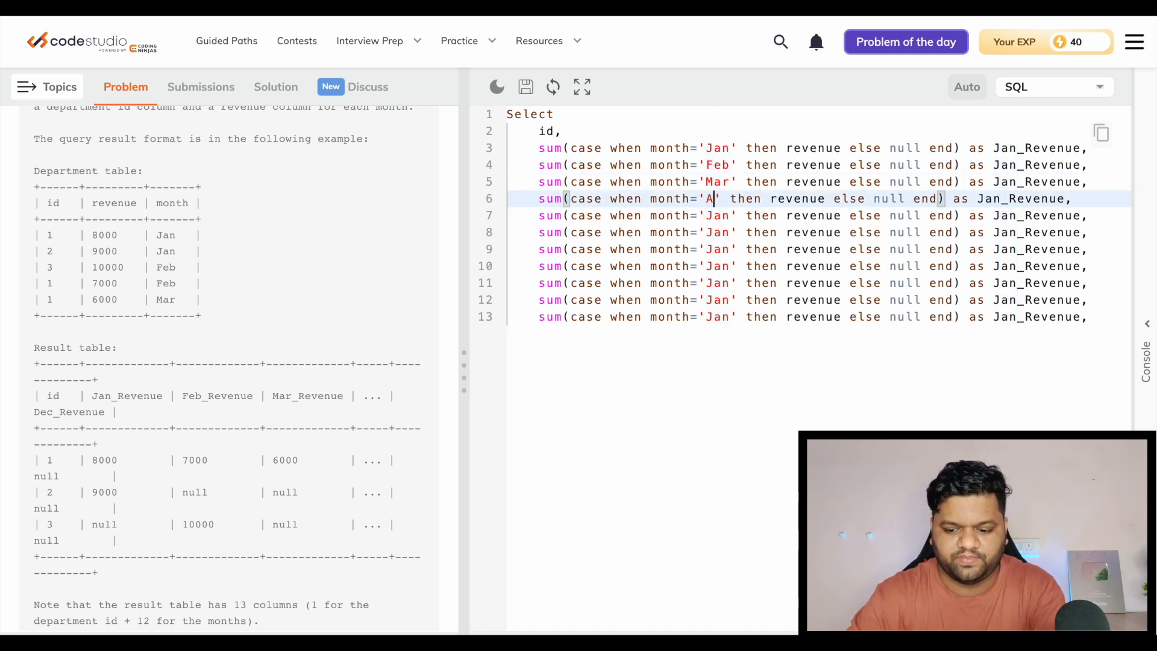
text(pr)
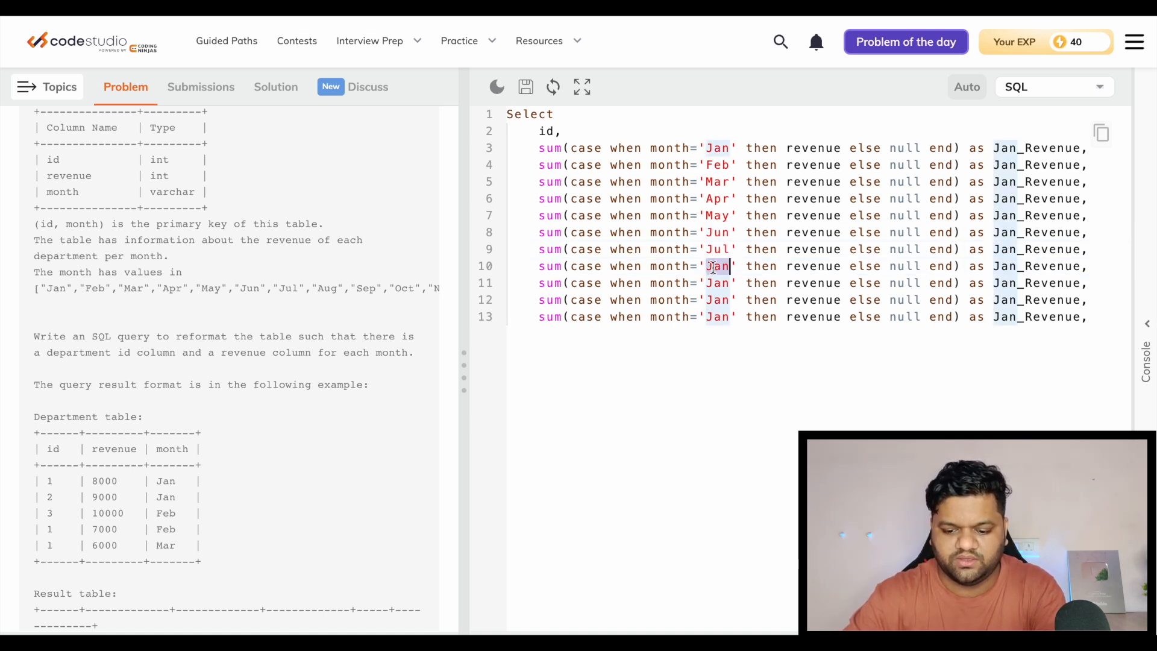
text(Aug)
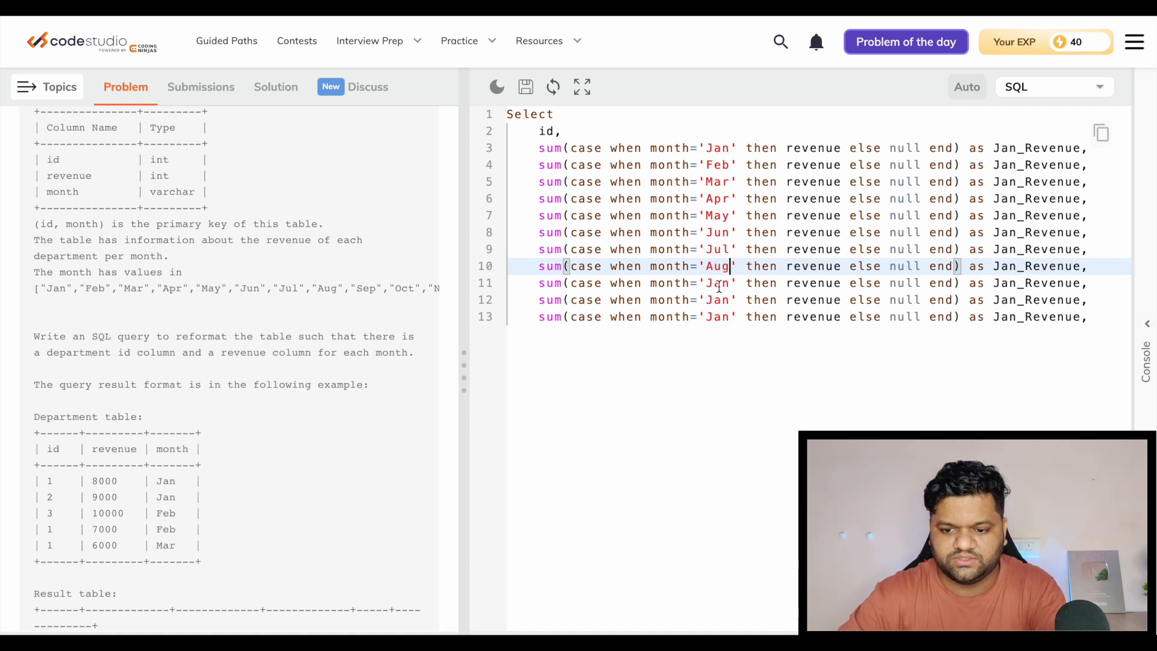
text(Sep)
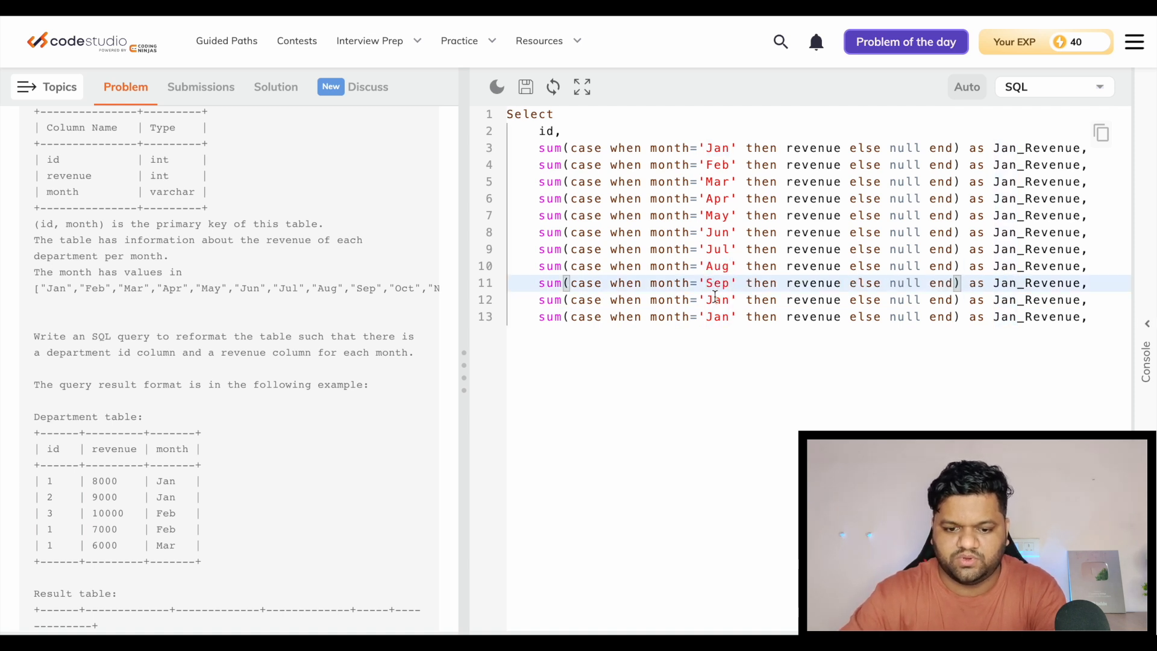
text(Oct)
click(818, 317)
text(Nov)
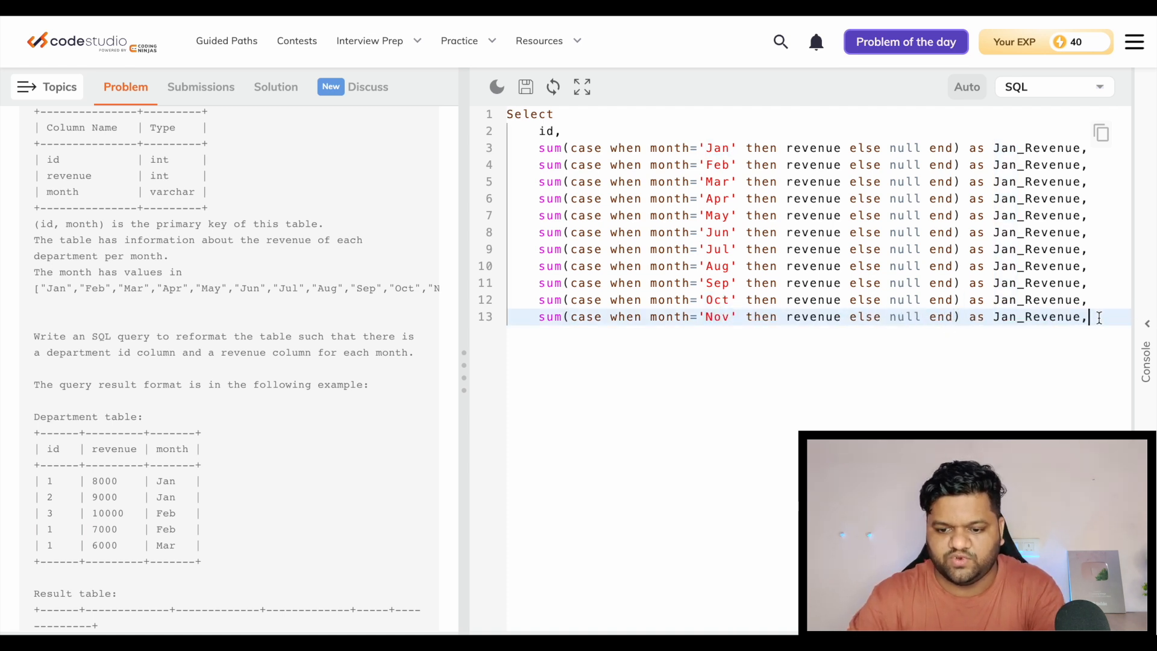
text(sum(case when month='Jan' then revenue else null end) as Jan_Revenue,)
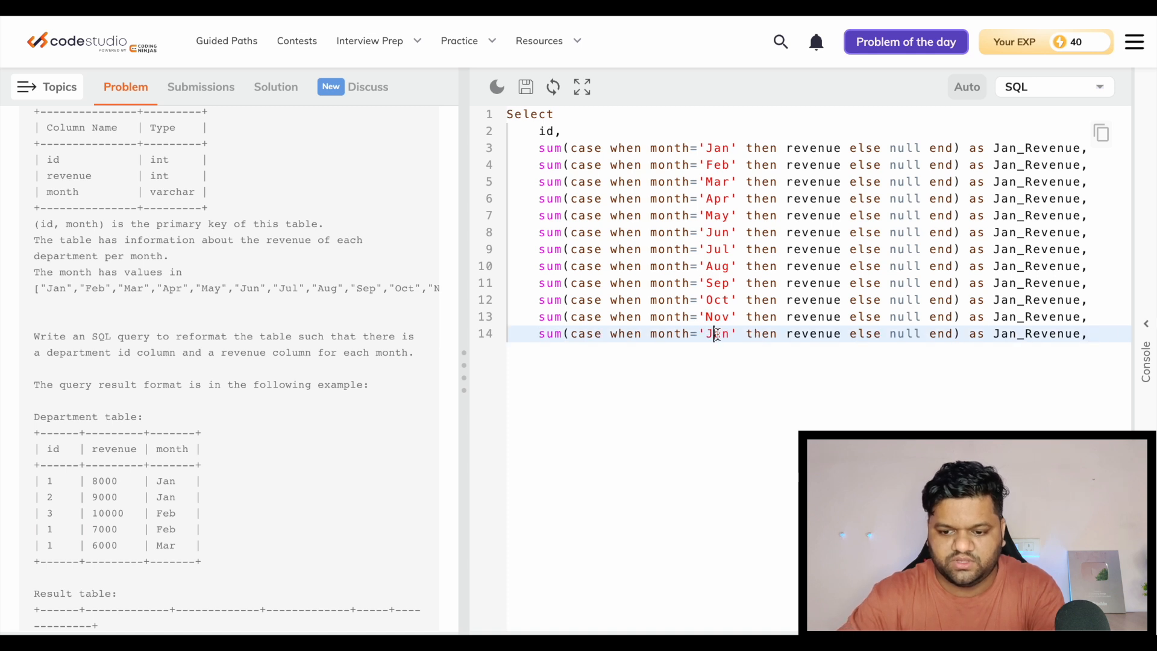
text(Dec)
click(818, 199)
text(Apr)
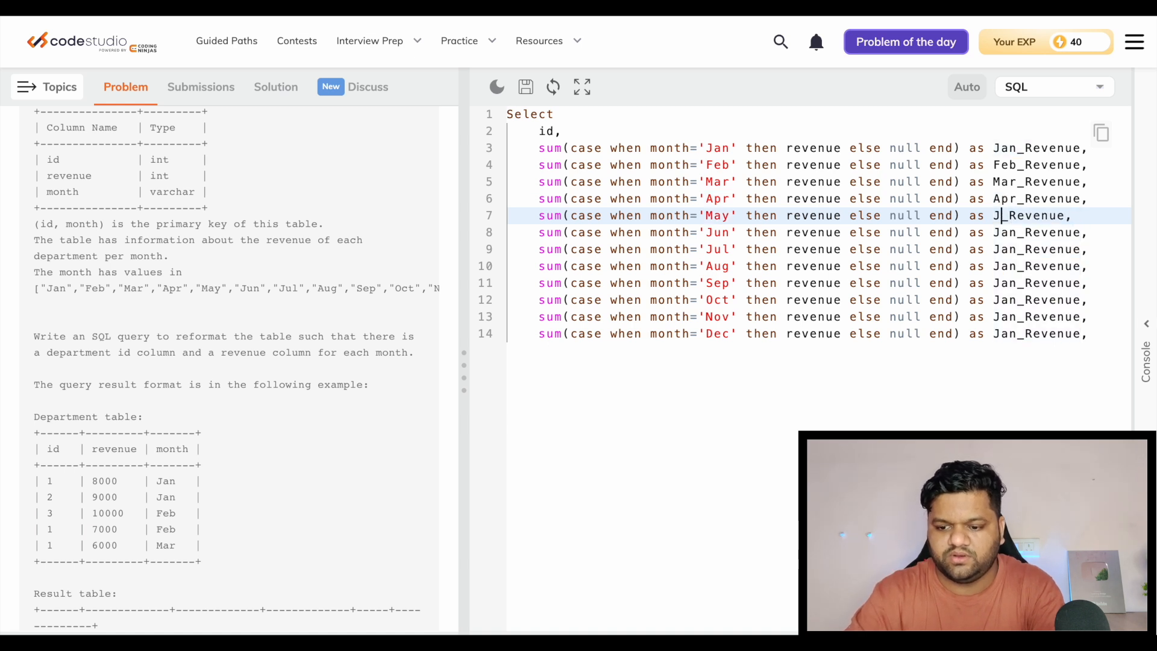
text(ay)
text(F)
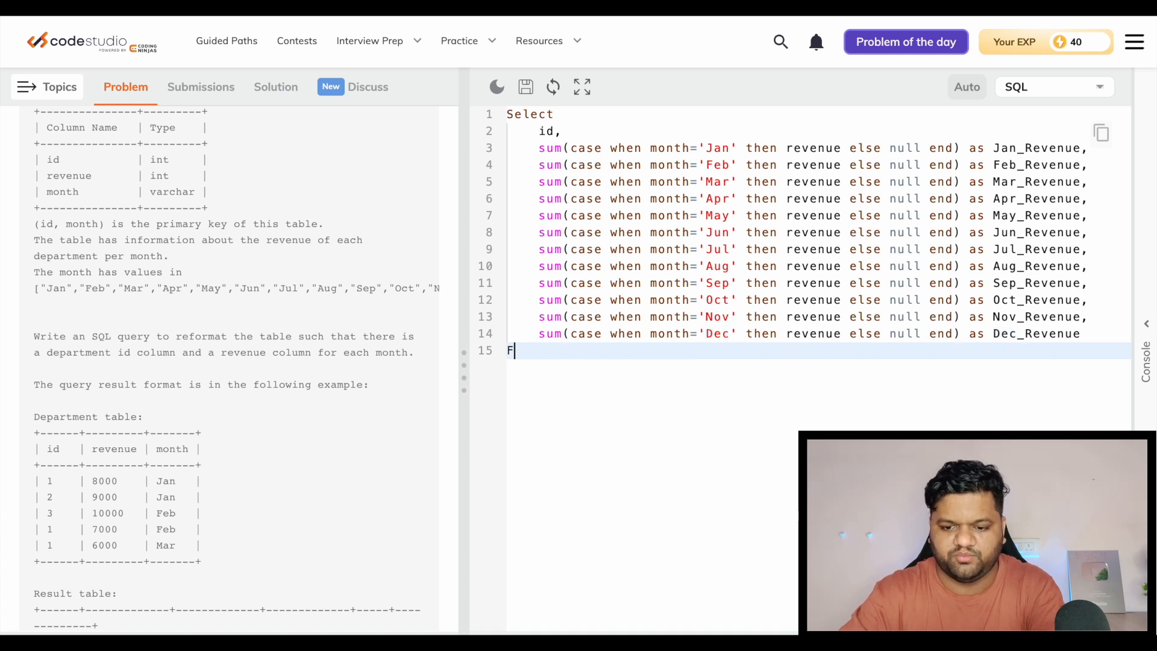
Close the query with From department Group By id Order By id;
text(rom)
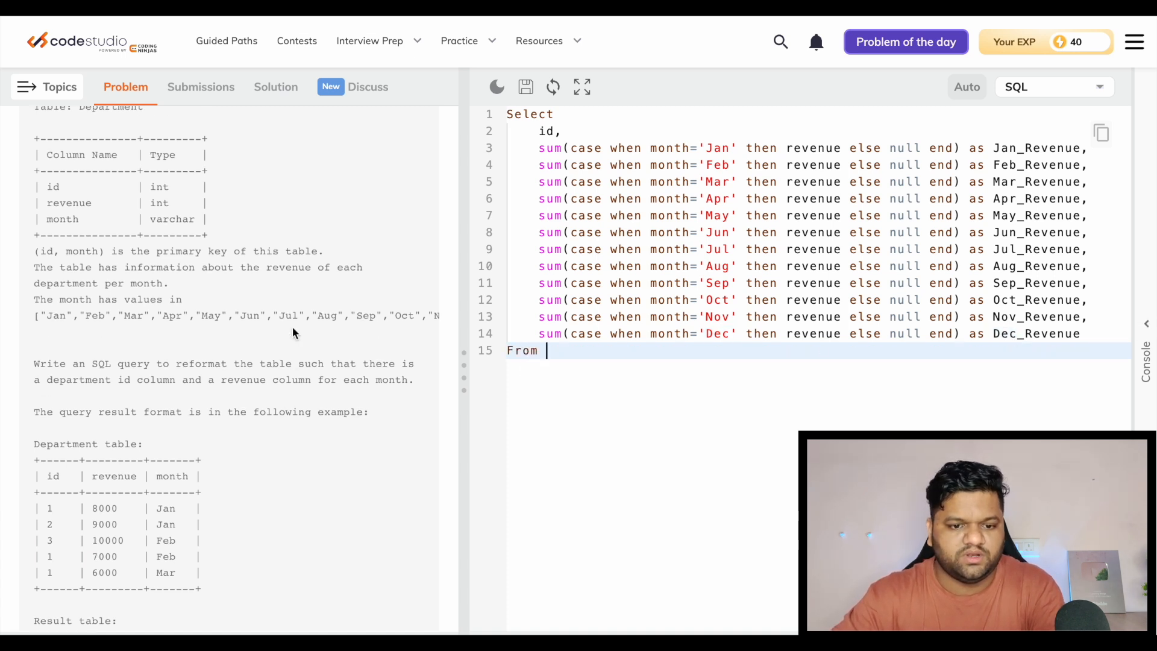
text(department Gr)
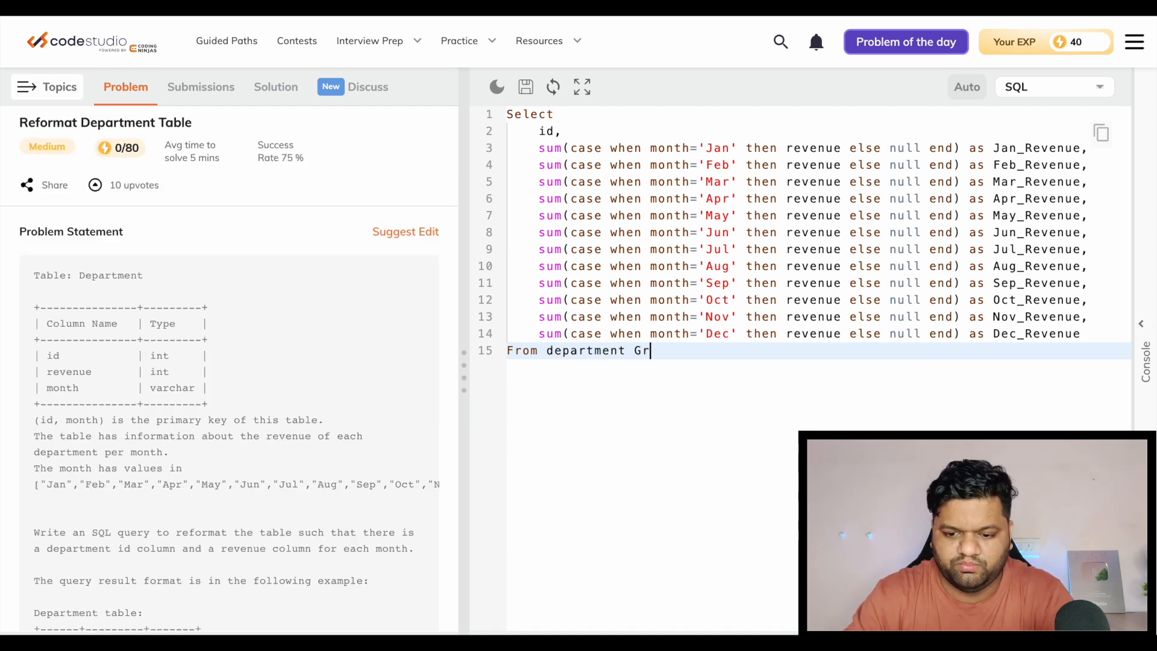
text(oup)
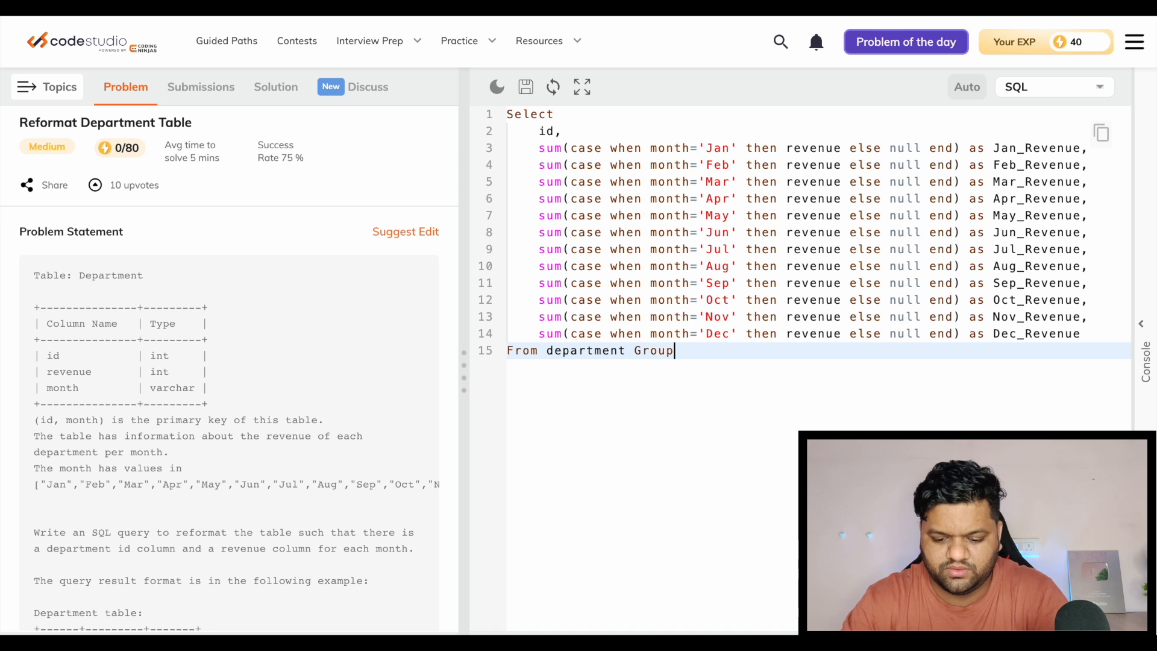
text(By id Order By id;)
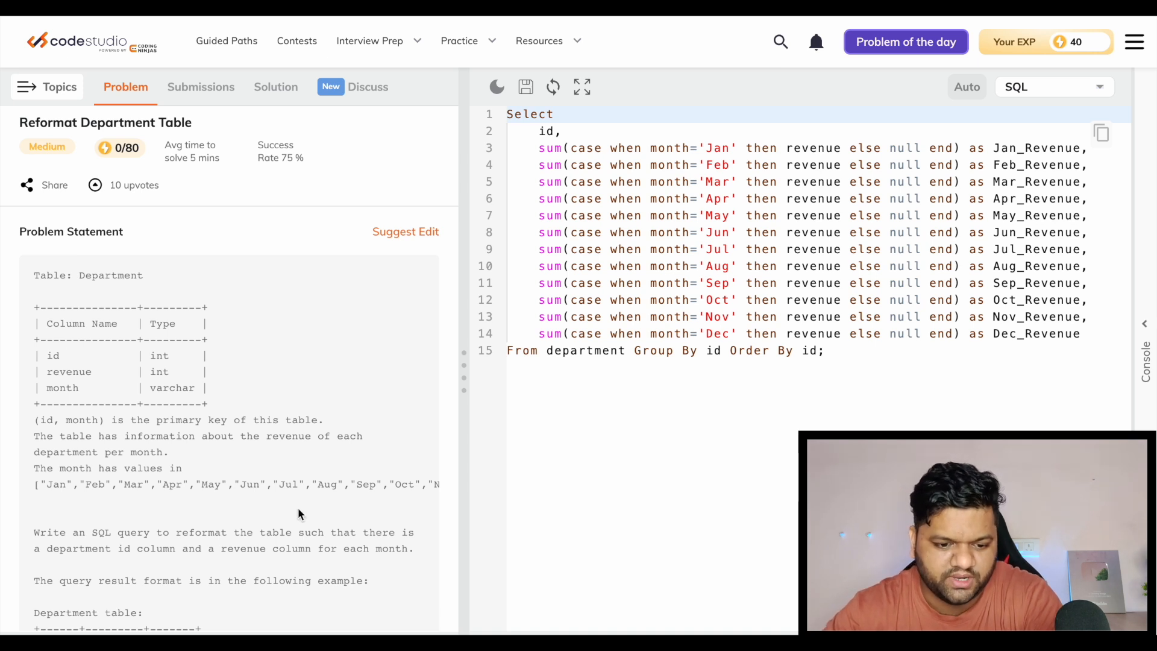
Scroll through the Queries Quality and Percentage problem's Department and expected result tables
scroll(down, 3)
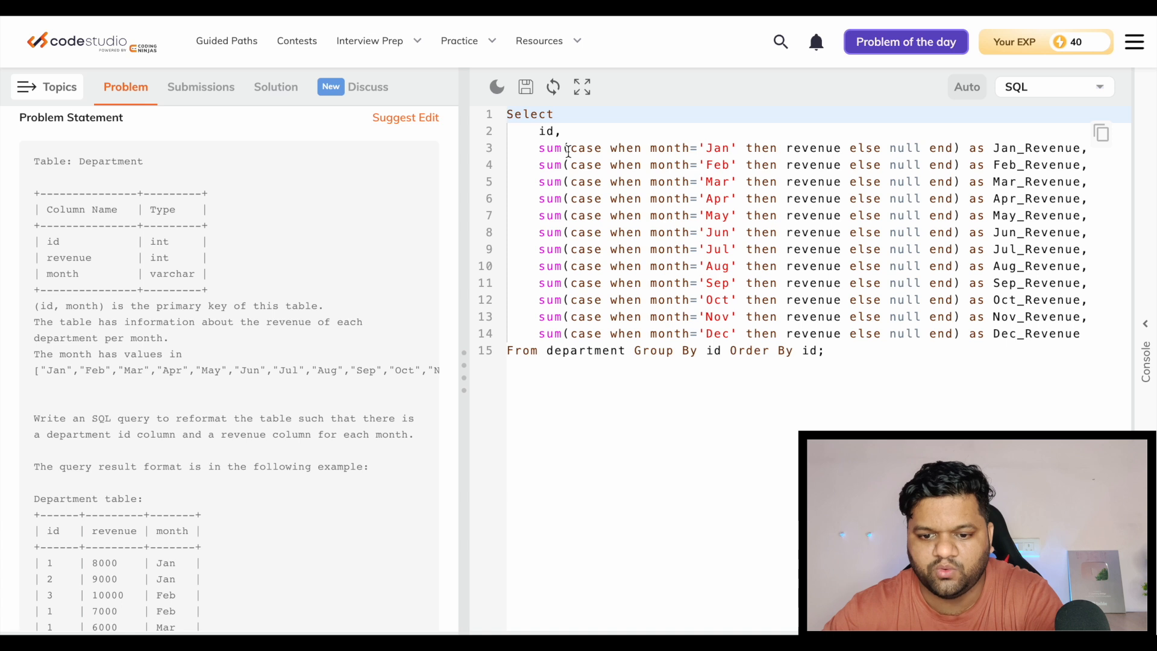
scroll(down, 3)
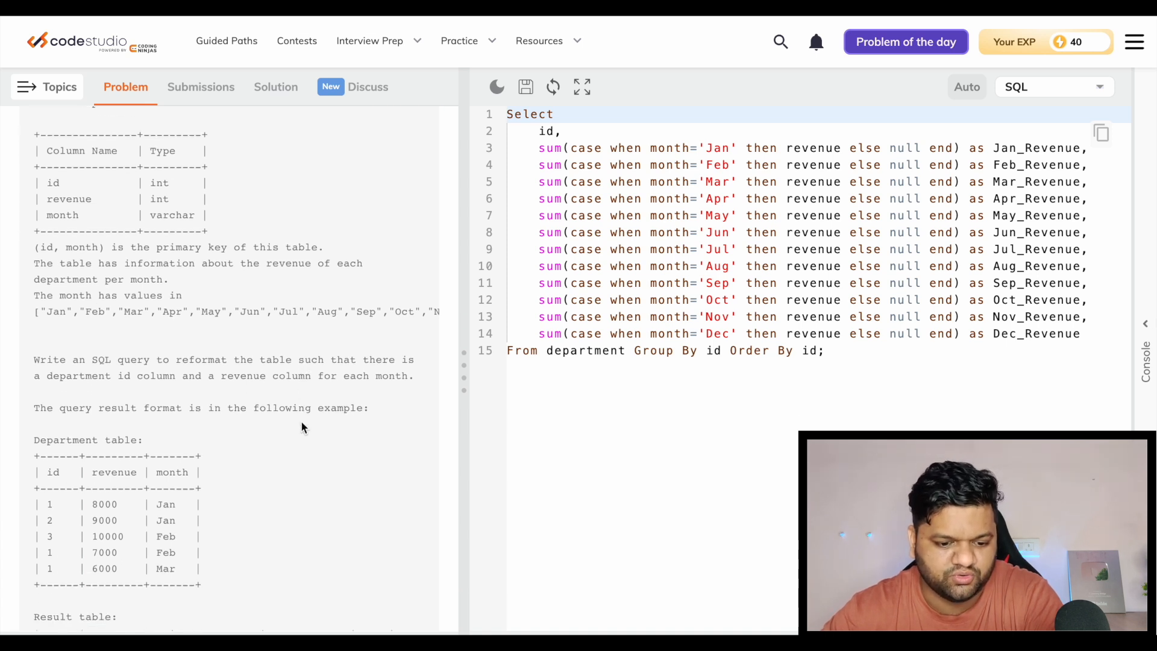
scroll(down, 3)
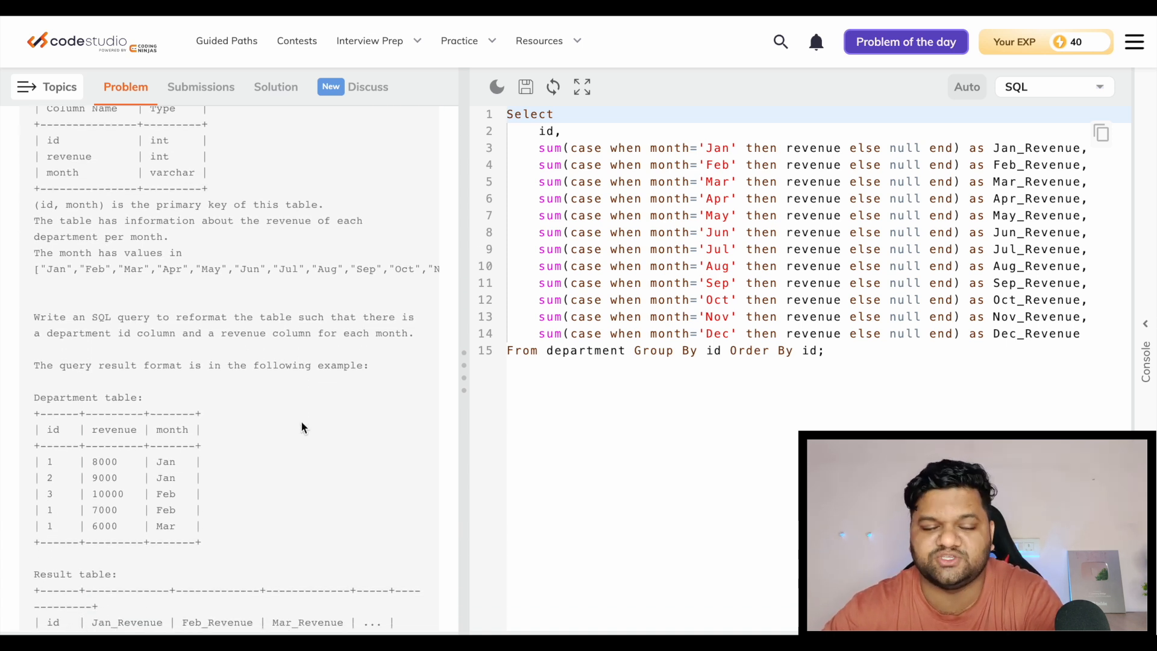
scroll(down, 3)
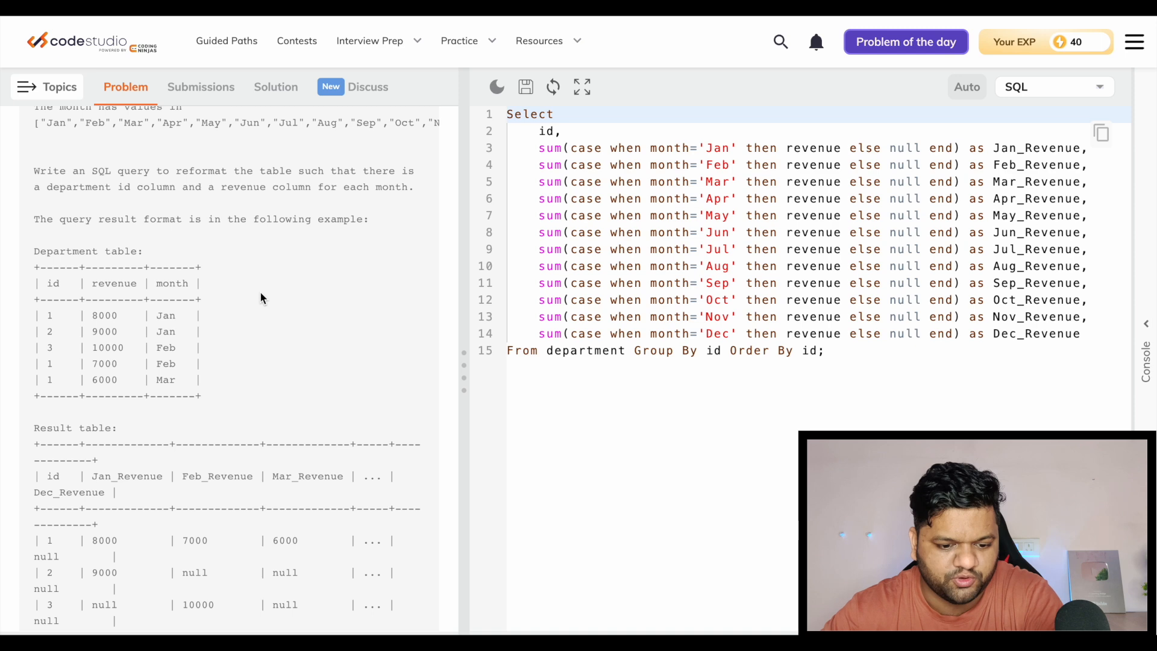
scroll(down, 3)
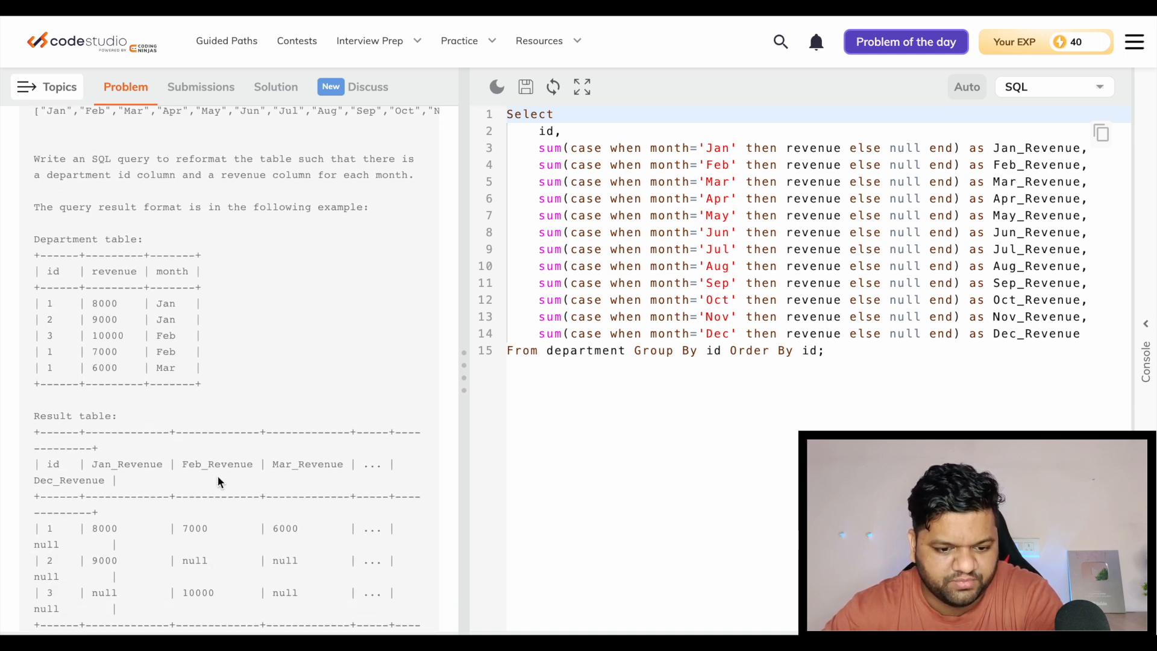
mouse_move(299, 489)
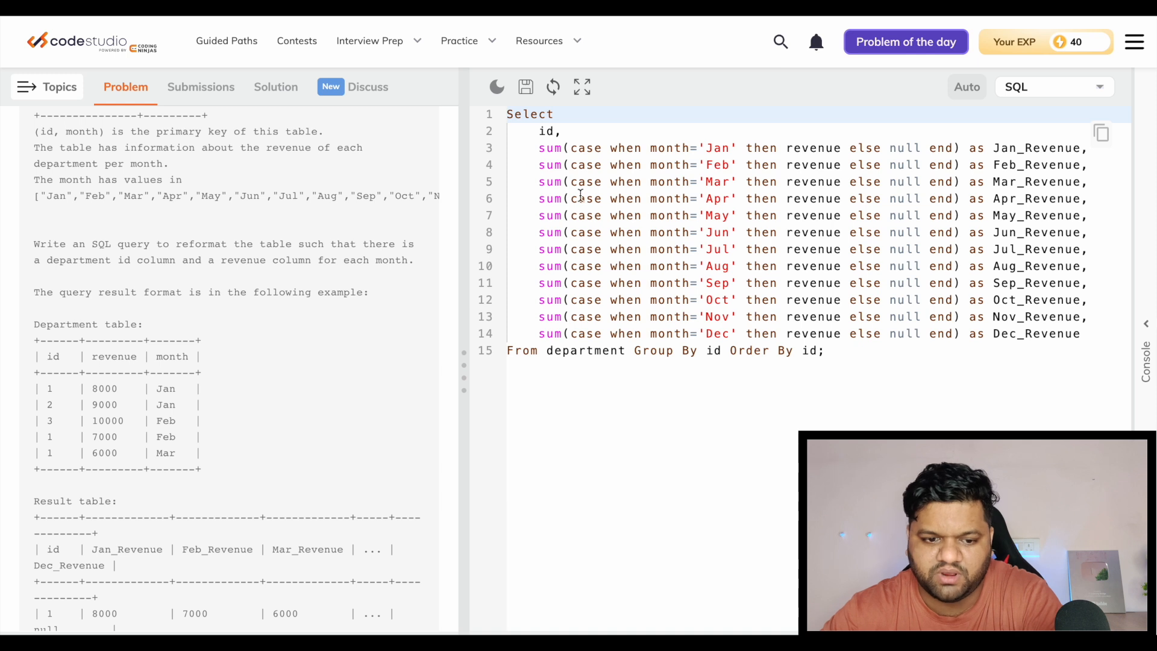
mouse_move(378, 333)
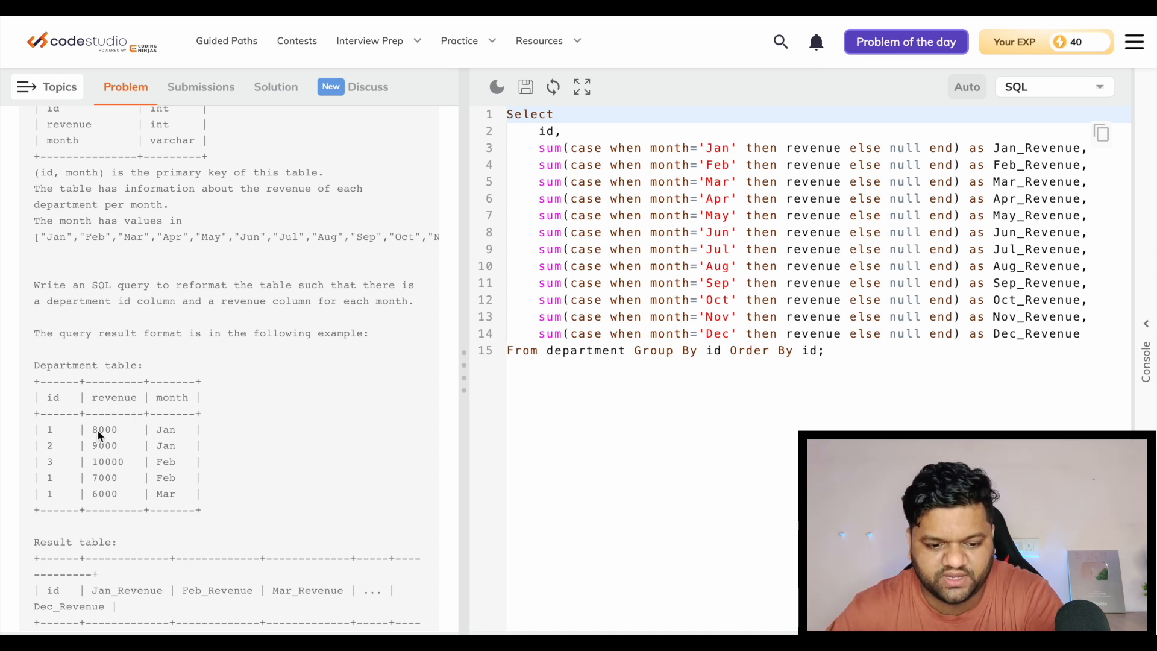
mouse_move(161, 438)
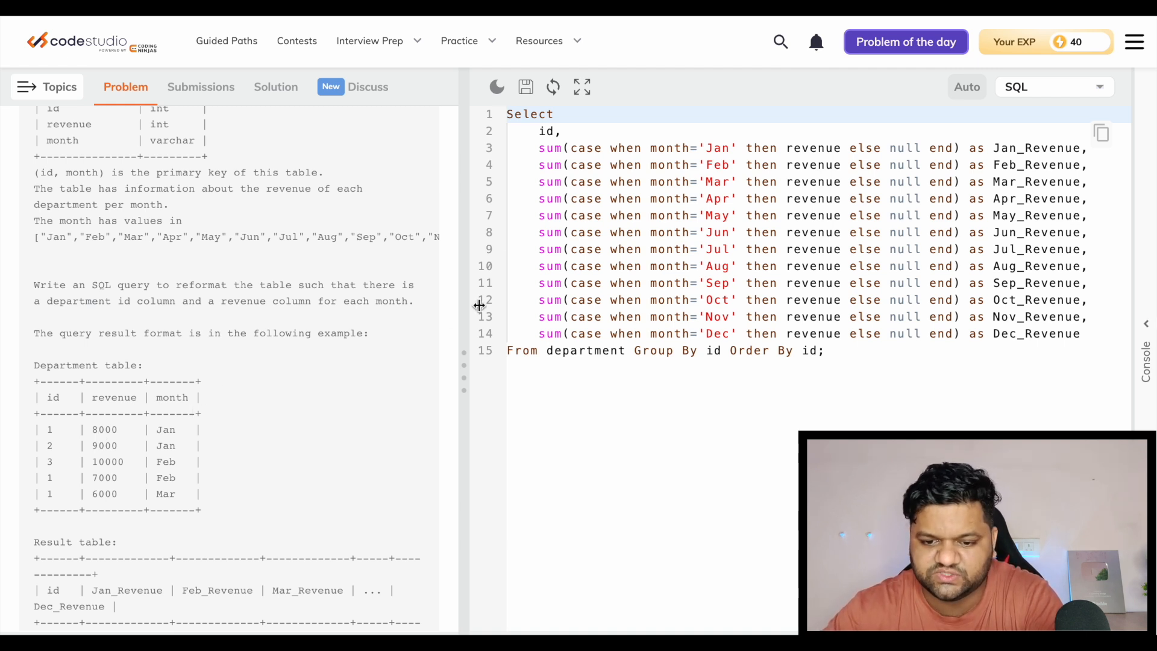
mouse_move(561, 242)
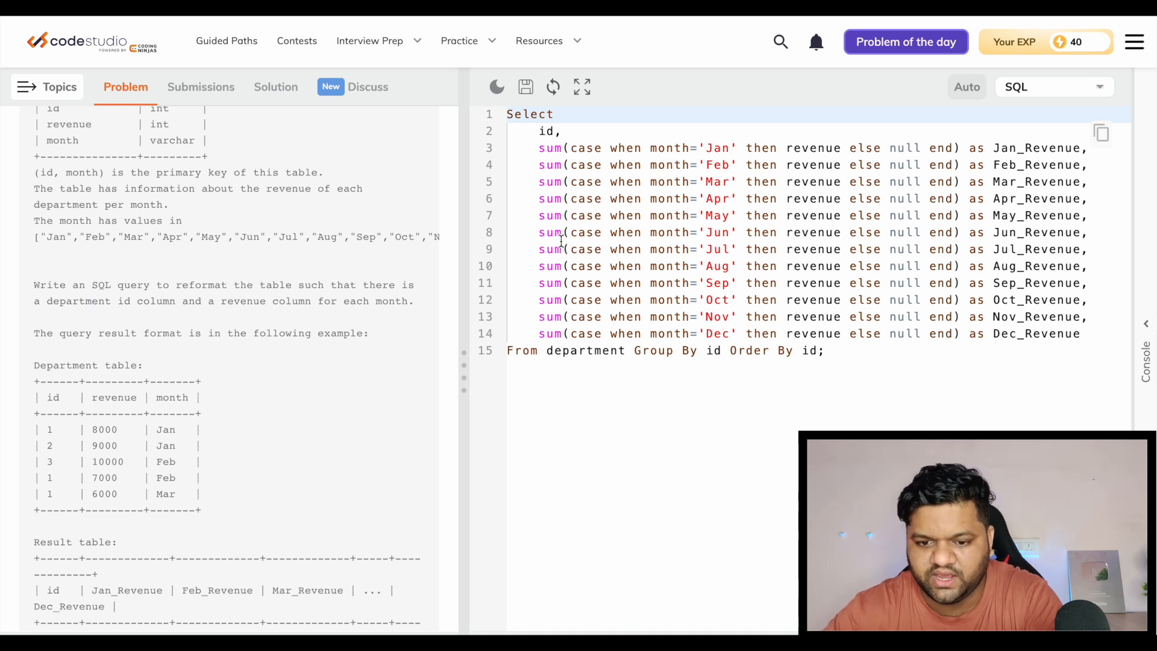
mouse_move(648, 354)
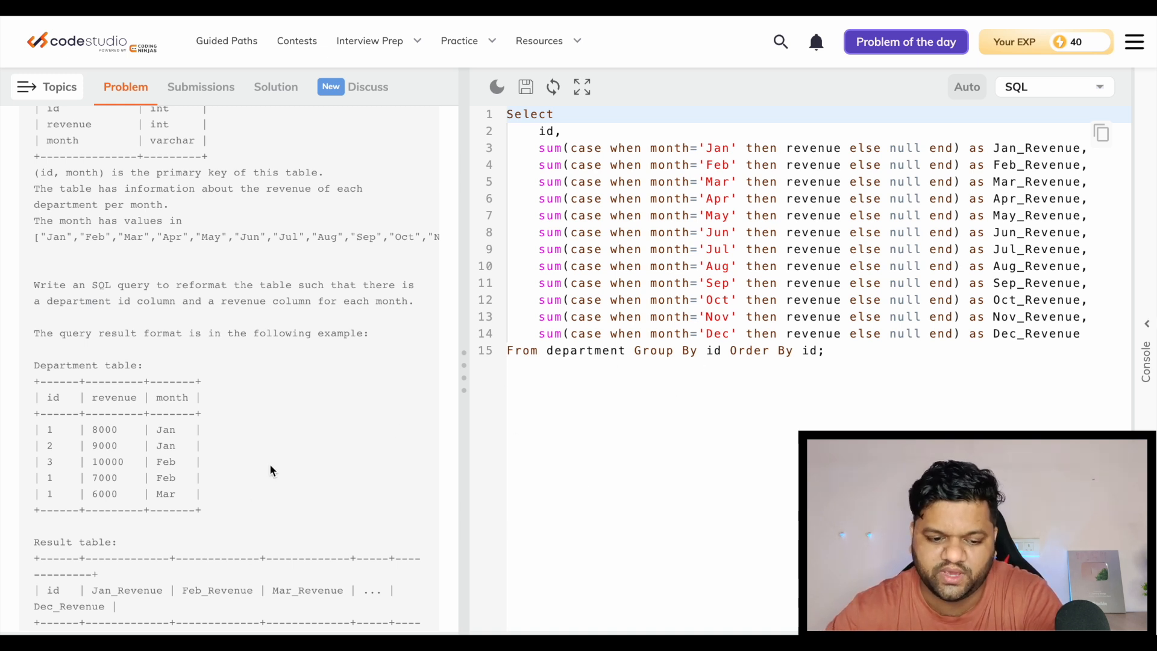
mouse_move(573, 198)
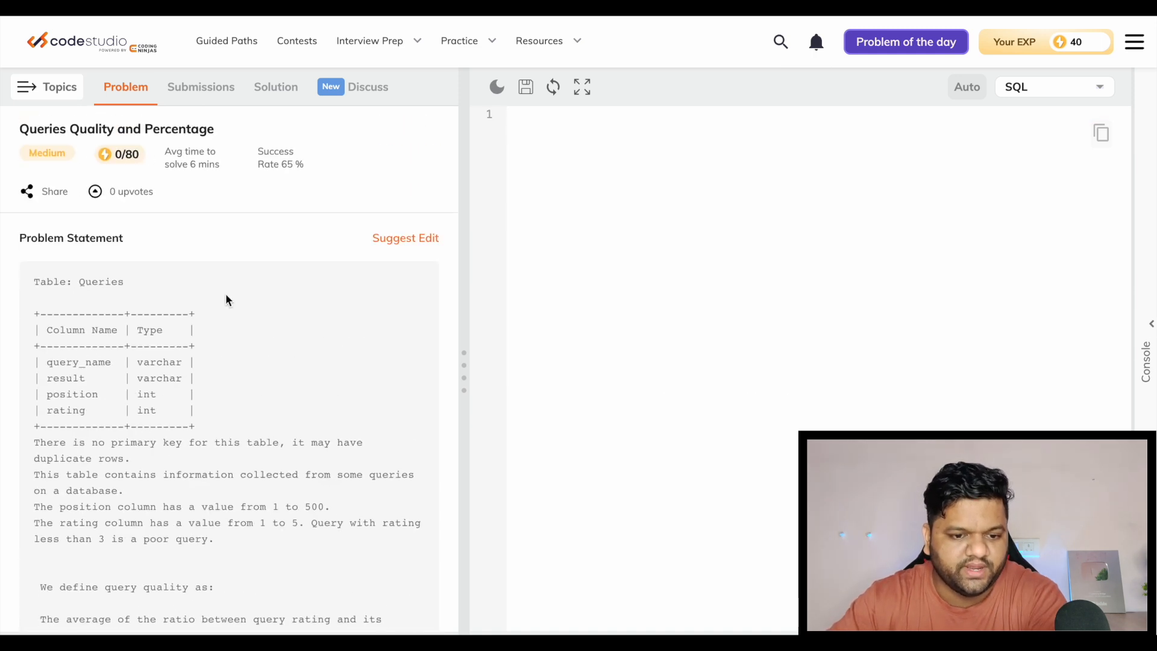
scroll(down, 3)
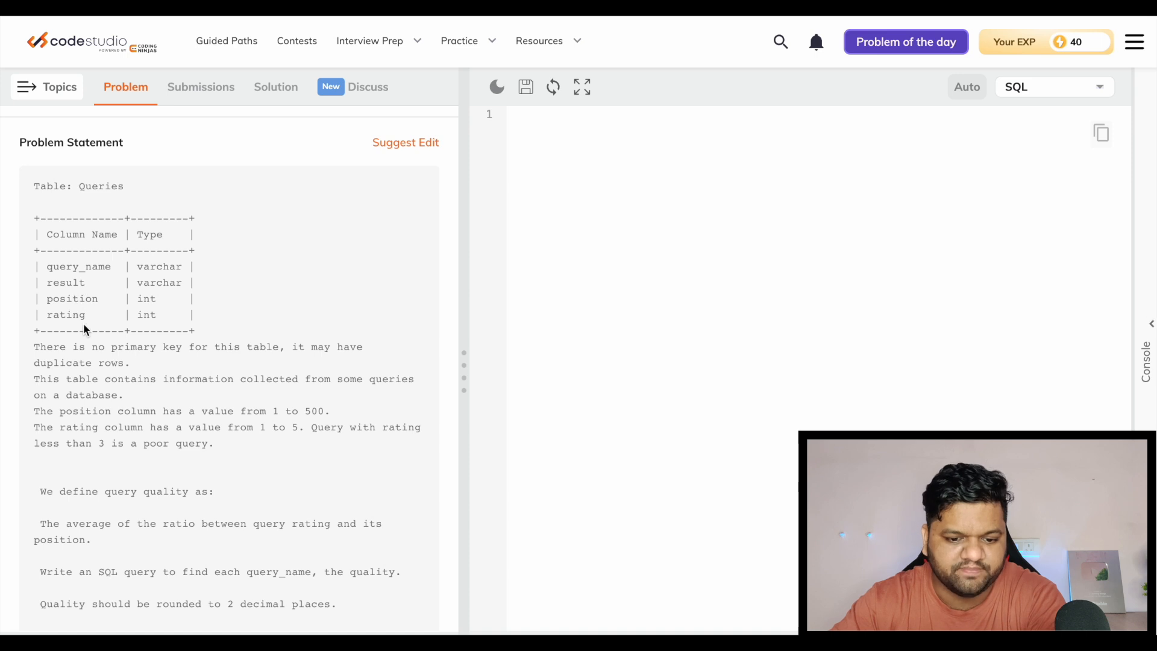
scroll(down, 3)
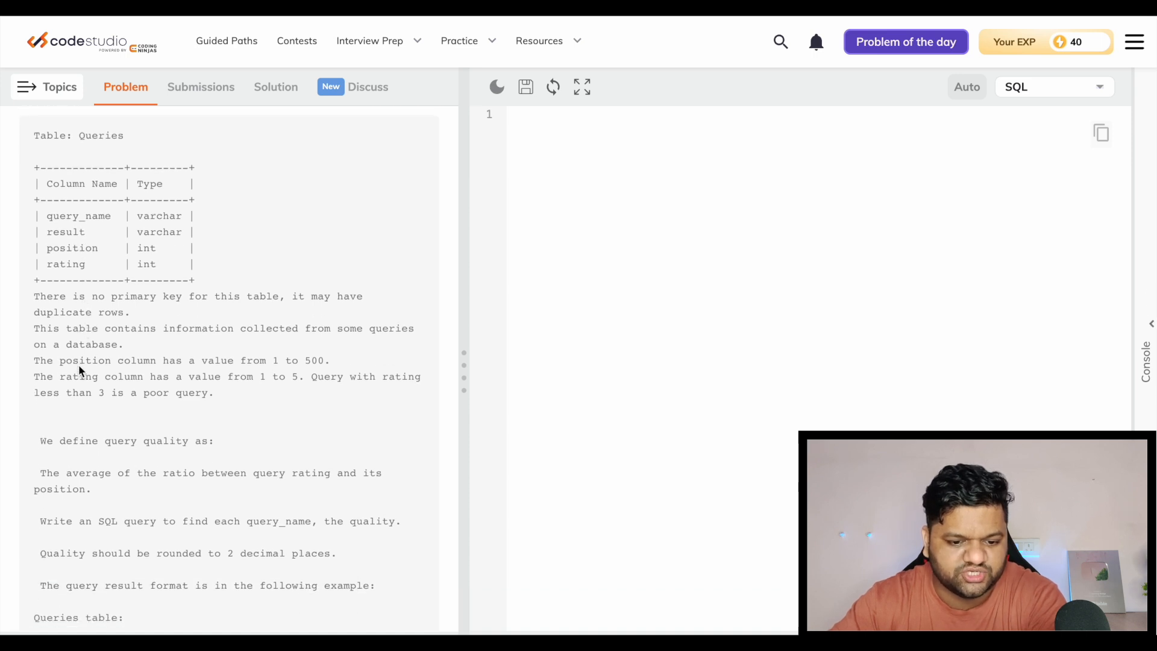
mouse_move(271, 375)
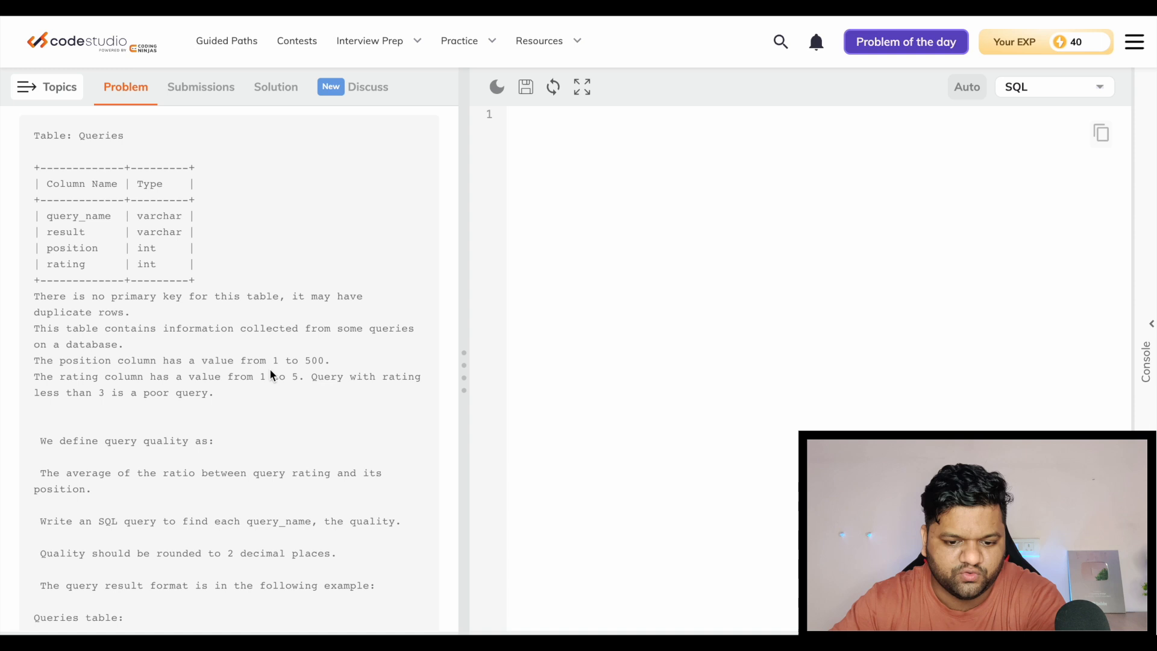
scroll(down, 3)
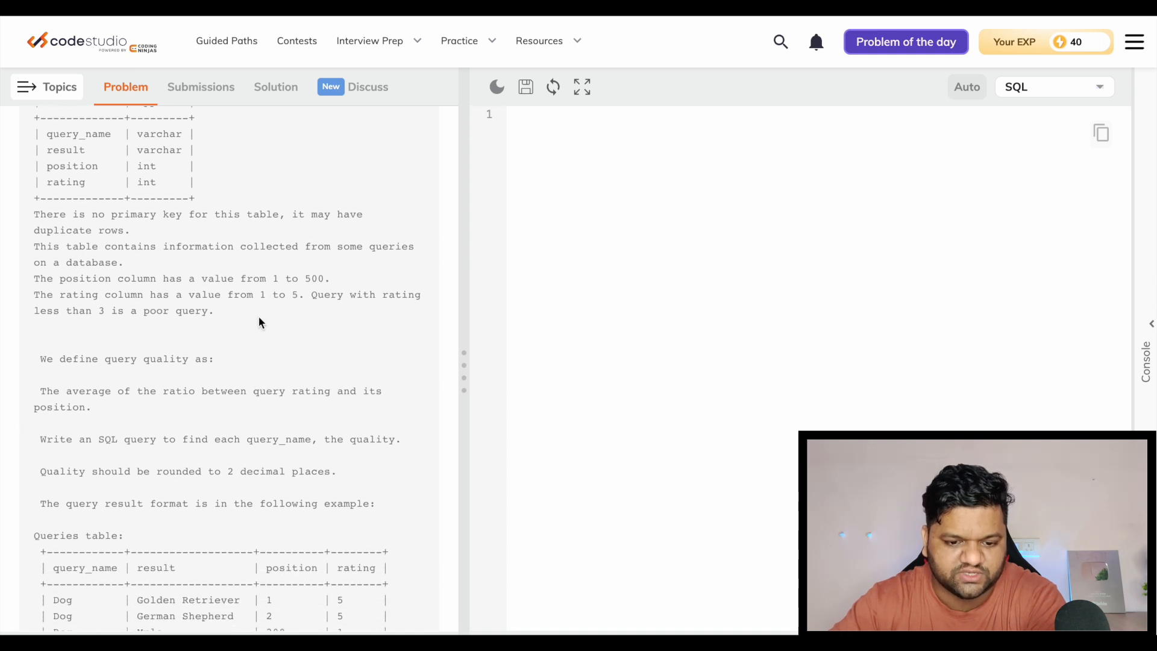
scroll(down, 3)
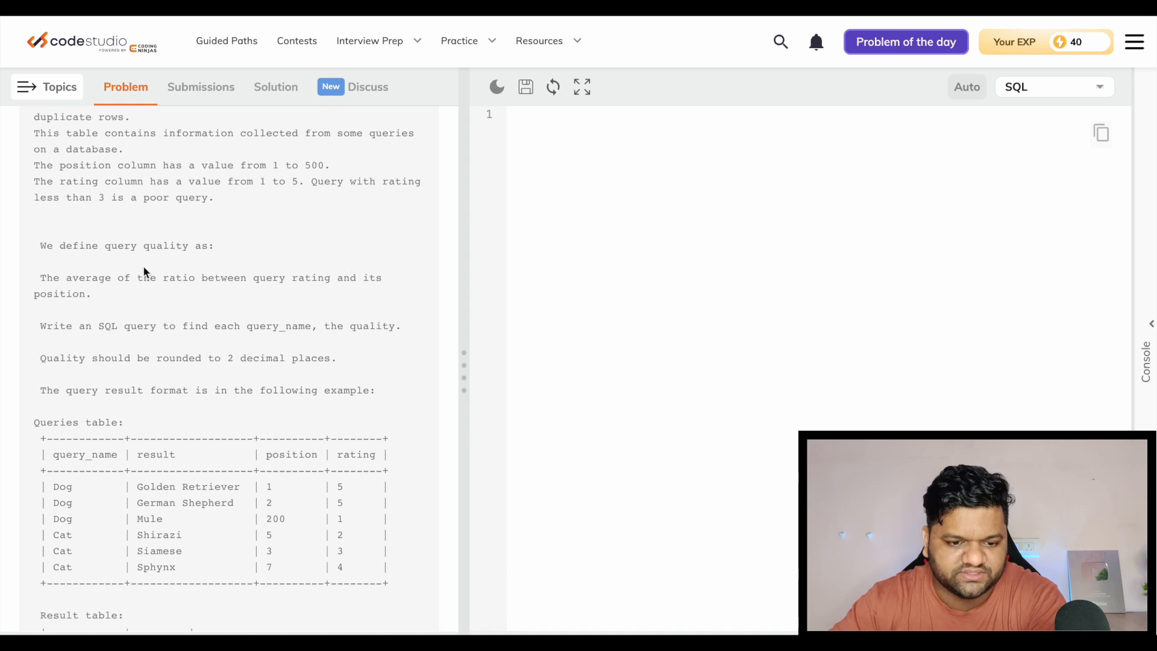
scroll(down, 3)
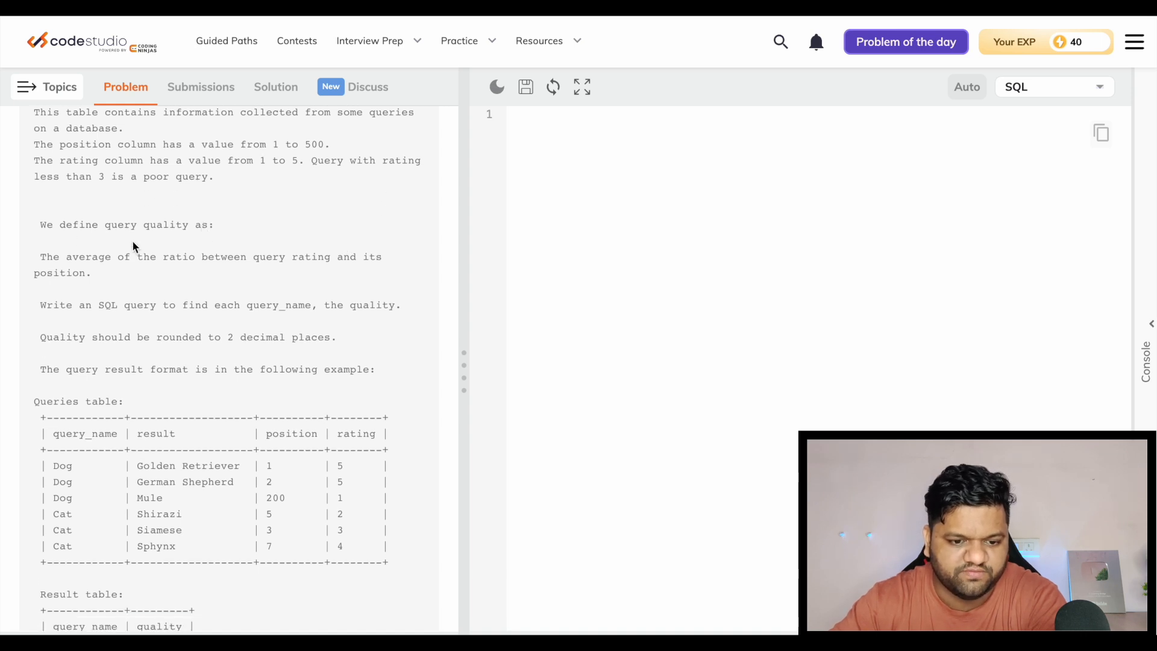
scroll(down, 3)
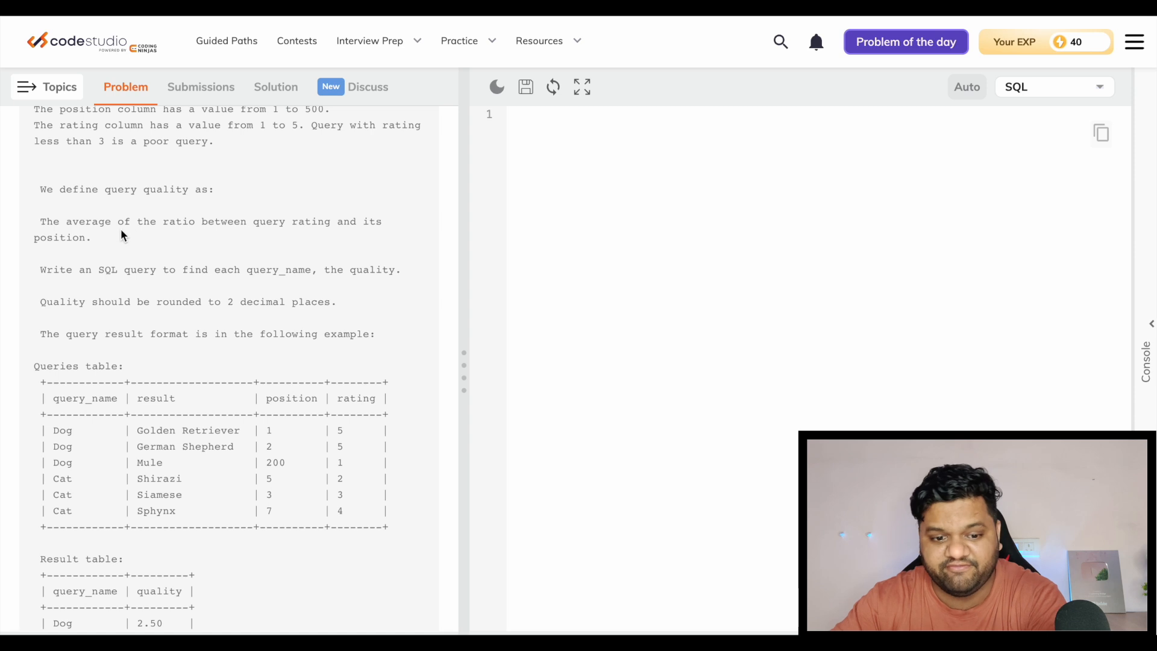
mouse_move(183, 236)
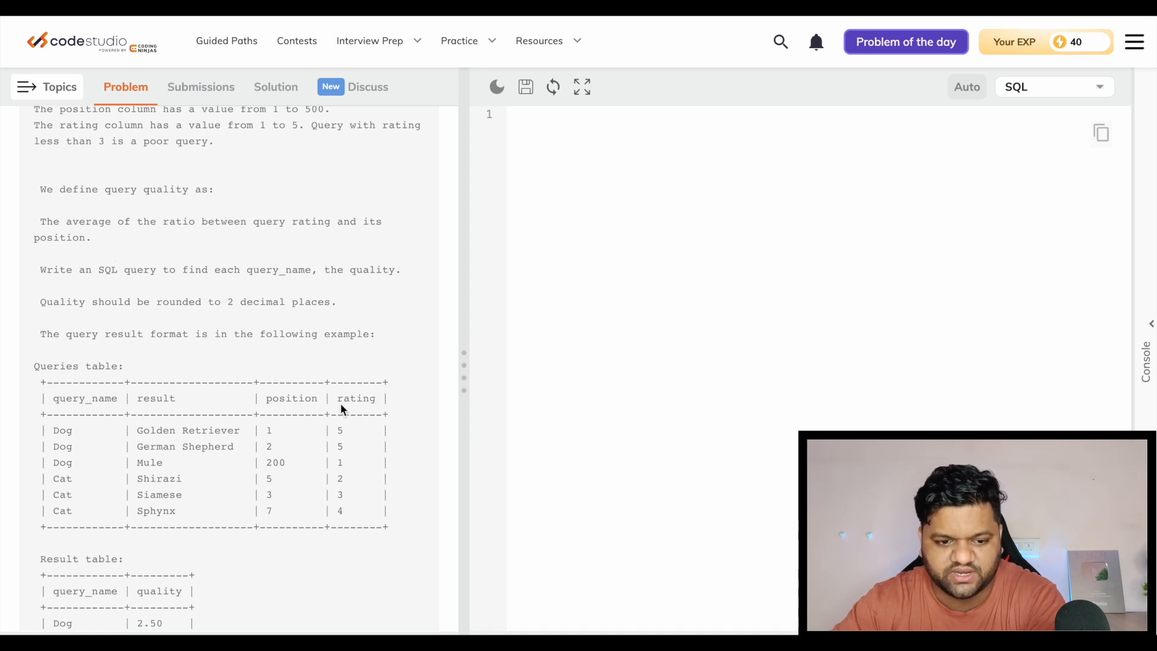
mouse_move(105, 228)
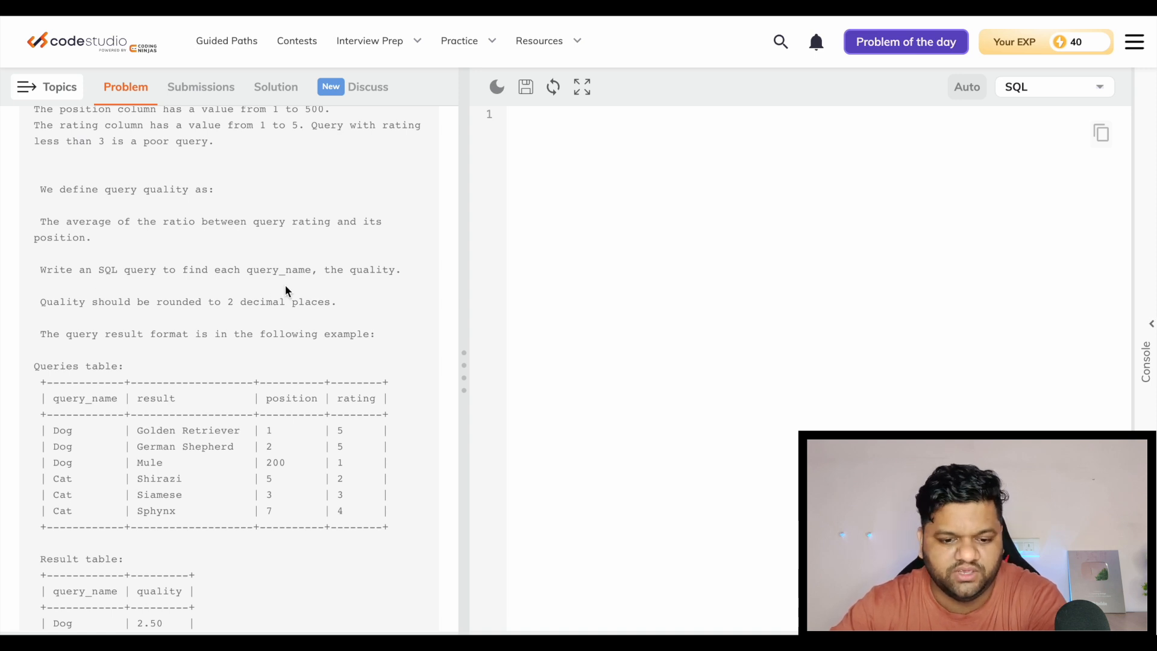
scroll(down, 3)
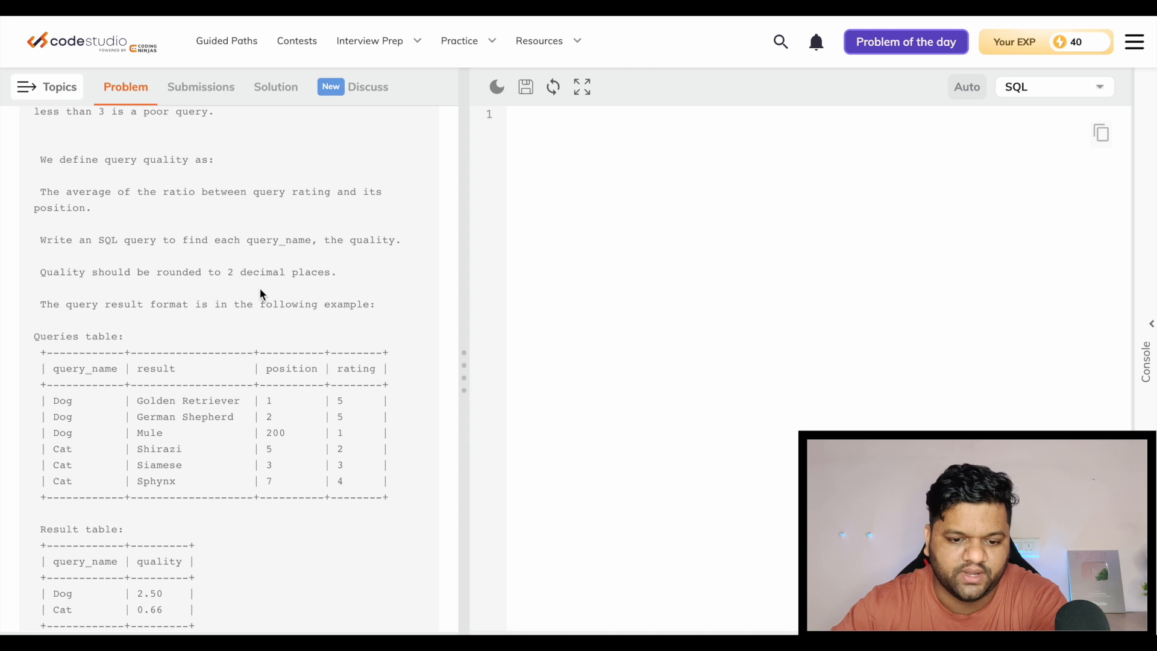
scroll(down, 3)
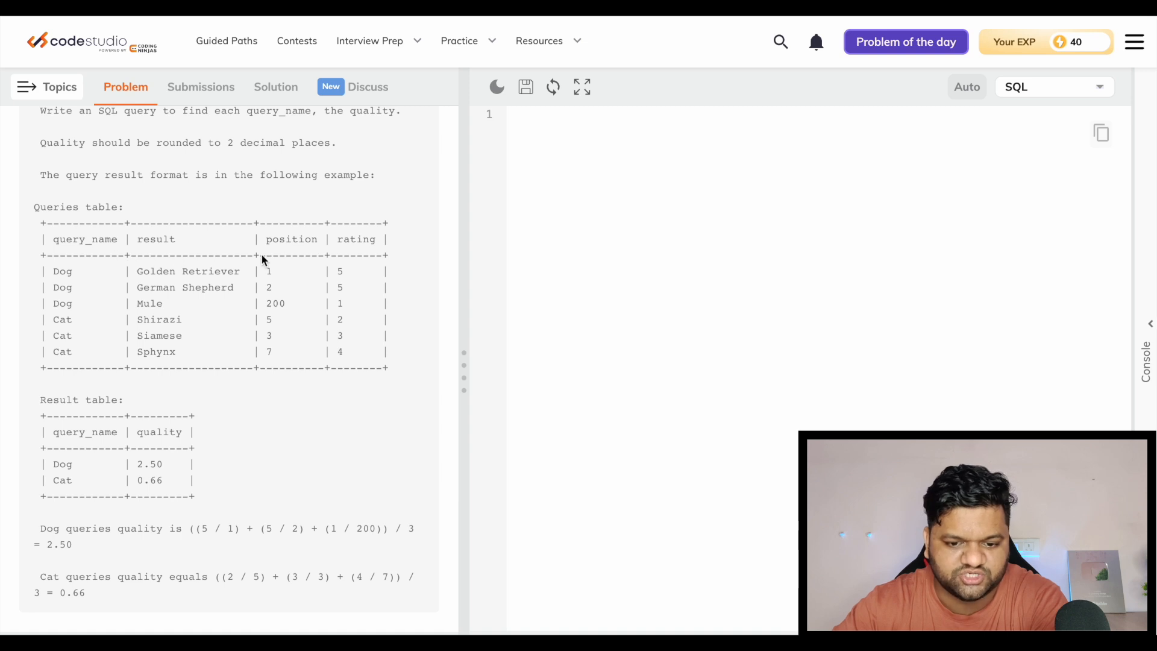
mouse_move(63, 283)
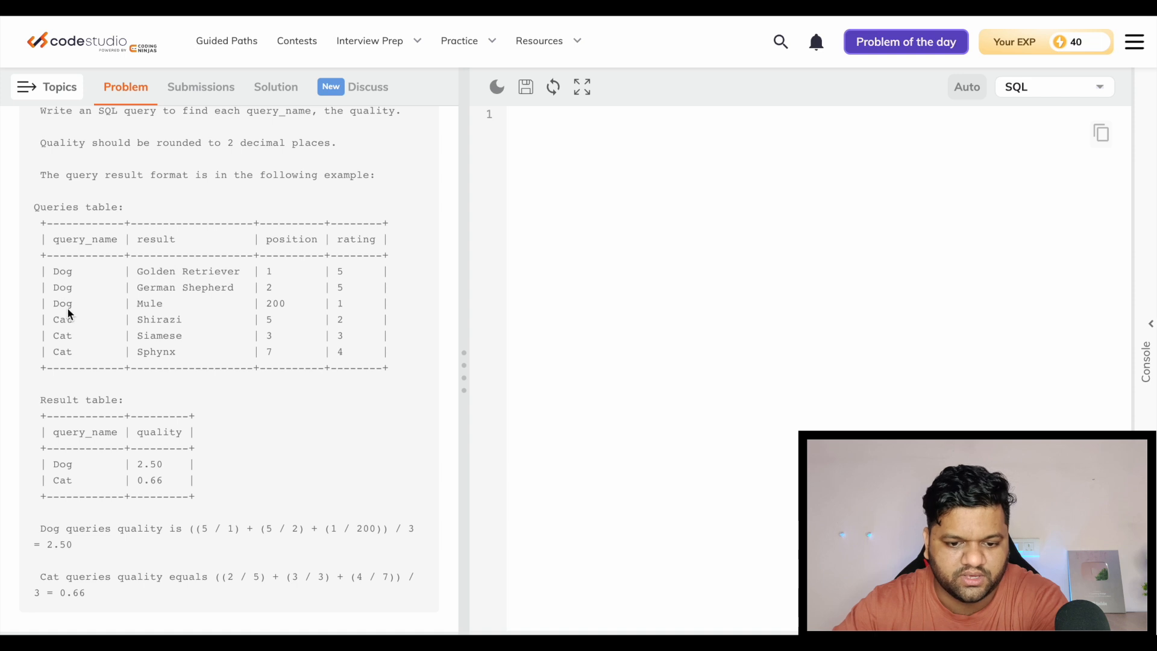
mouse_move(349, 284)
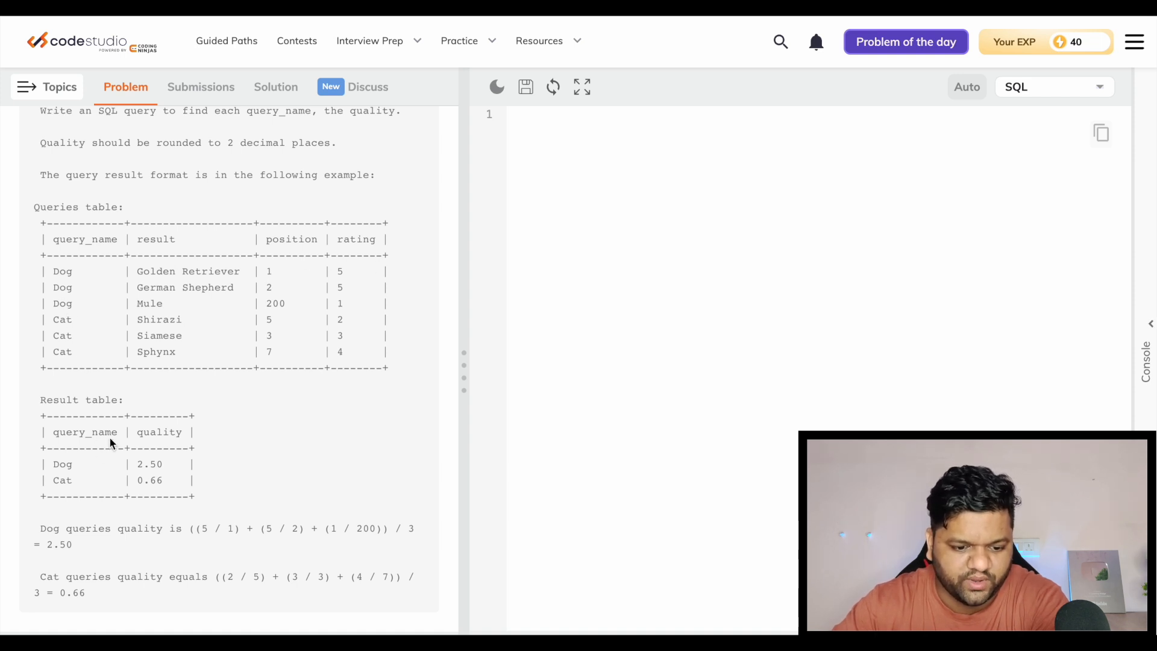
mouse_move(155, 472)
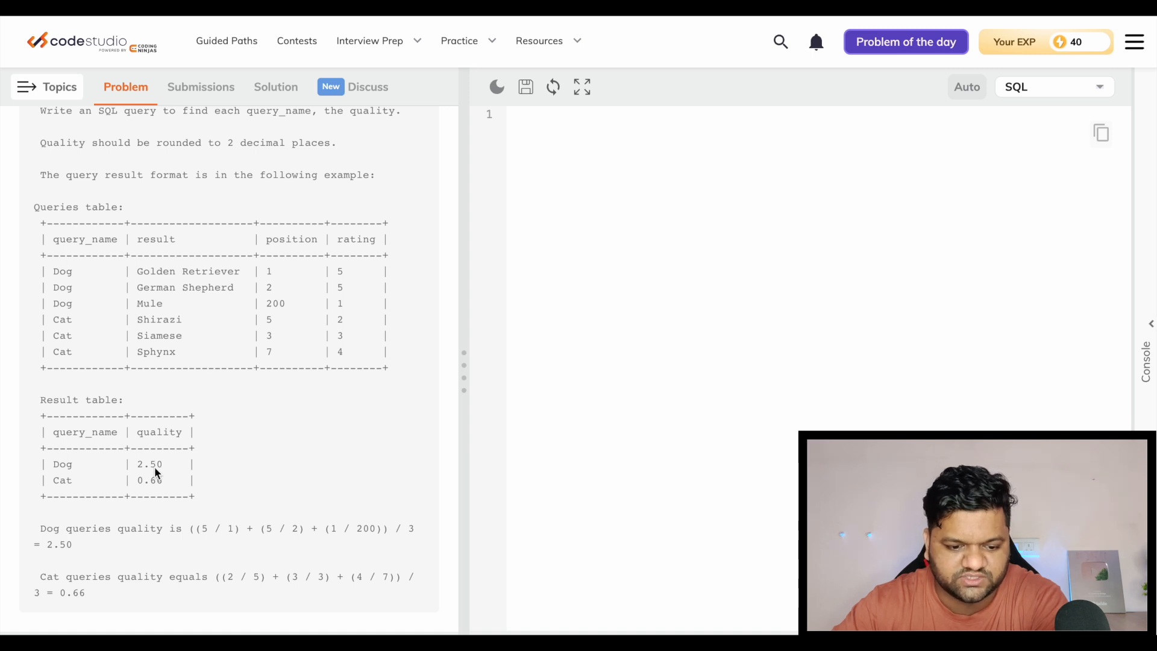
mouse_move(155, 522)
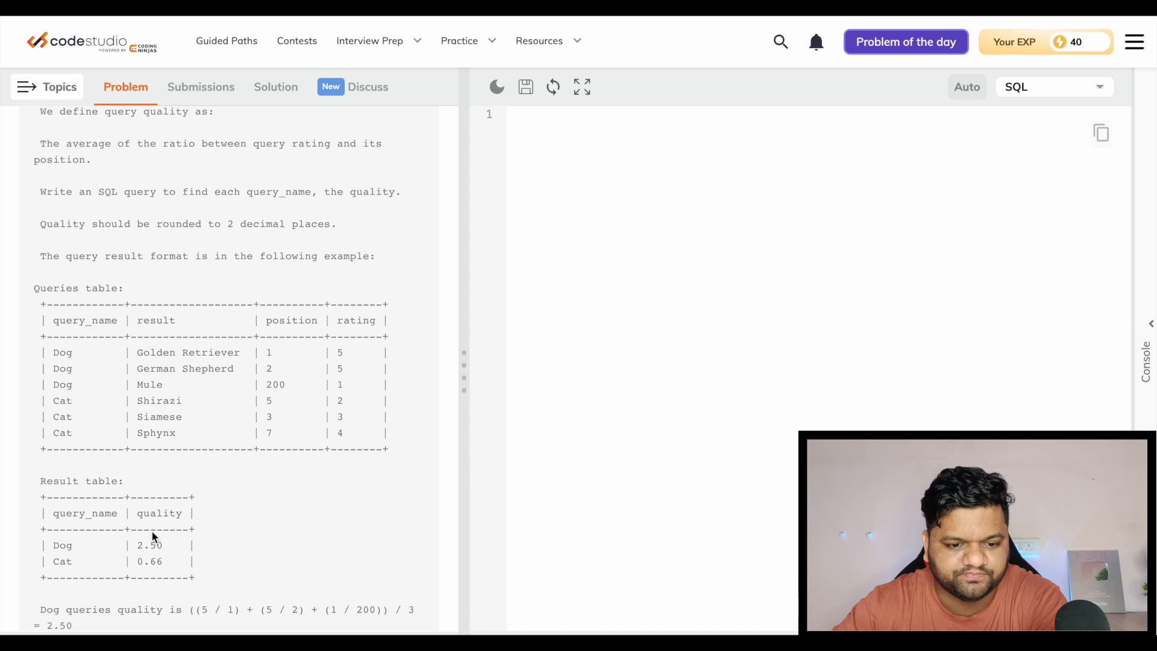
scroll(down, 3)
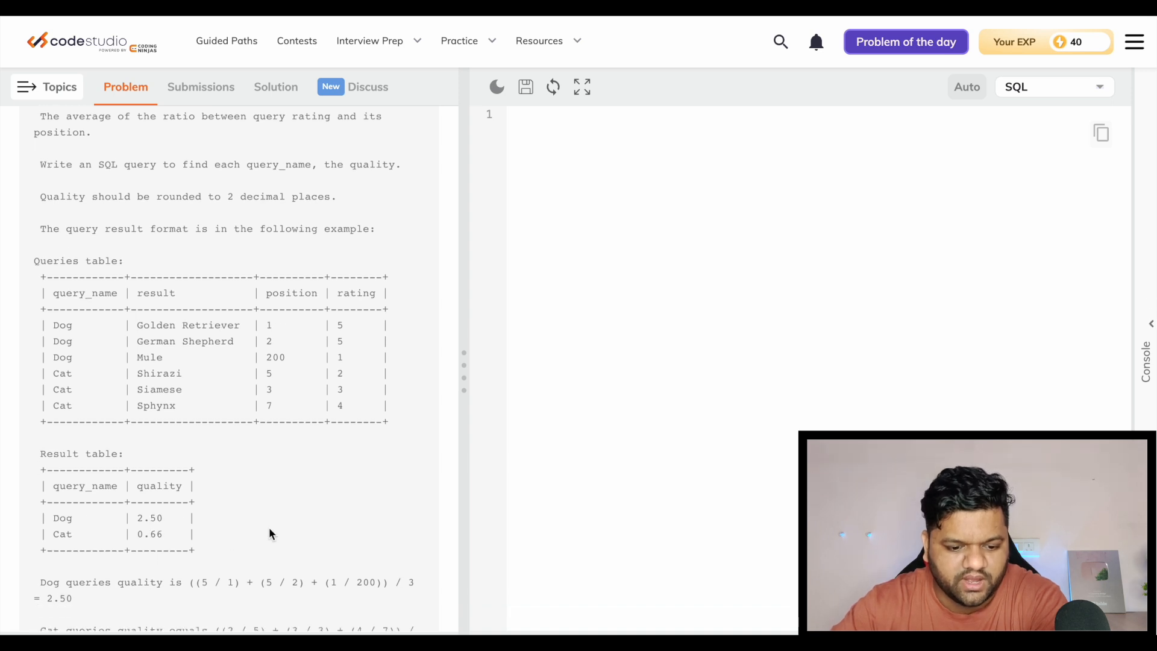
scroll(down, 3)
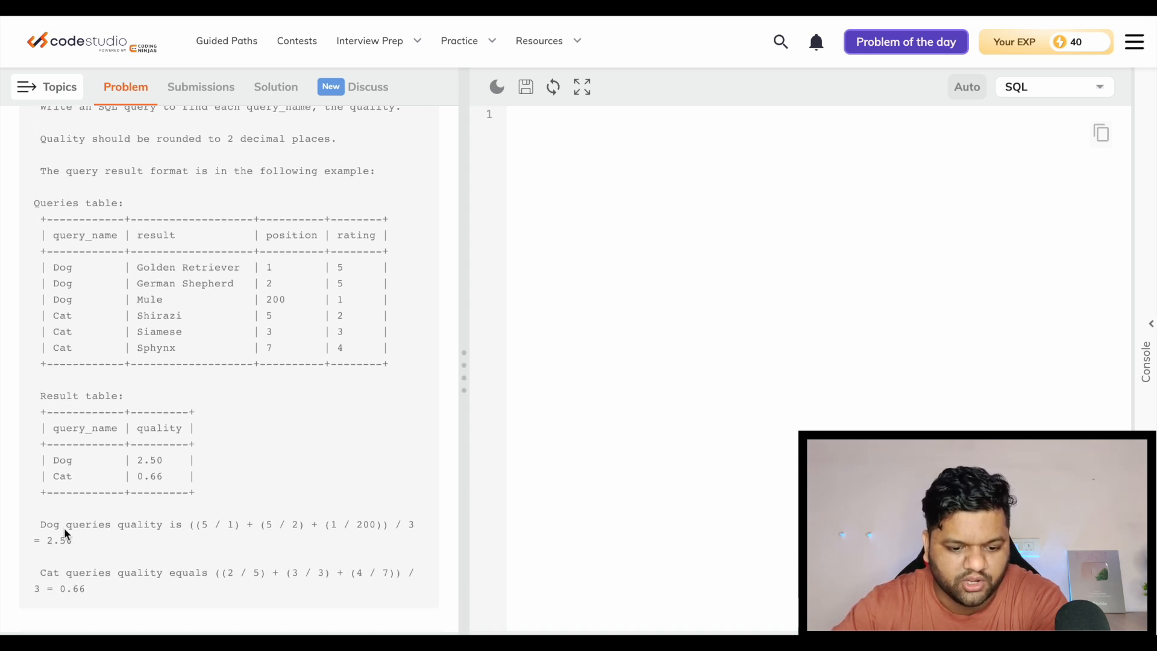
mouse_move(207, 537)
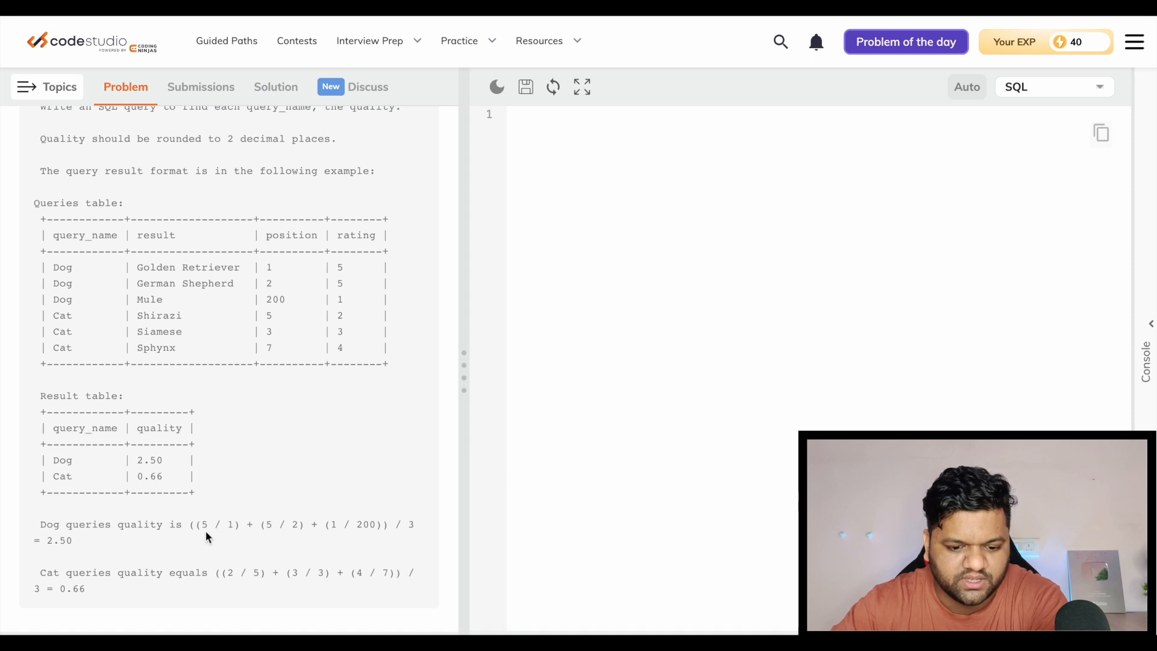
mouse_move(357, 263)
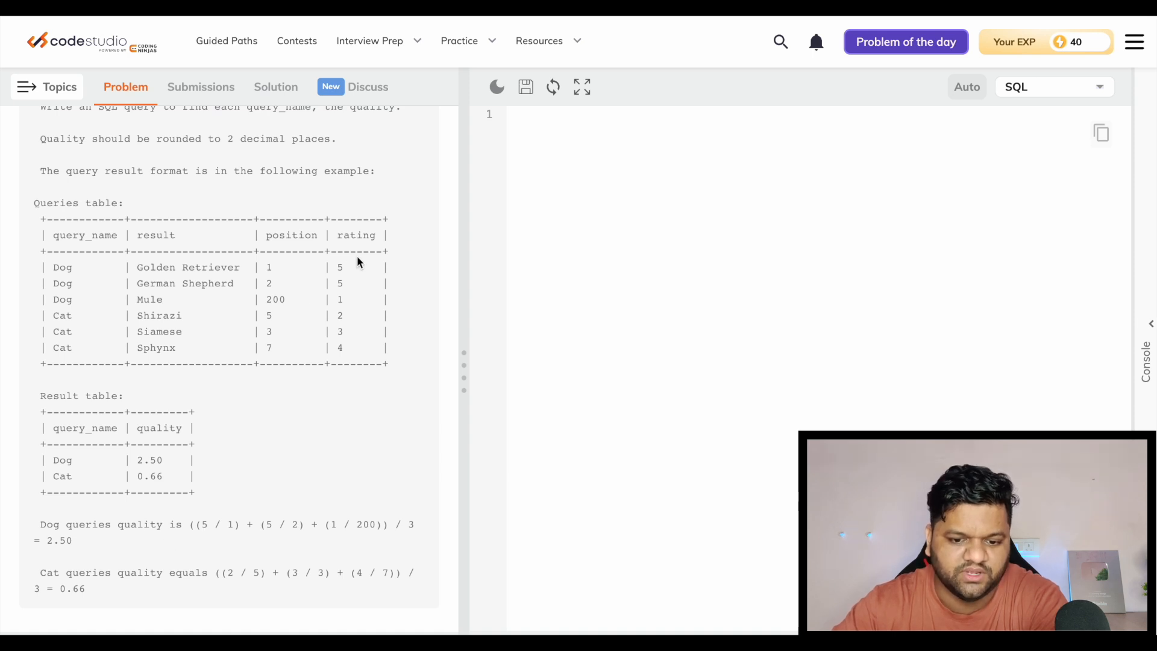
mouse_move(279, 253)
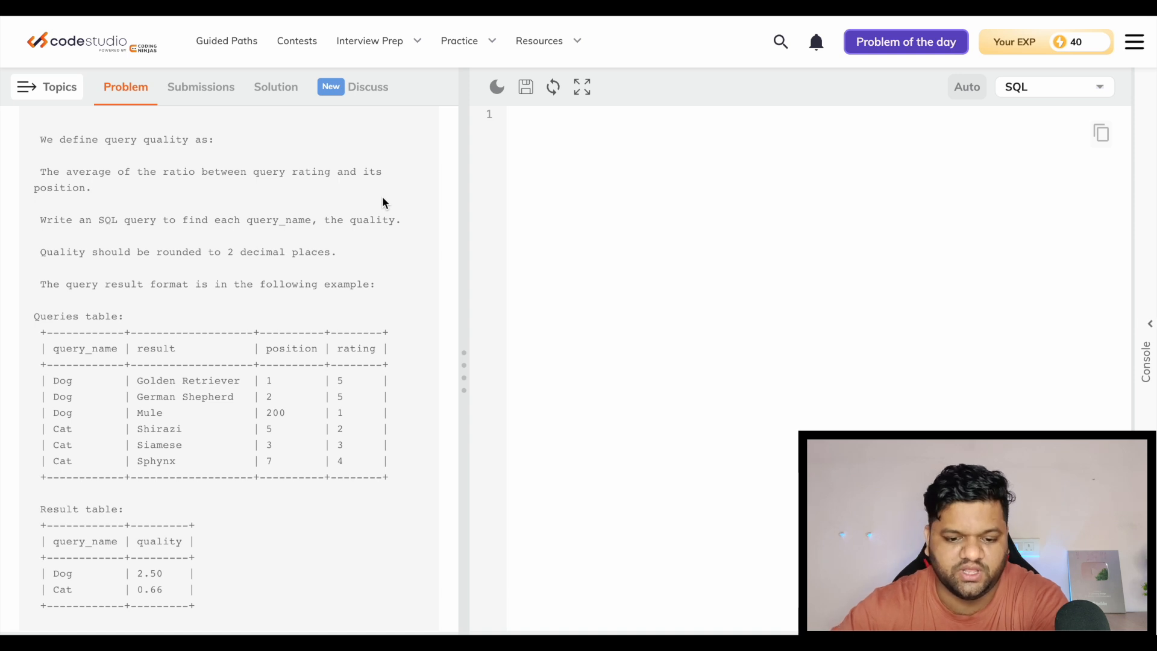
scroll(down, 3)
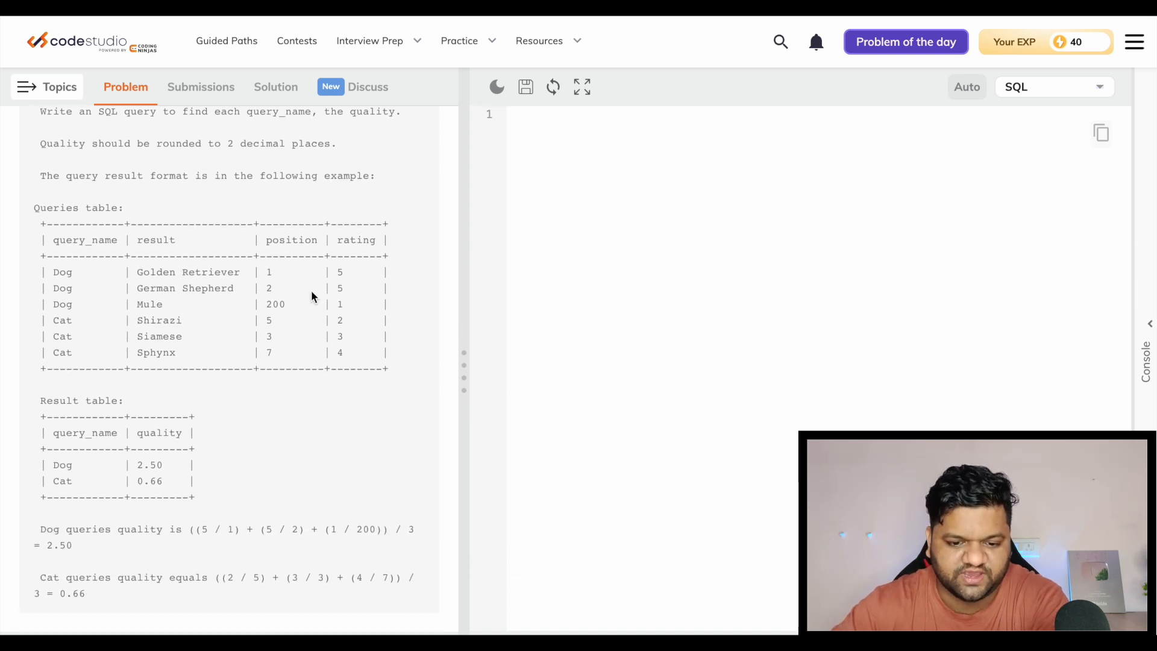
mouse_move(339, 289)
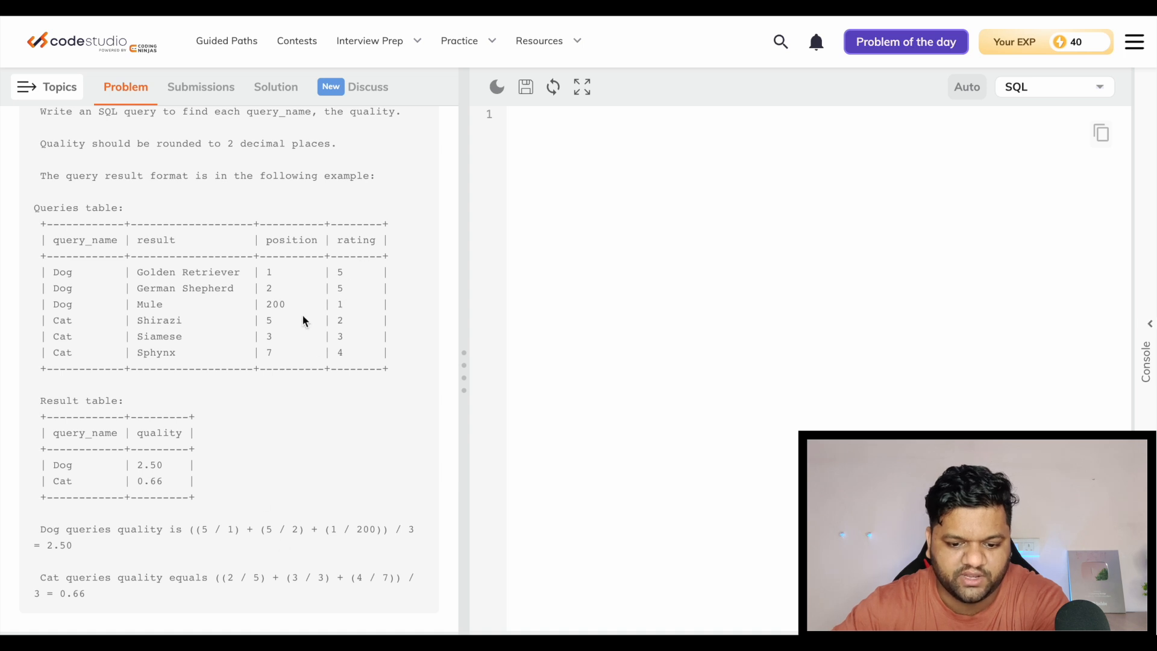
mouse_move(195, 538)
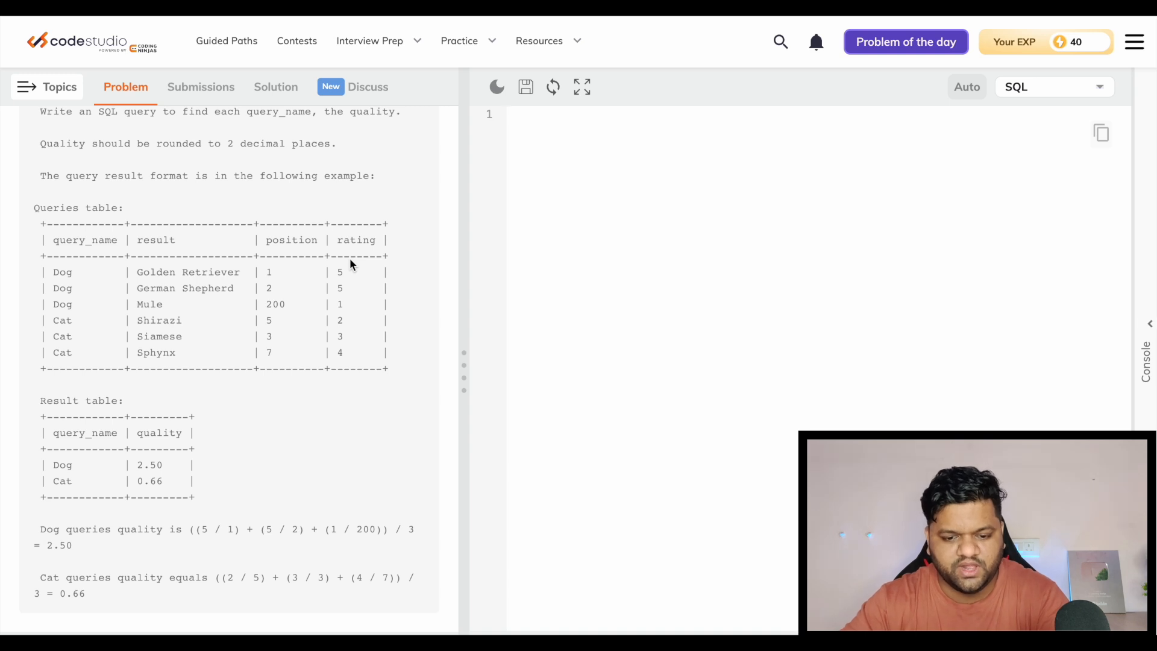
mouse_move(338, 268)
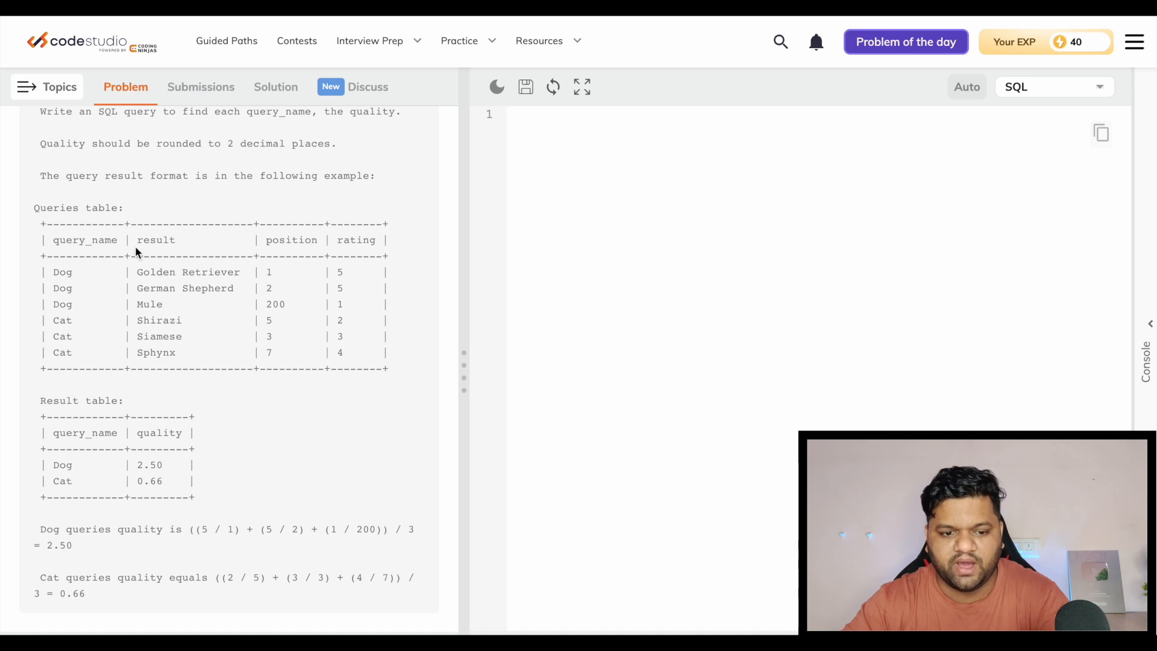
mouse_move(244, 284)
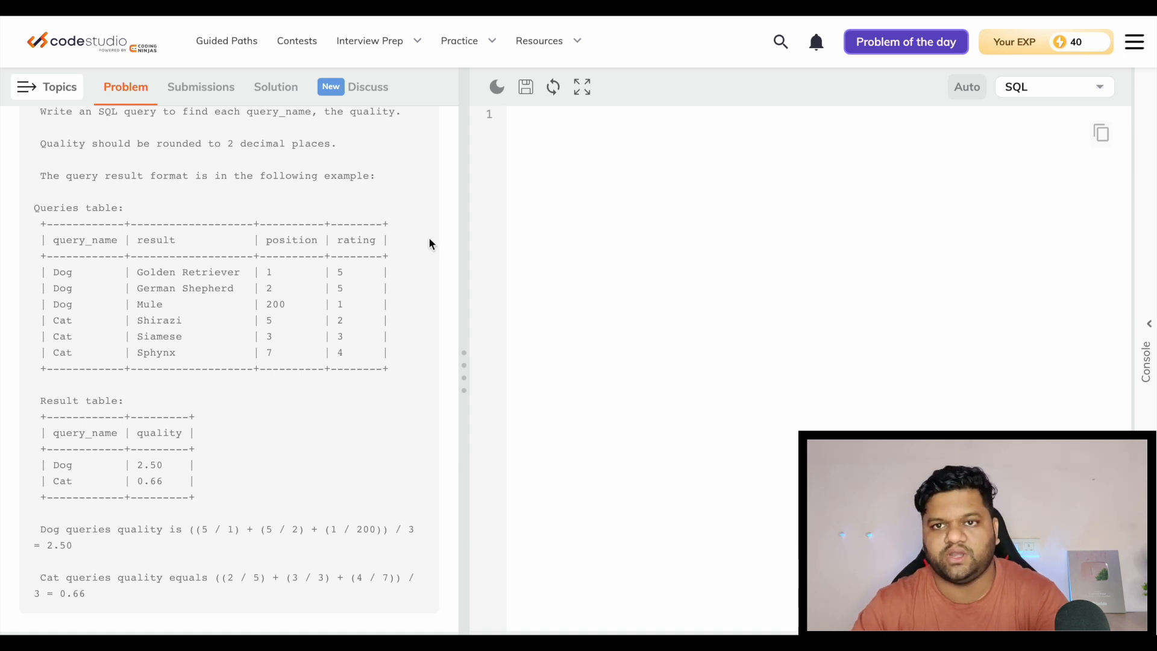
mouse_move(592, 137)
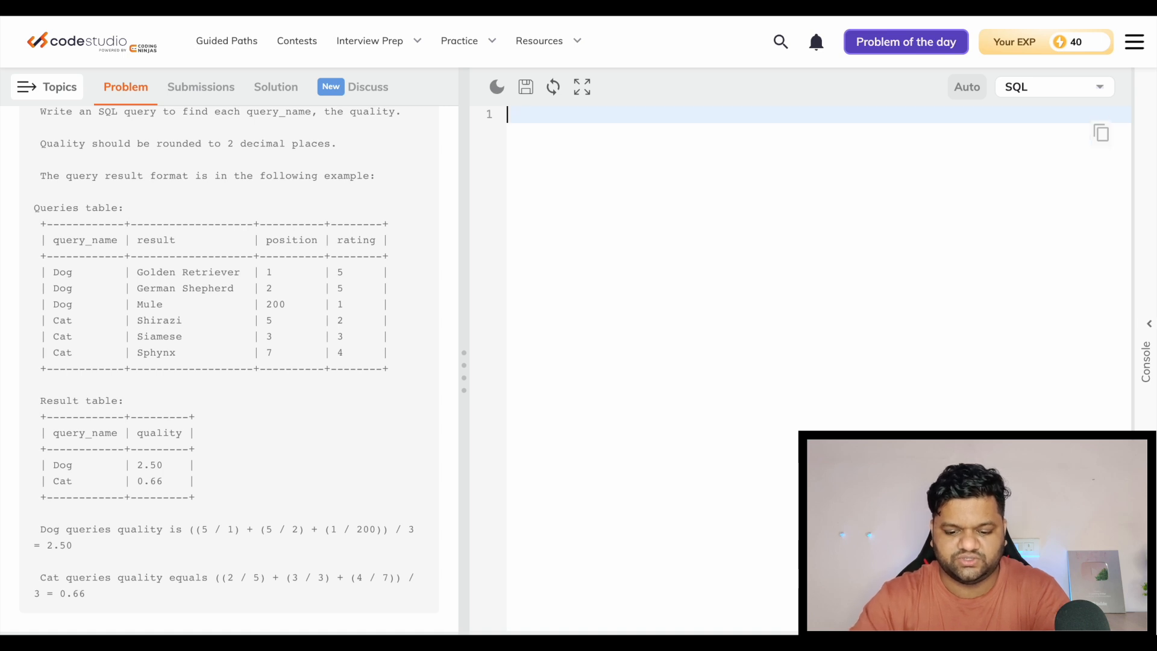
Start an outer Select wrapping an inner Select *,
text(Select)
text(()
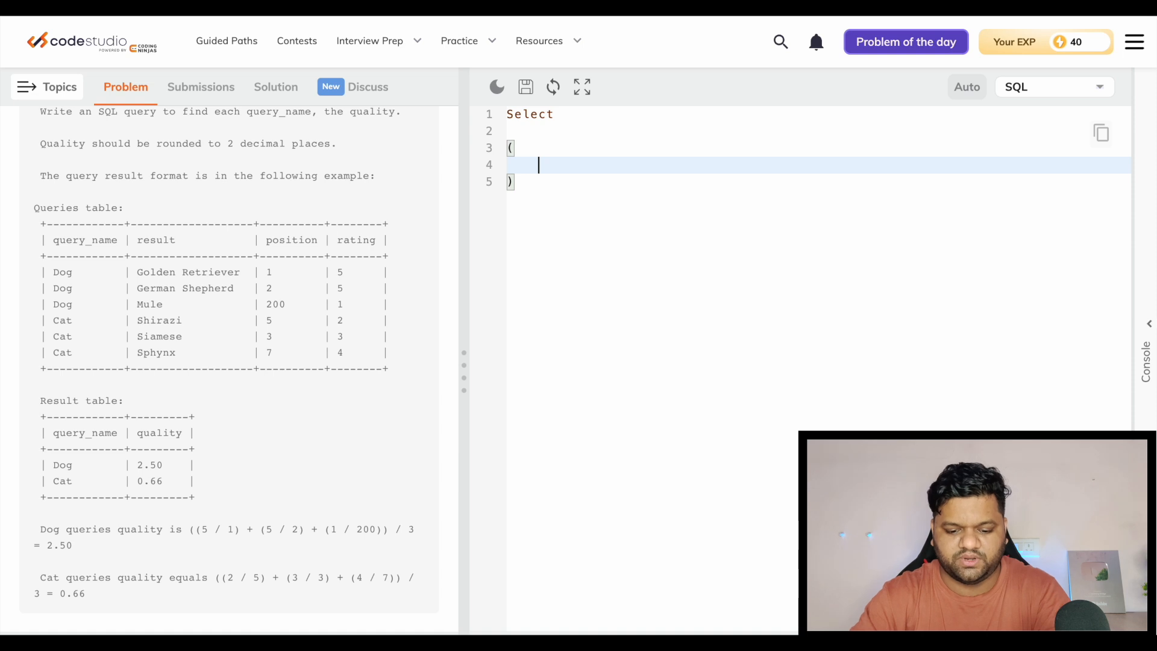
text(Select)
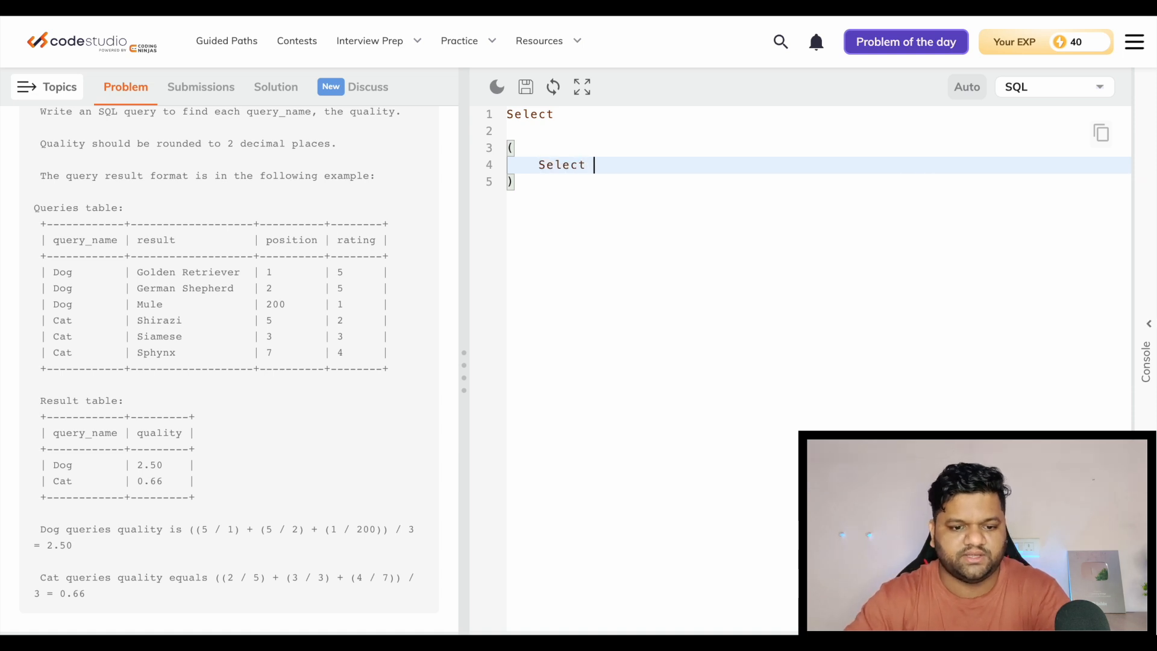
text(*)
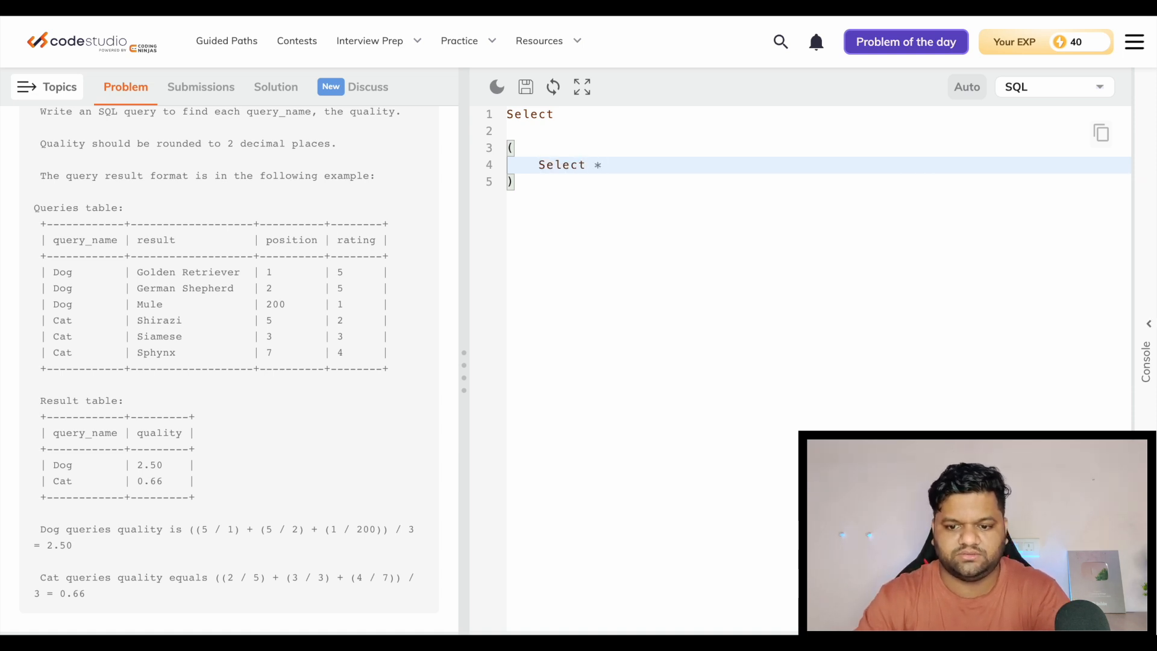
text(,)
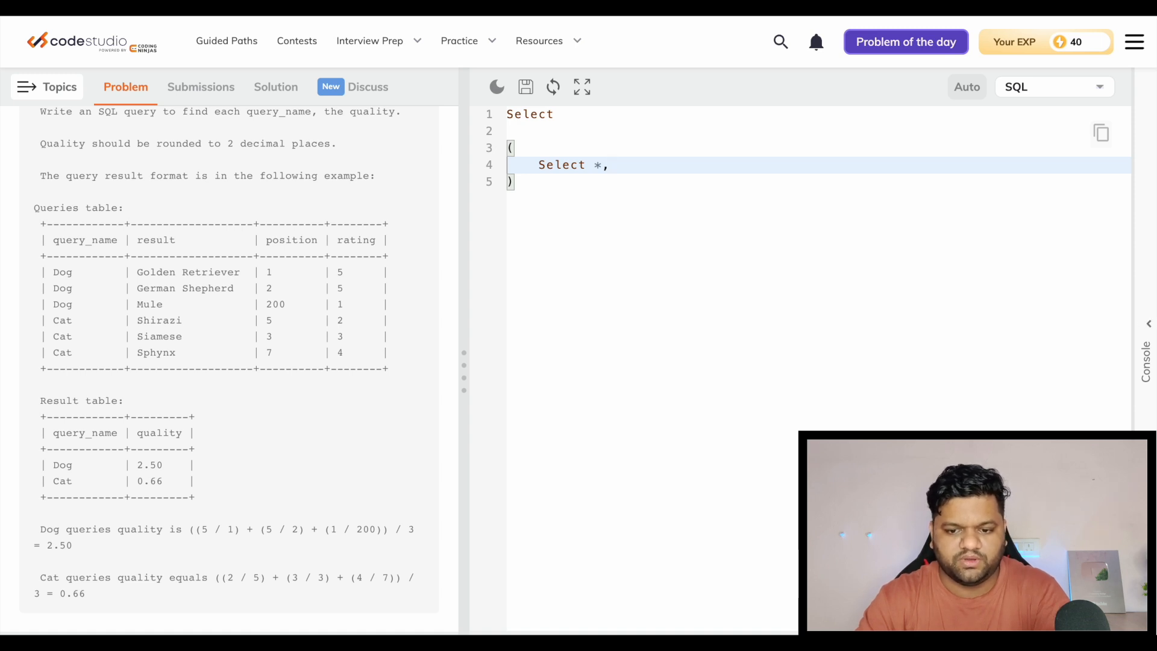
key(enter)
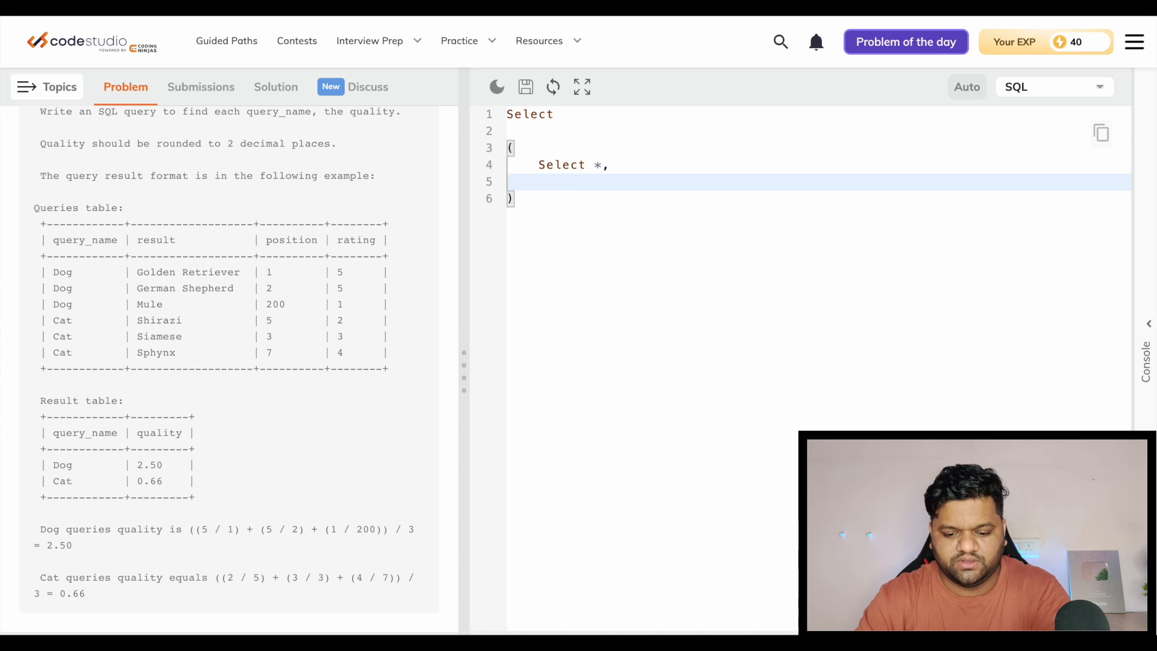
Add (rating*1.0)/position as query_ratio From queries to the inner query
text(query)
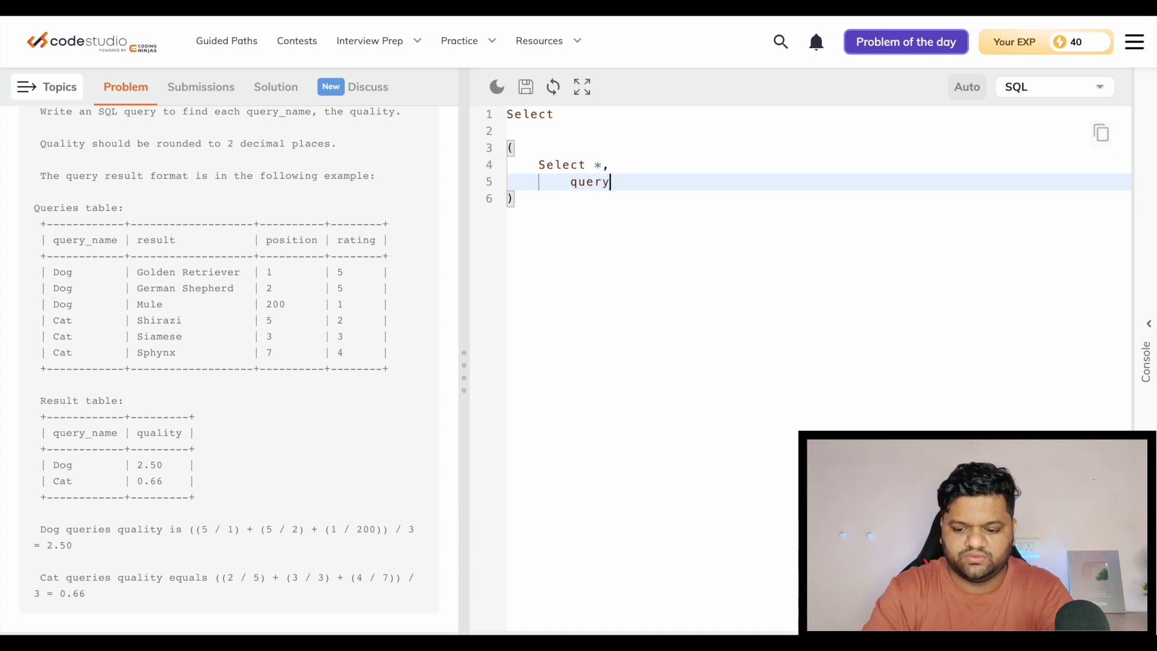
text(_rati)
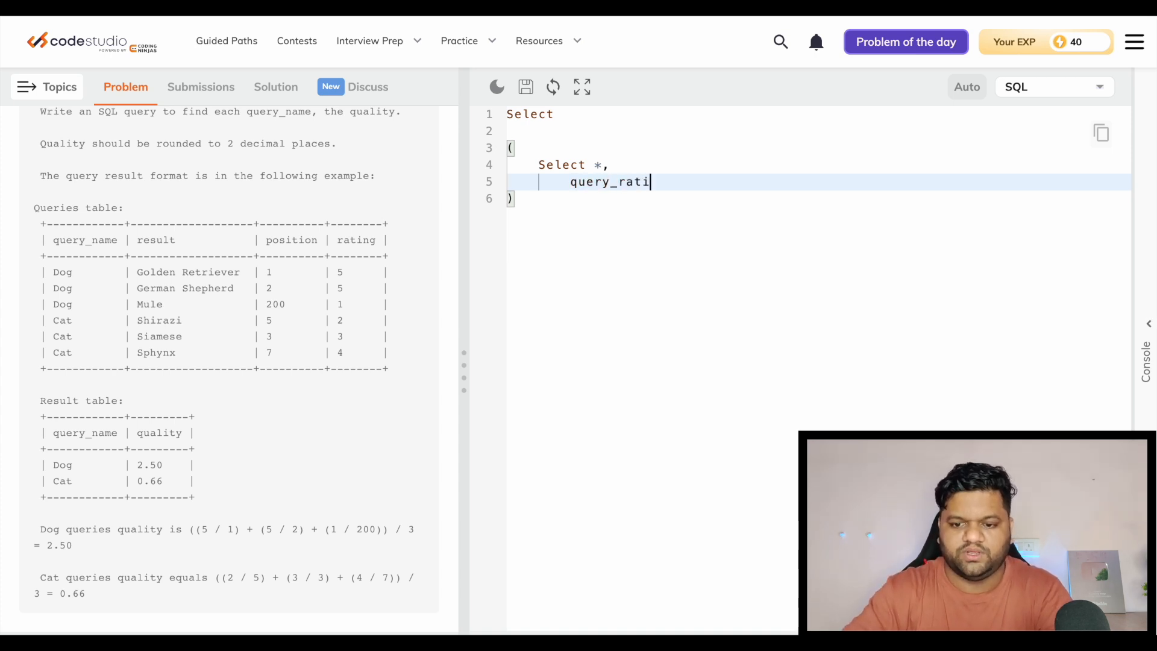
text(o)
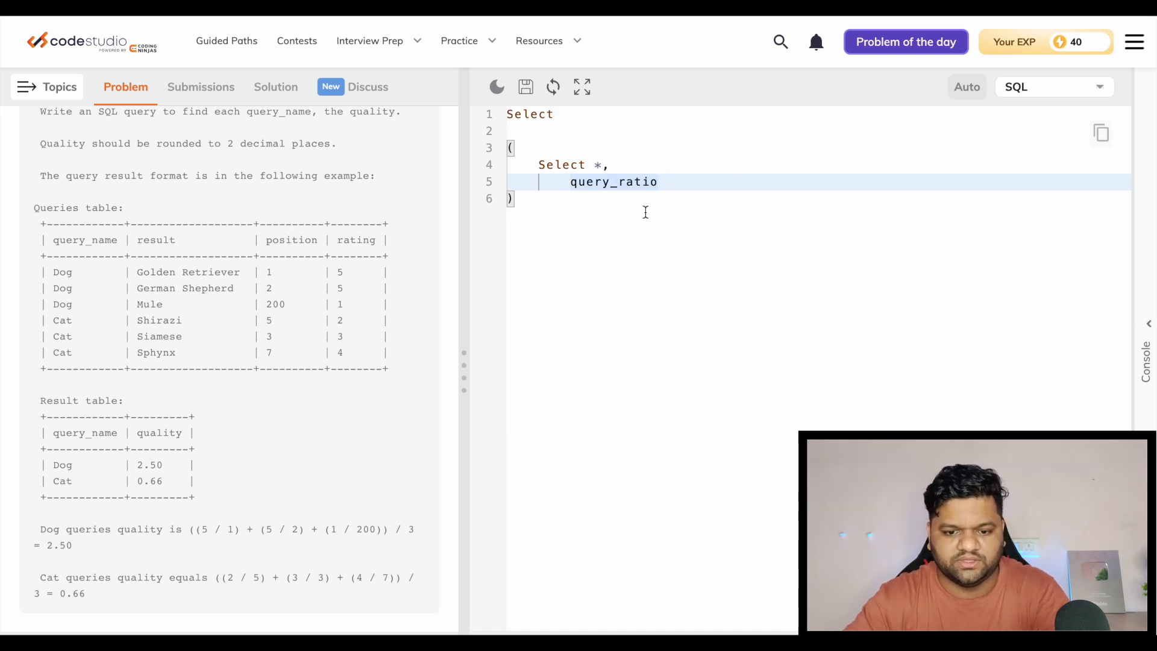
text(rating*1.)
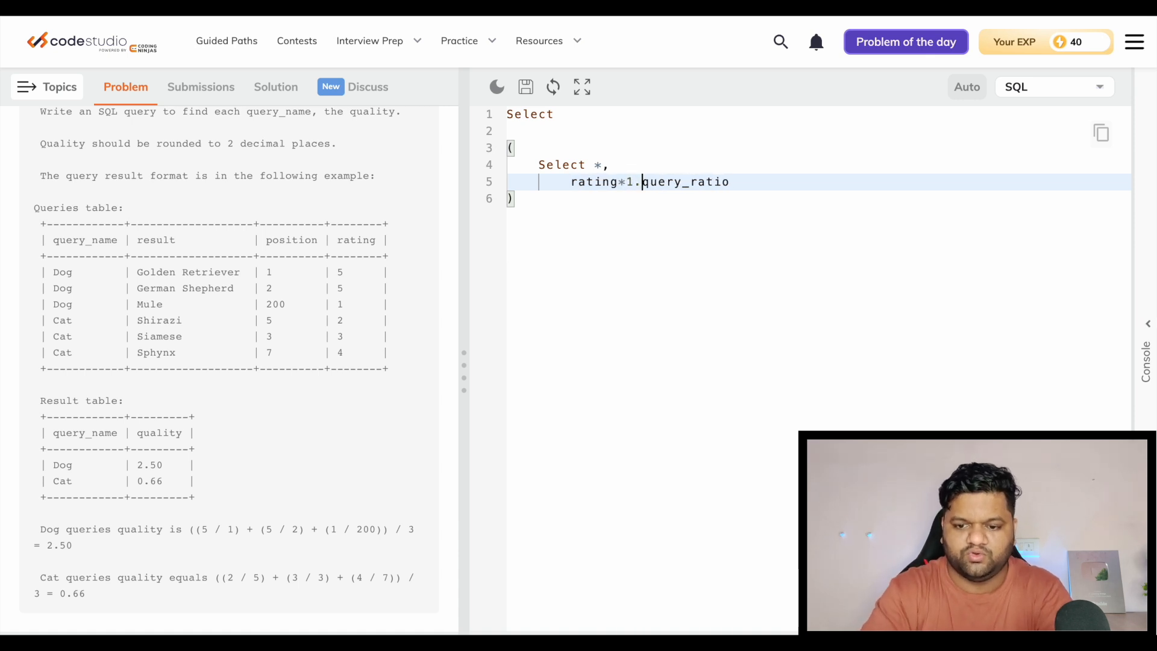
text(0))
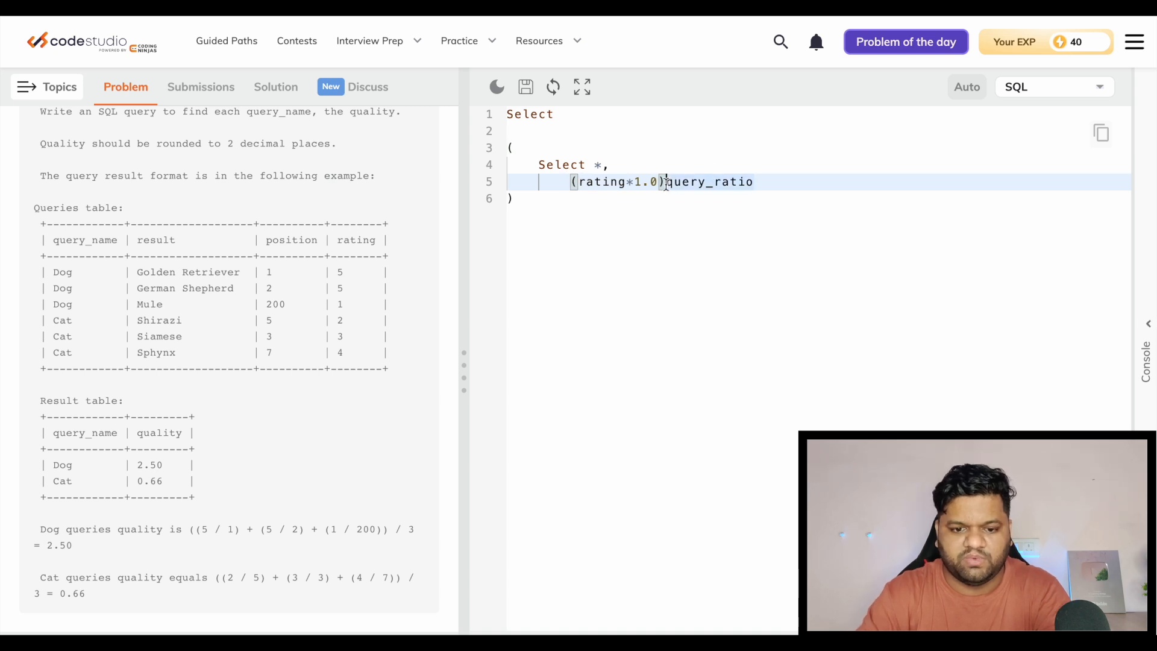
text(/position as)
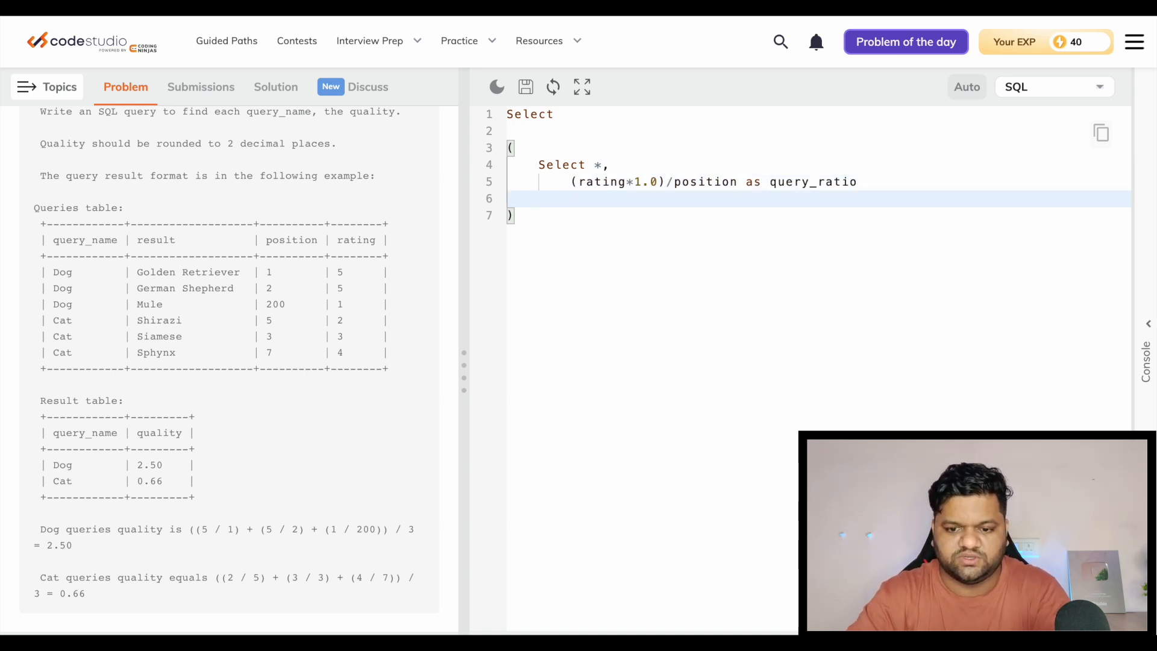
text(From)
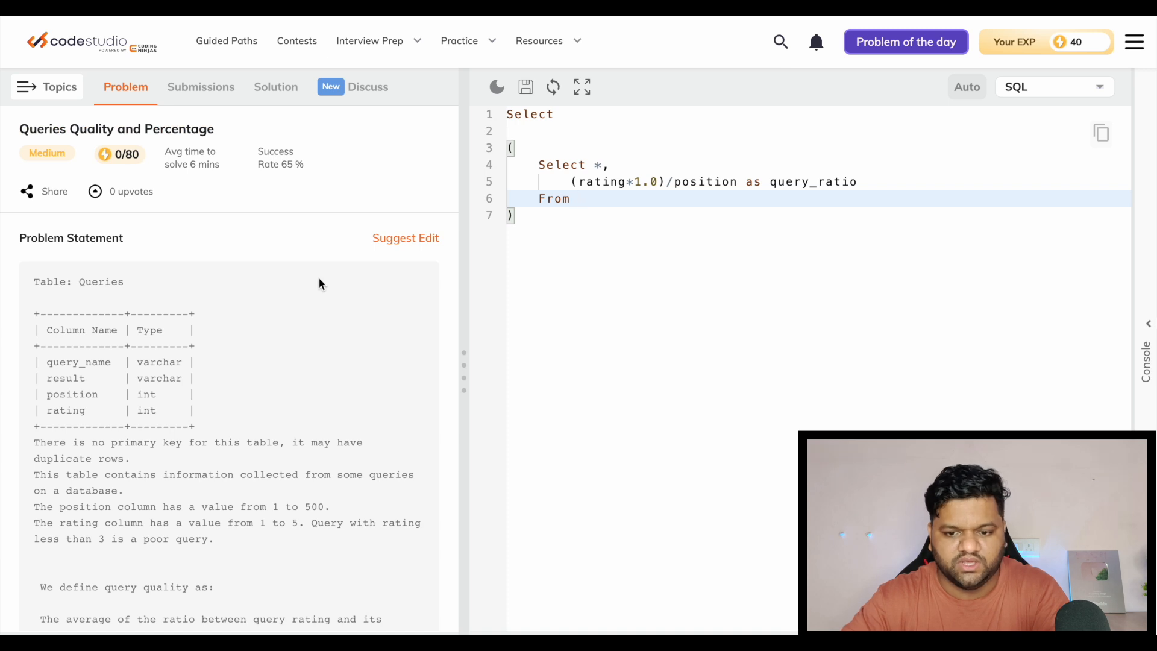
text(queri)
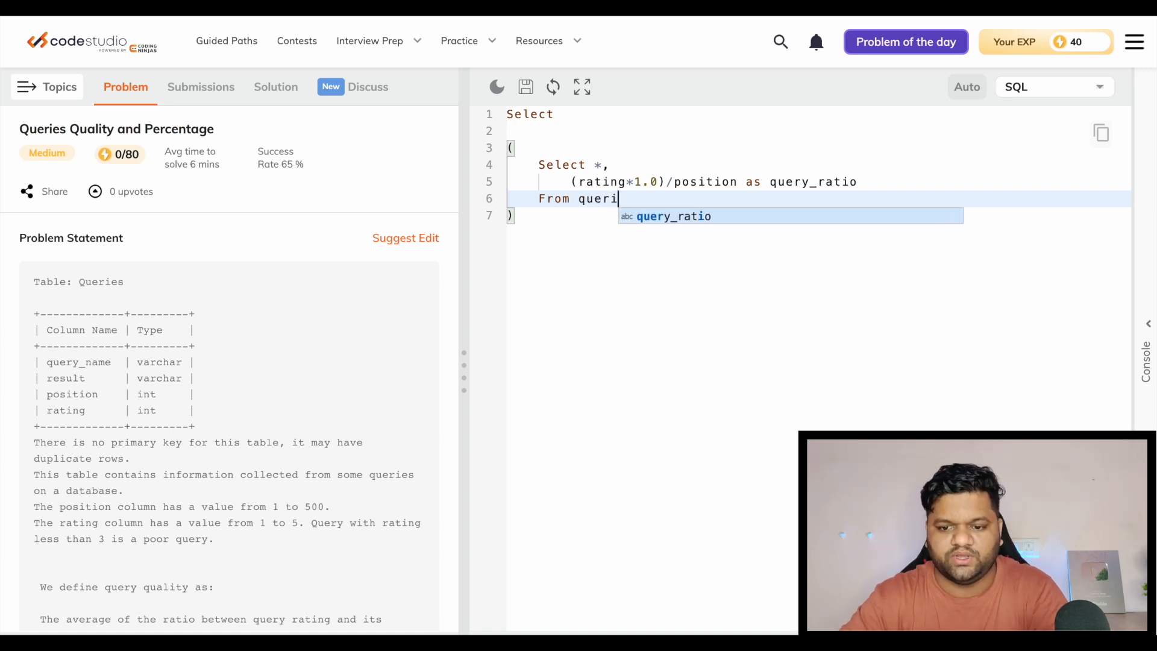
text(es)
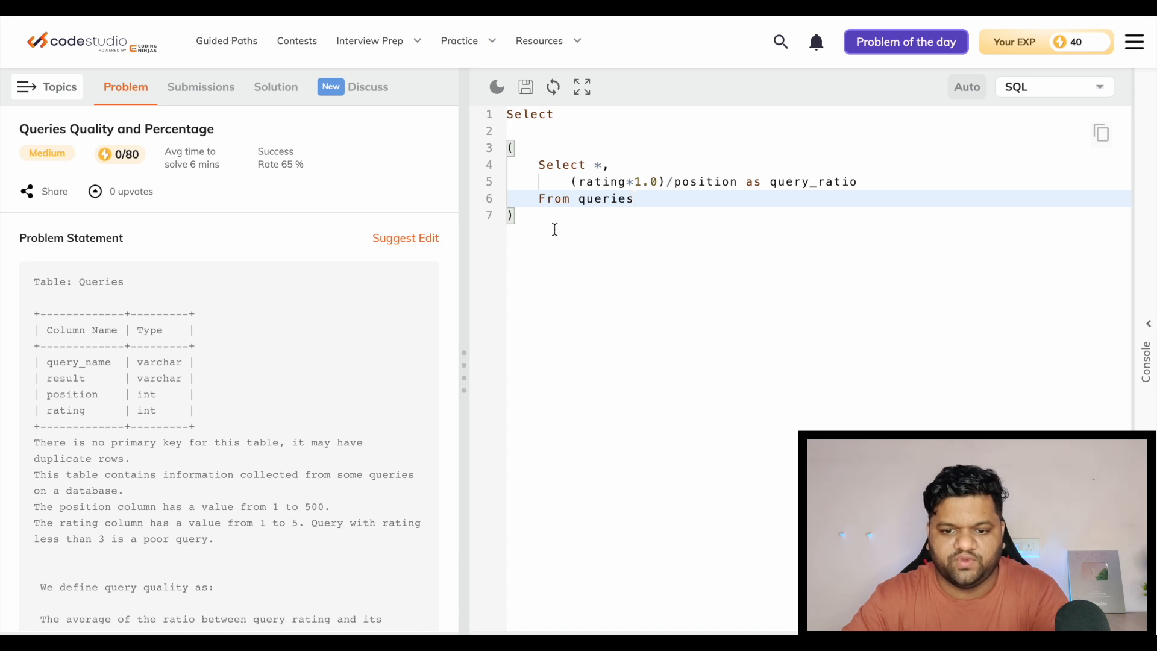
text(q)
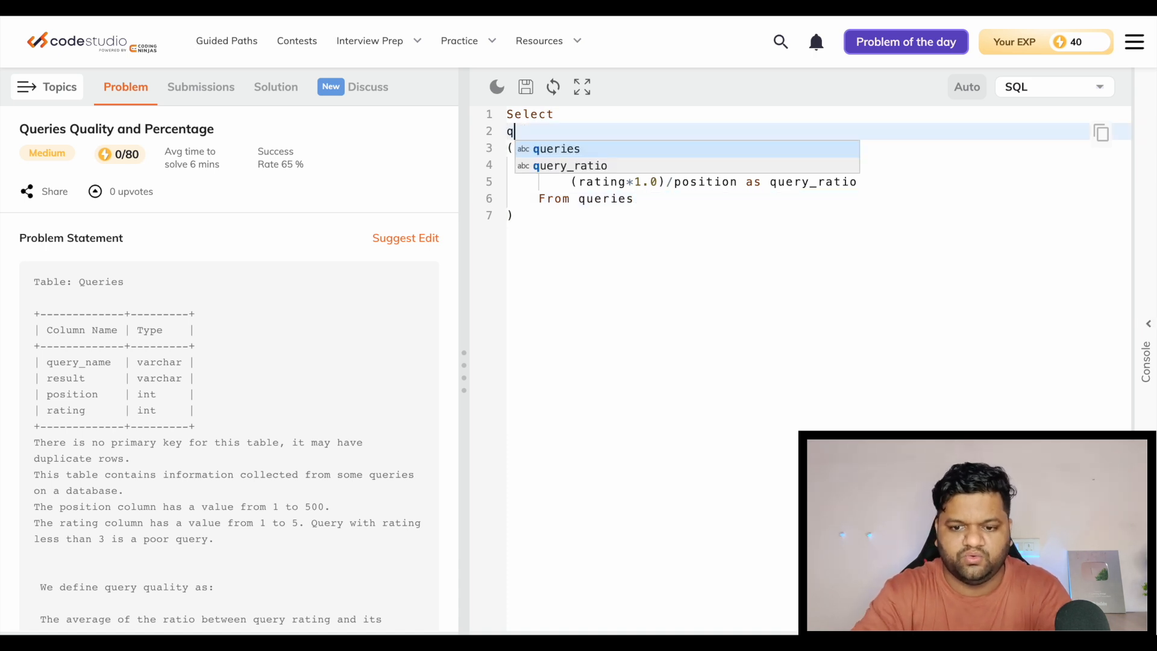
Select query_name and round(avg(query_ratio),2) from subquery tmp, grouped by query_name
text(uery_name,)
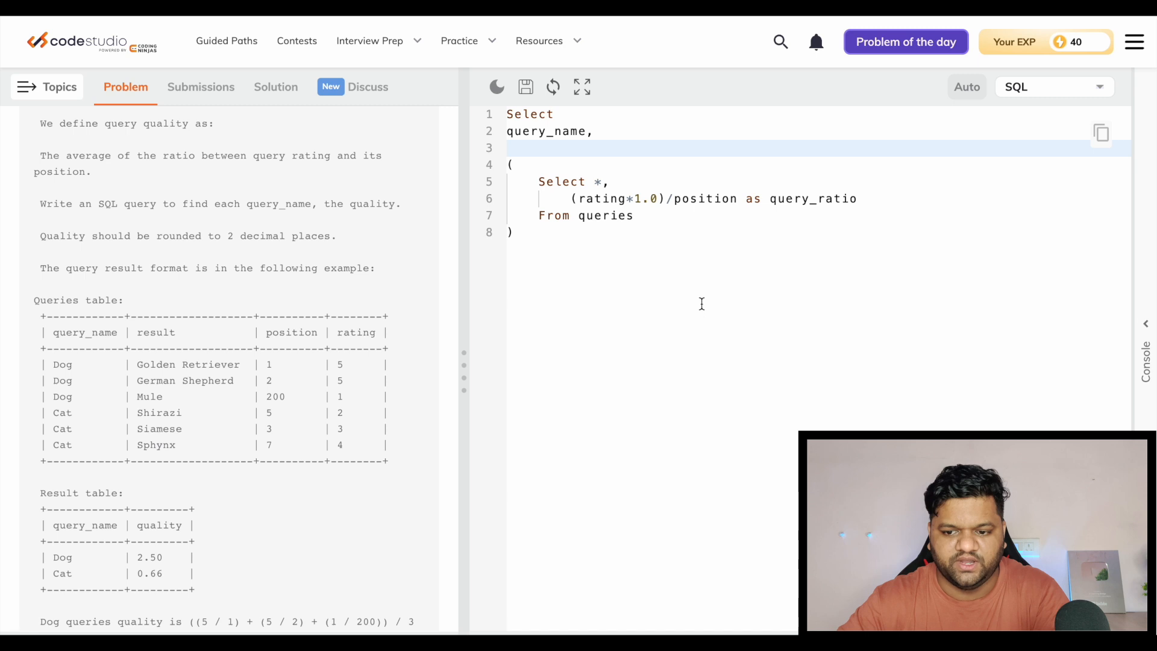
mouse_move(574, 210)
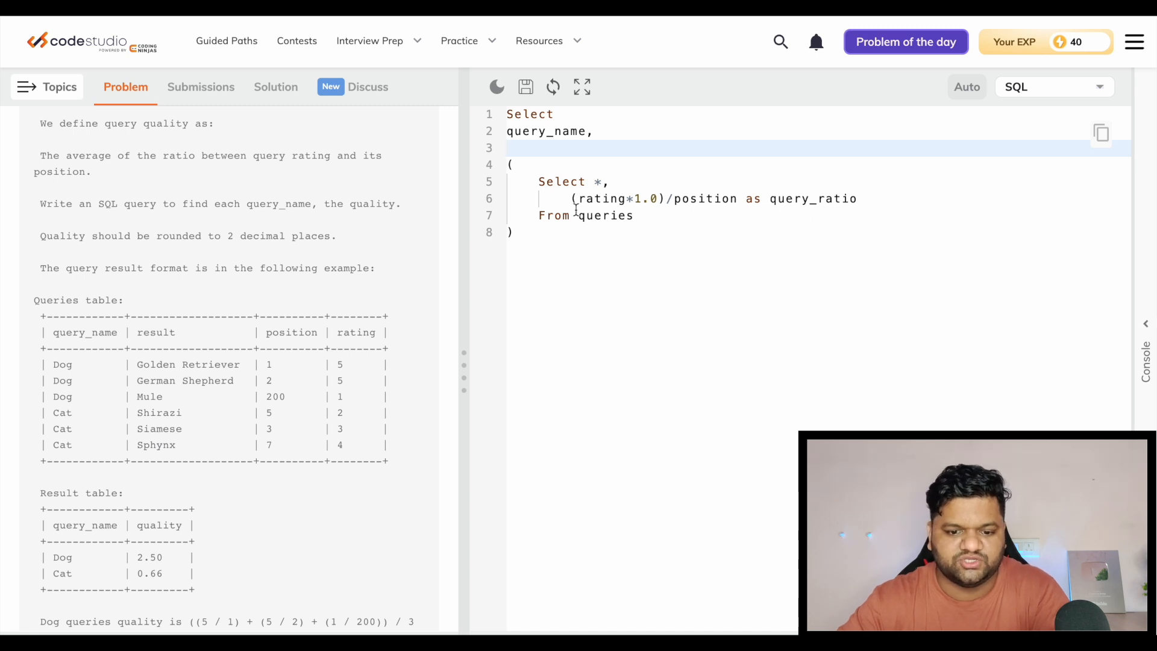
mouse_move(357, 413)
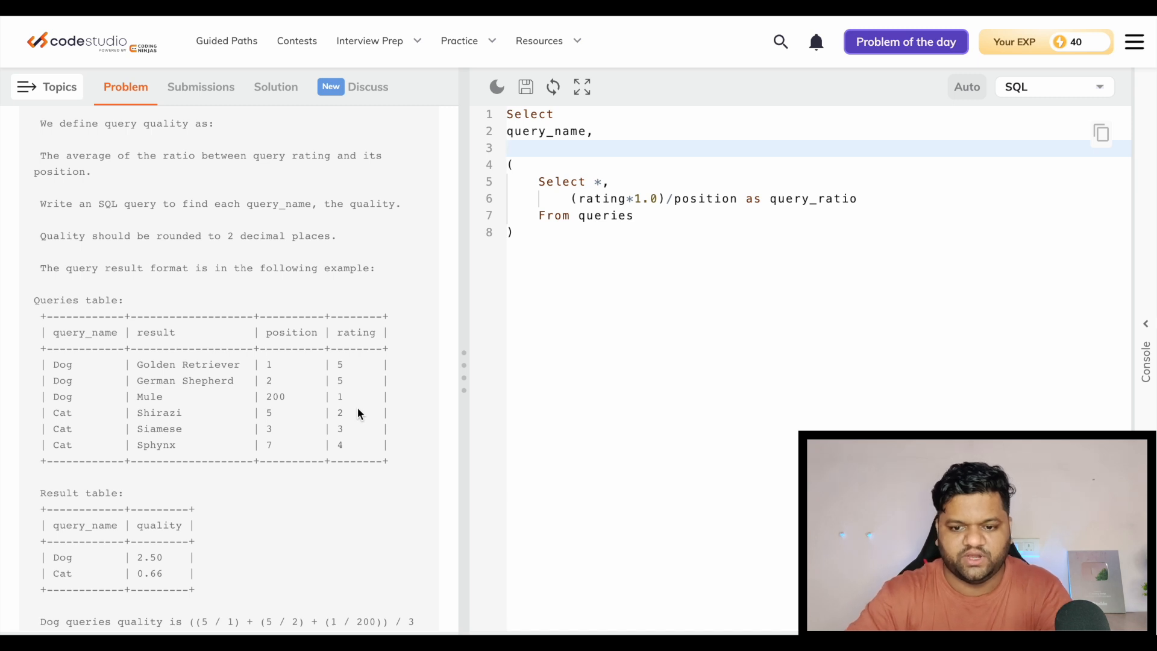
text(avg())
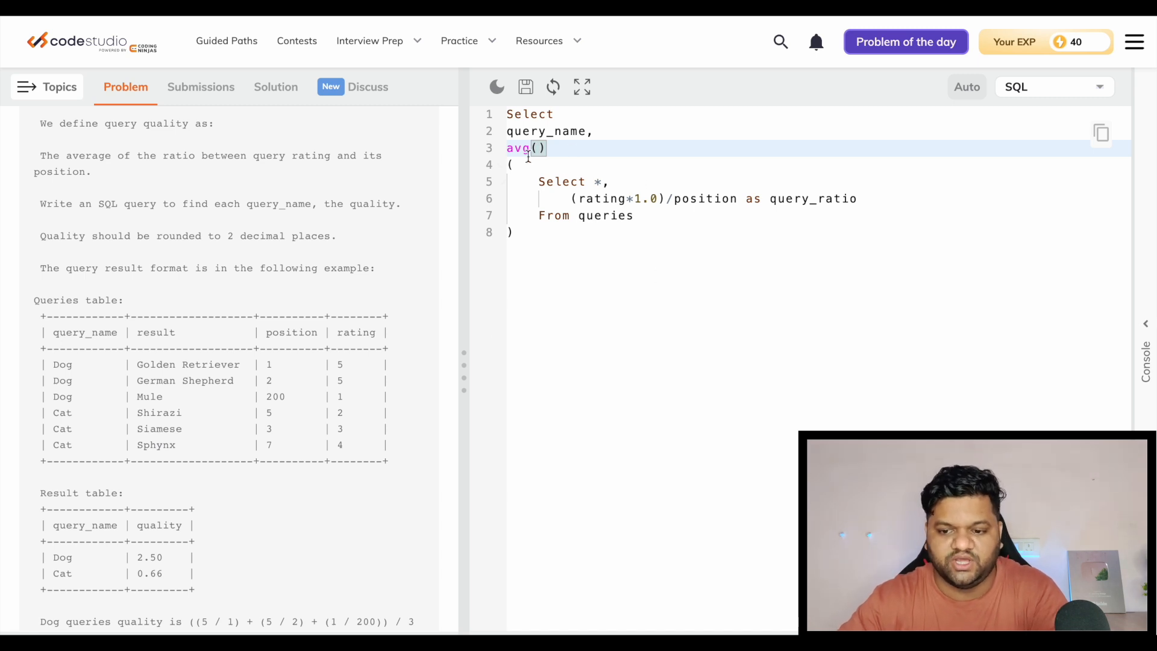
double_click(811, 198)
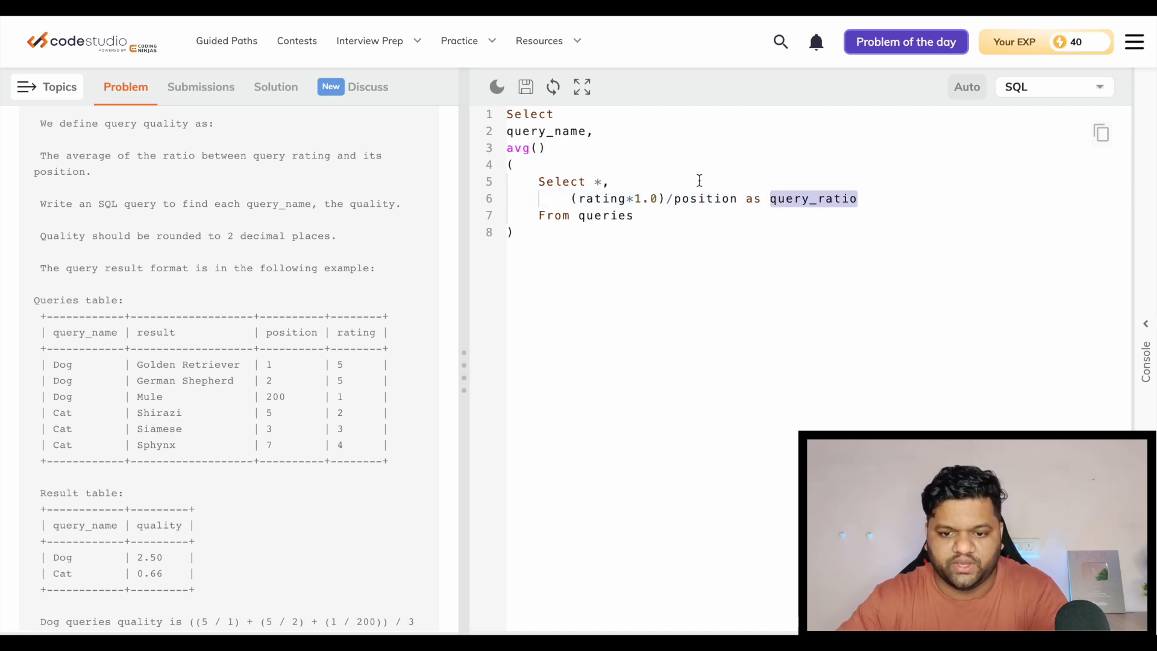
text(query_ratio)
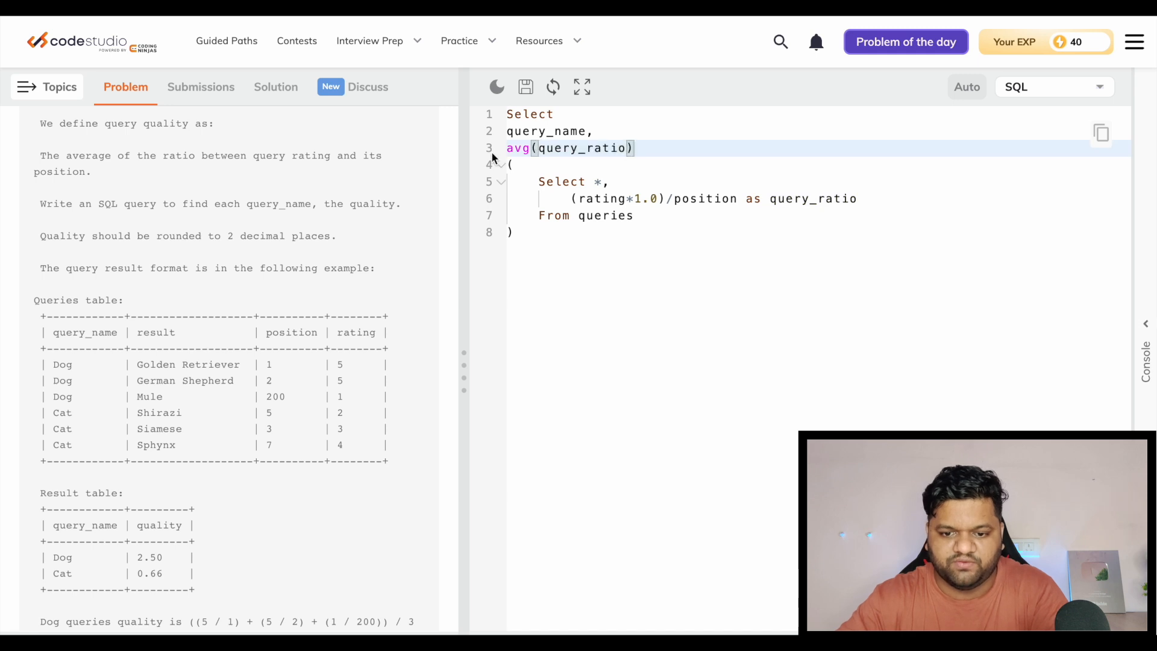
text(round()
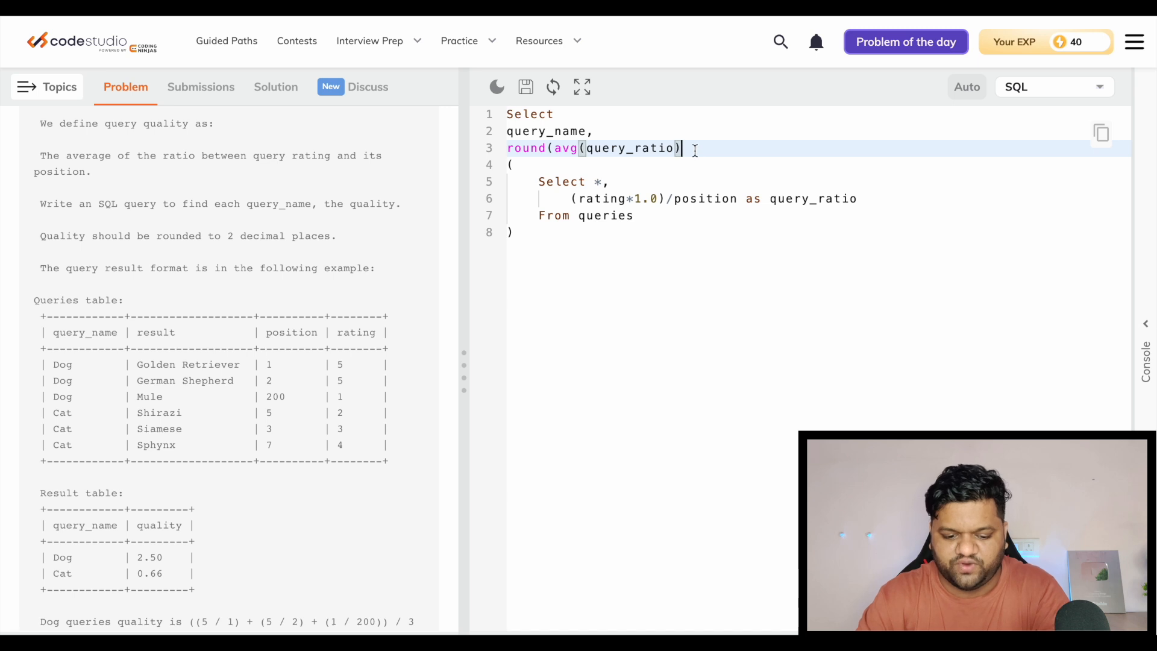
text(,2))
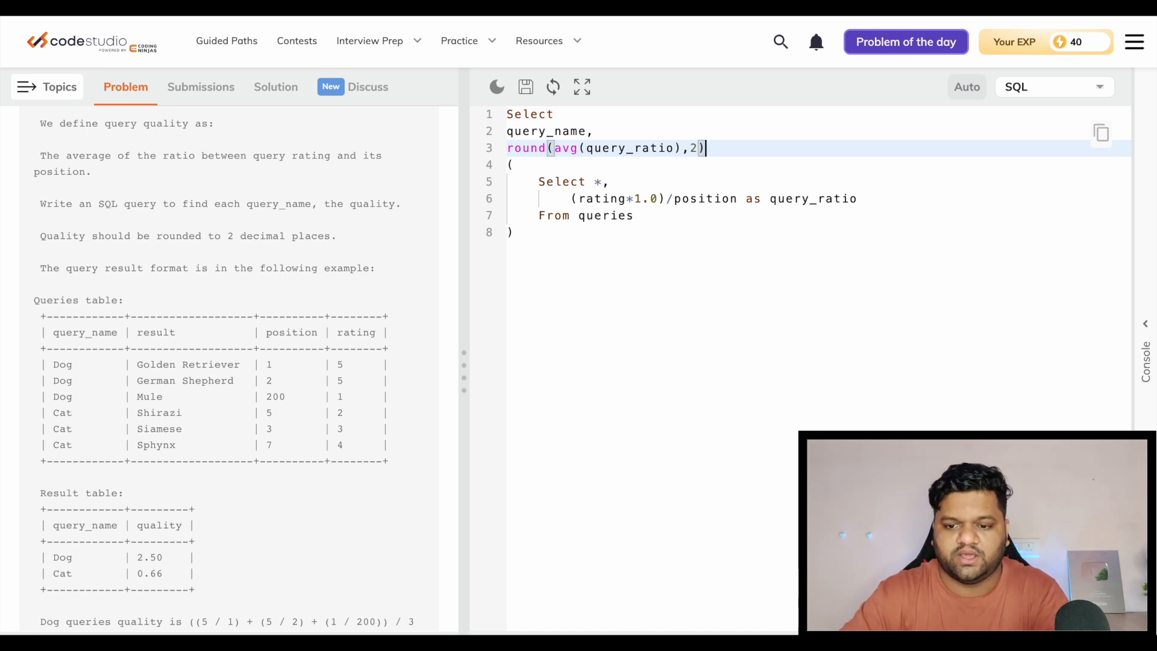
text(From)
text(Group by)
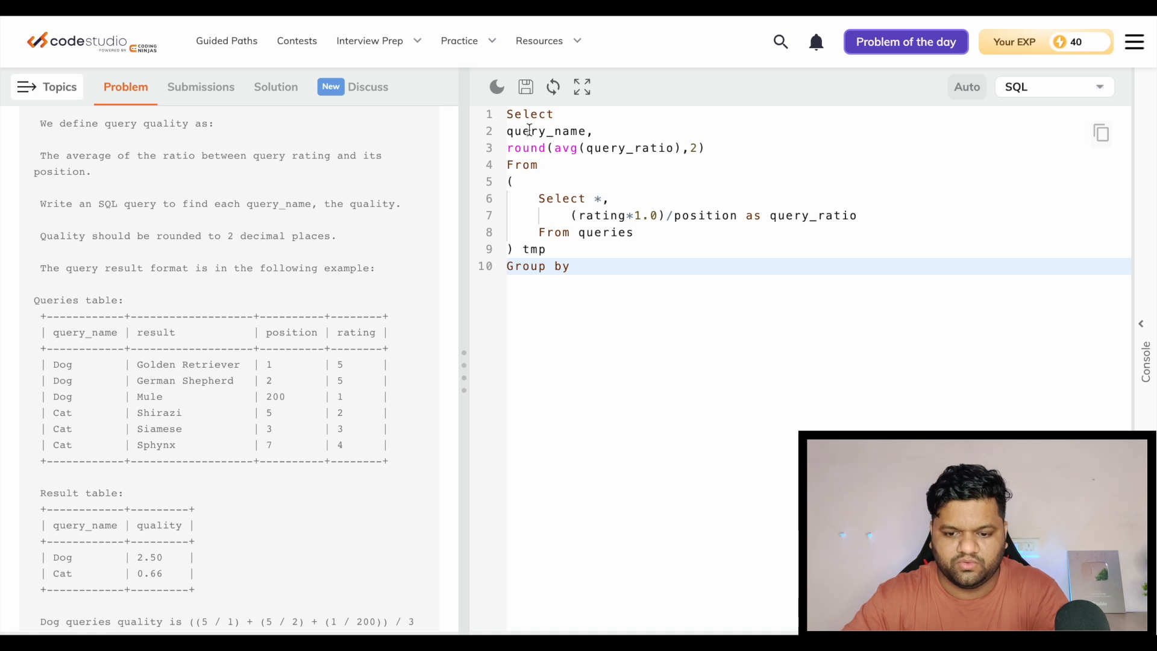
text(query_name)
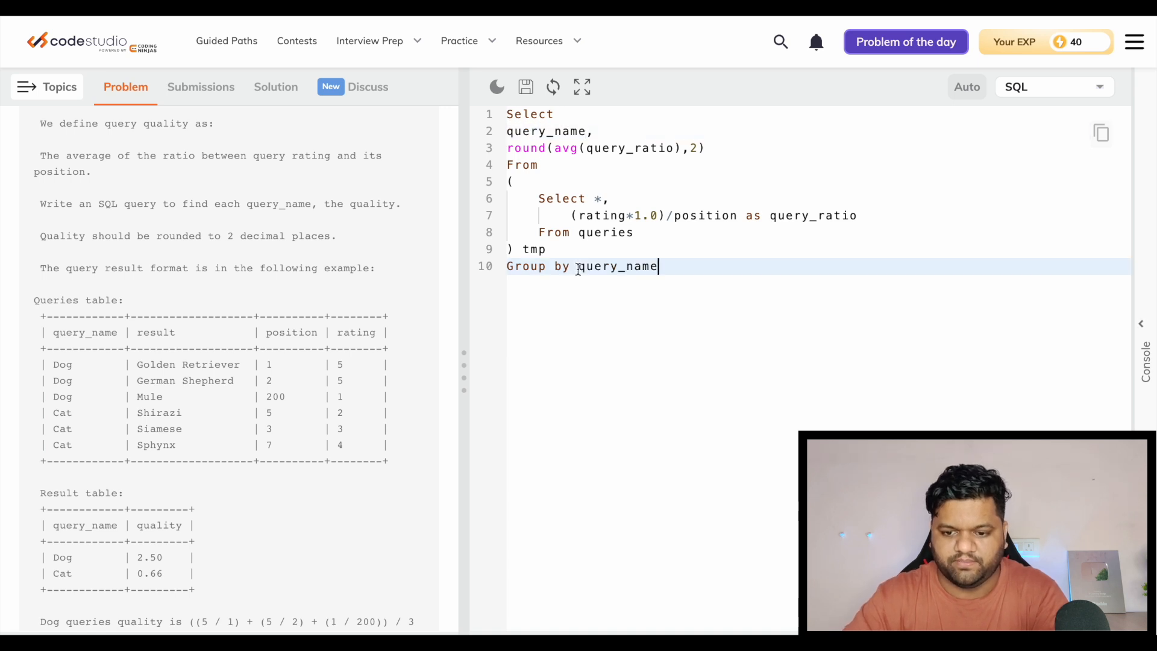
text(;)
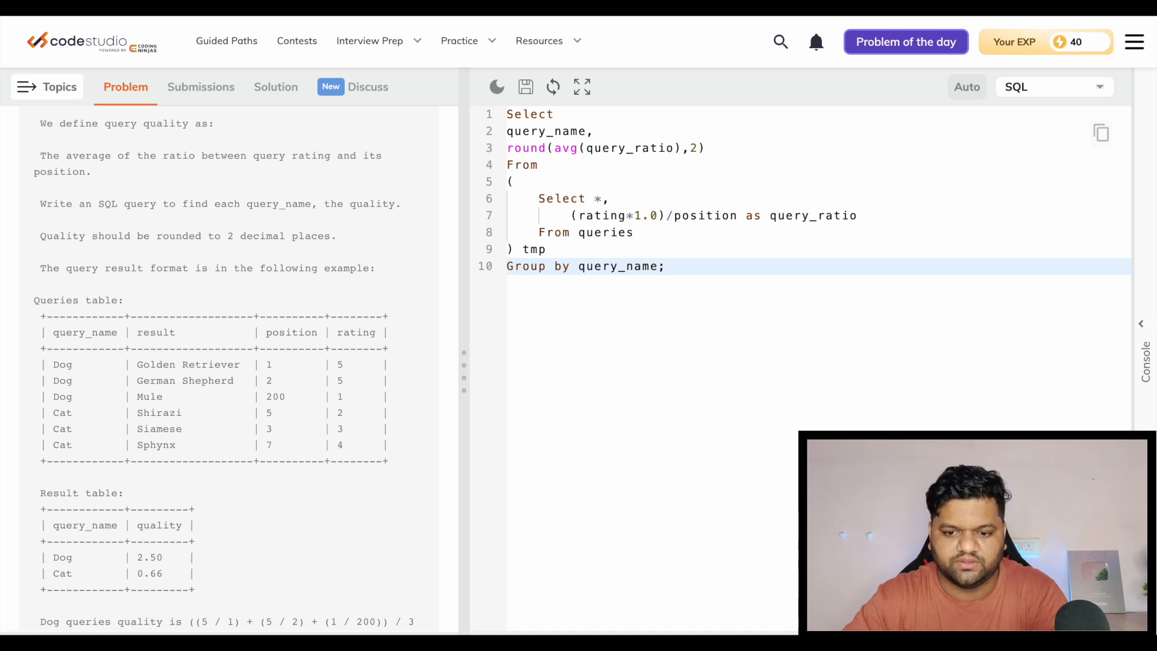
Run the quality query and review its output
click(553, 86)
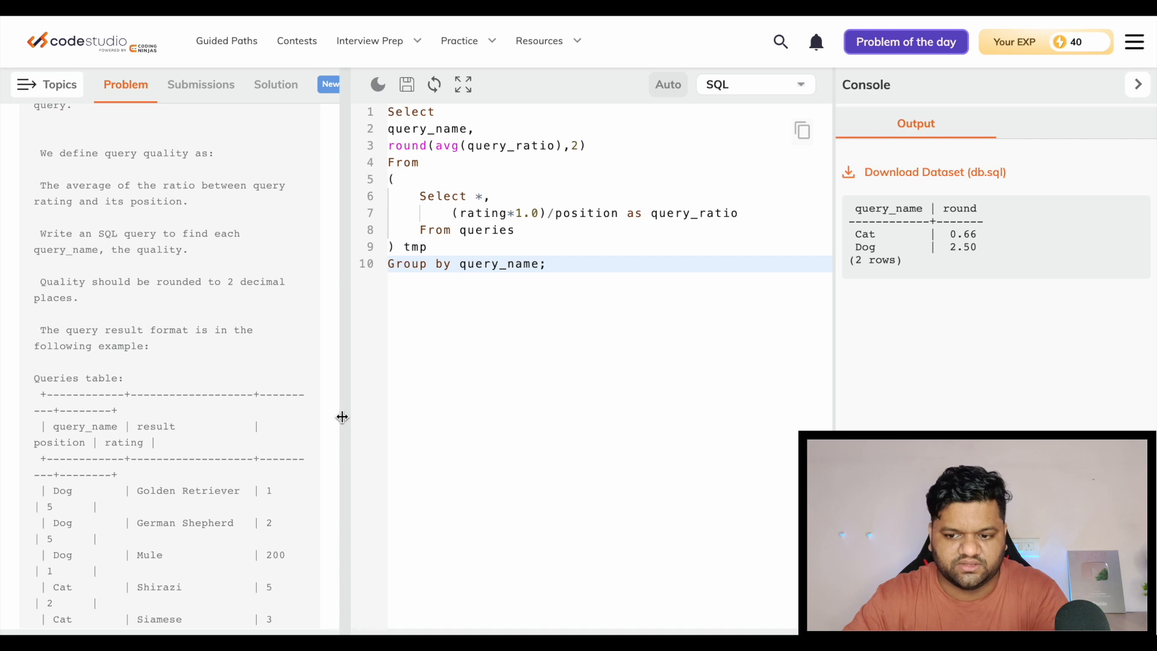
scroll(down, 3)
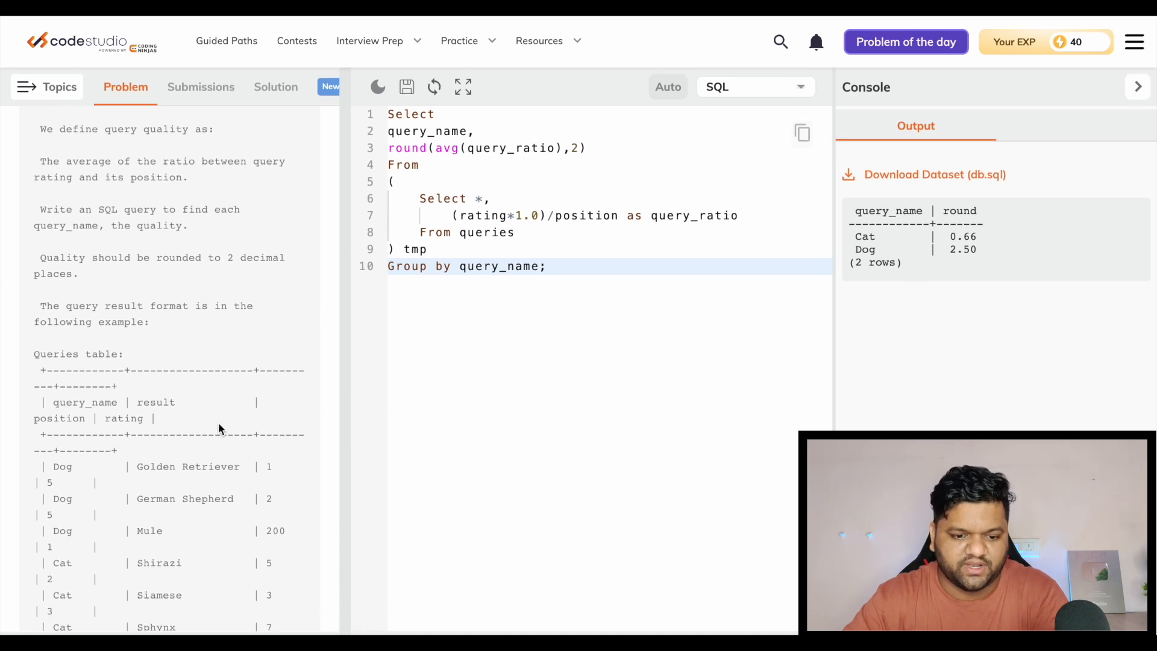
scroll(down, 3)
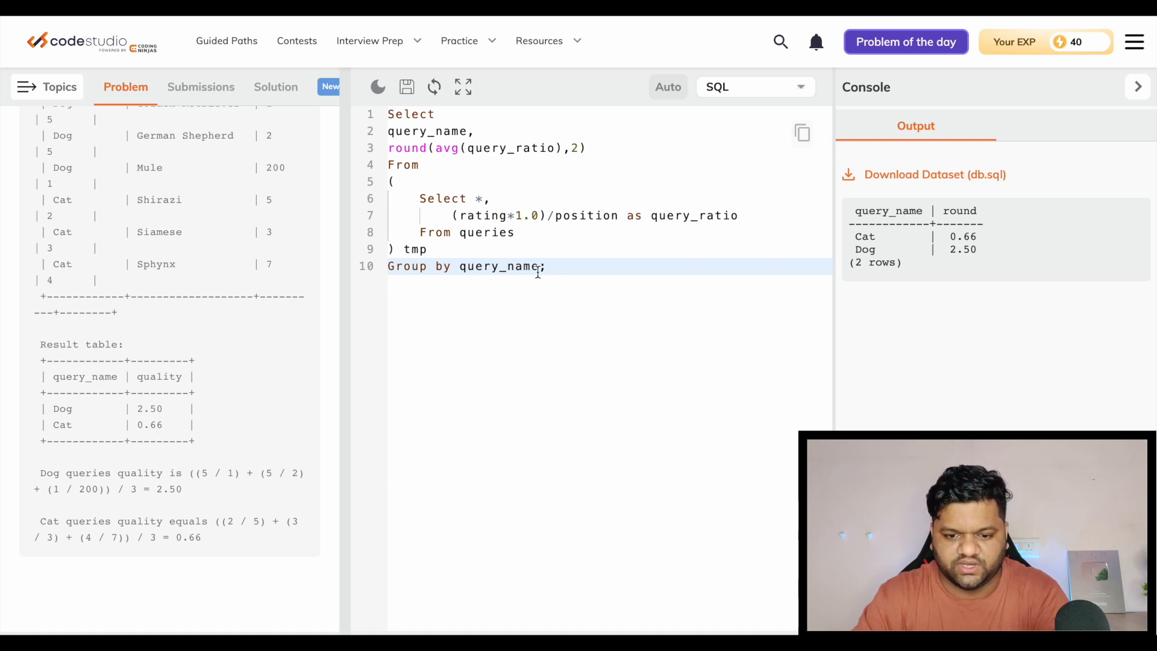
Order by quality desc, rerun for Dog 2.50 then Cat 0.66, and hide the console
text(order ;)
click(610, 147)
text( as)
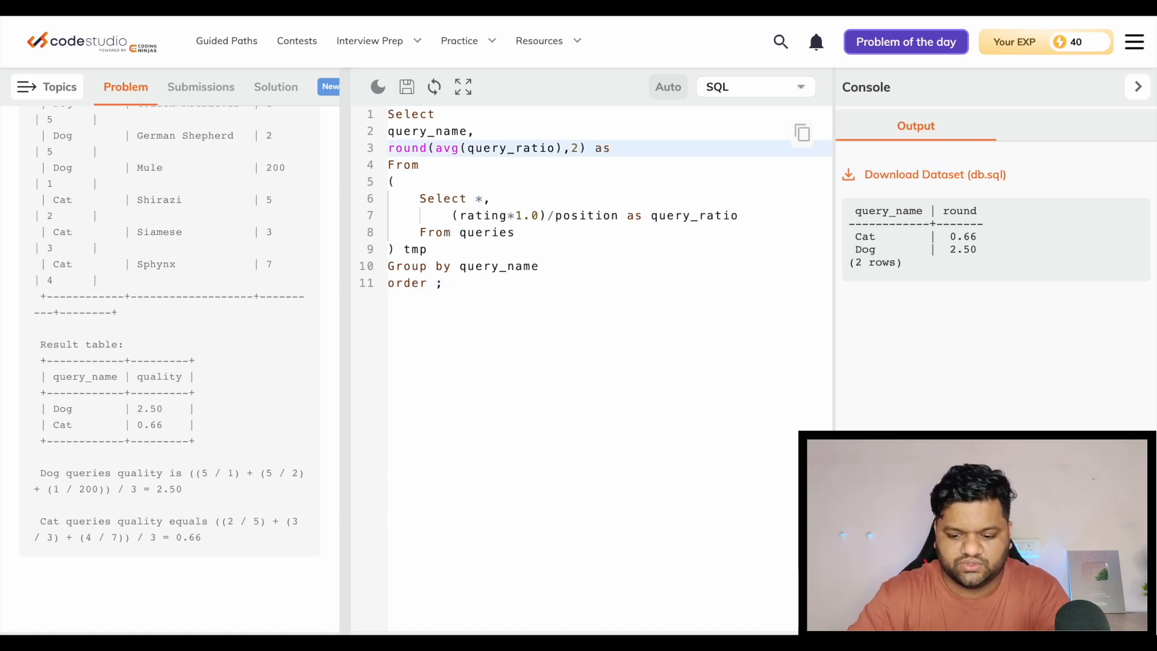
text(quality de)
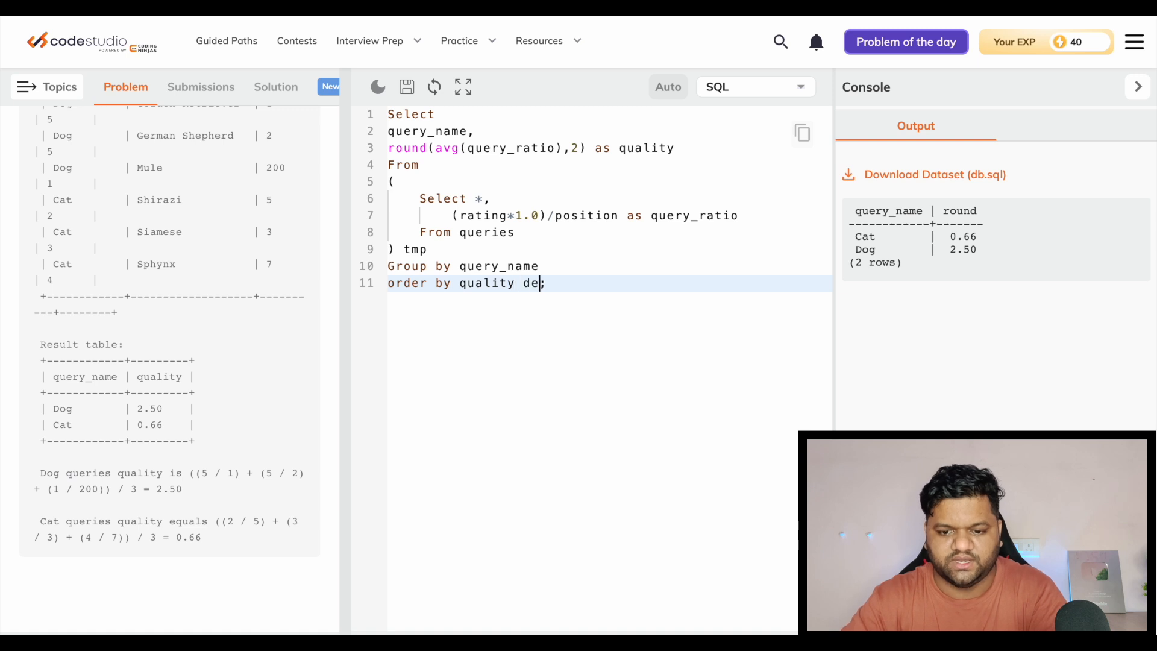
text(sc)
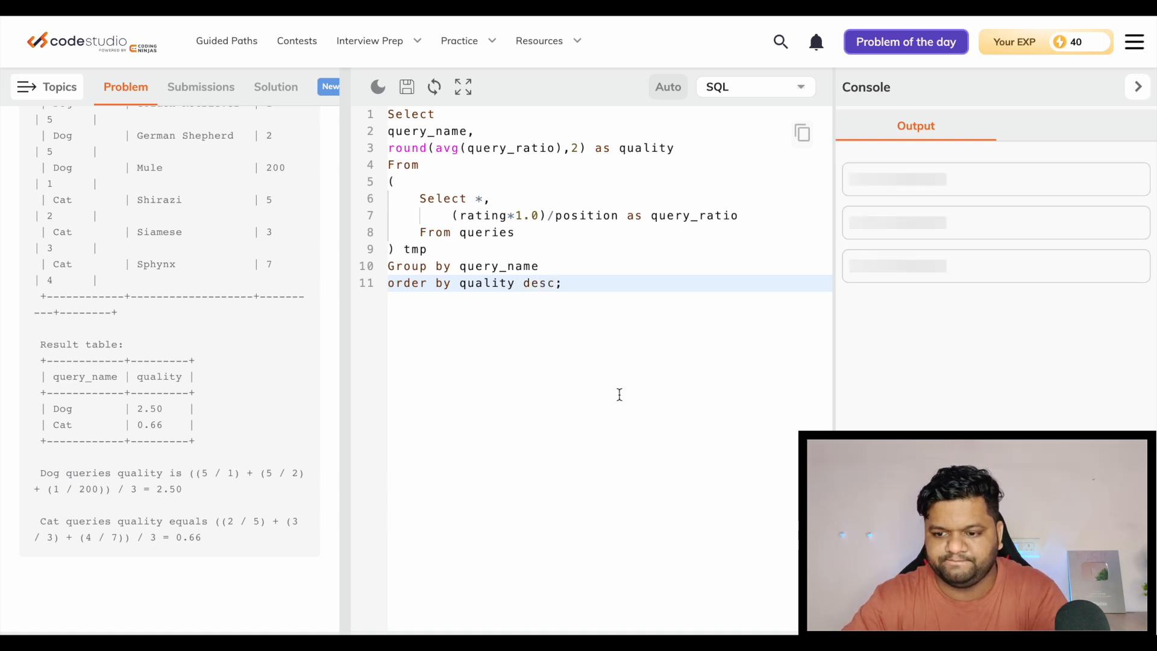
click(433, 87)
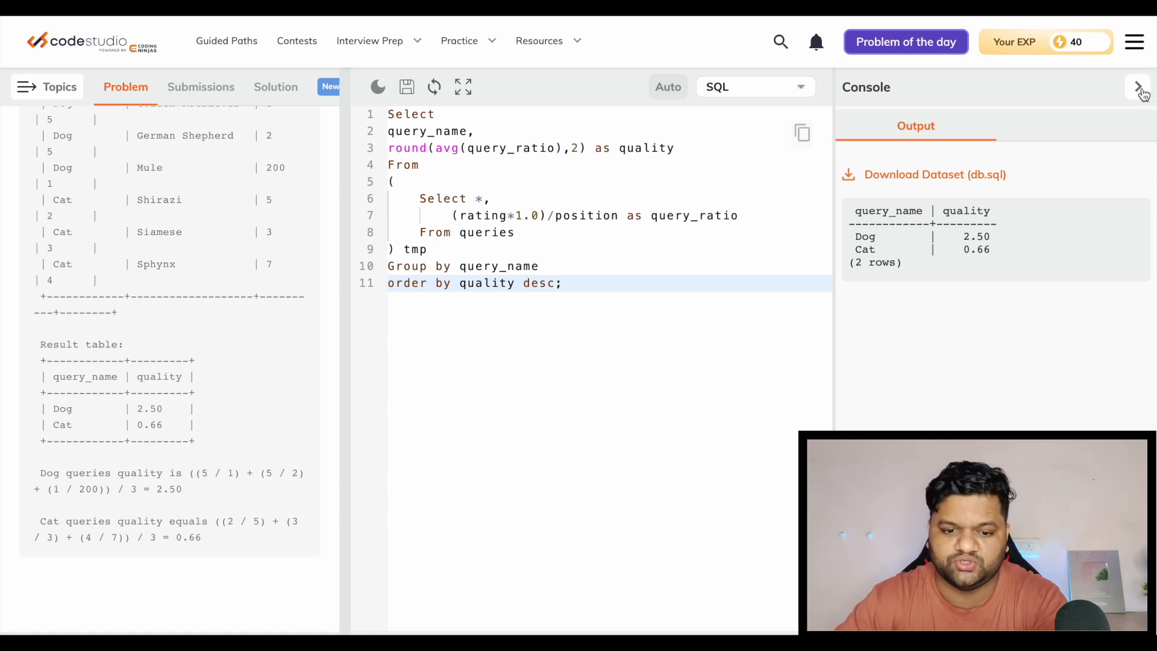
click(1138, 86)
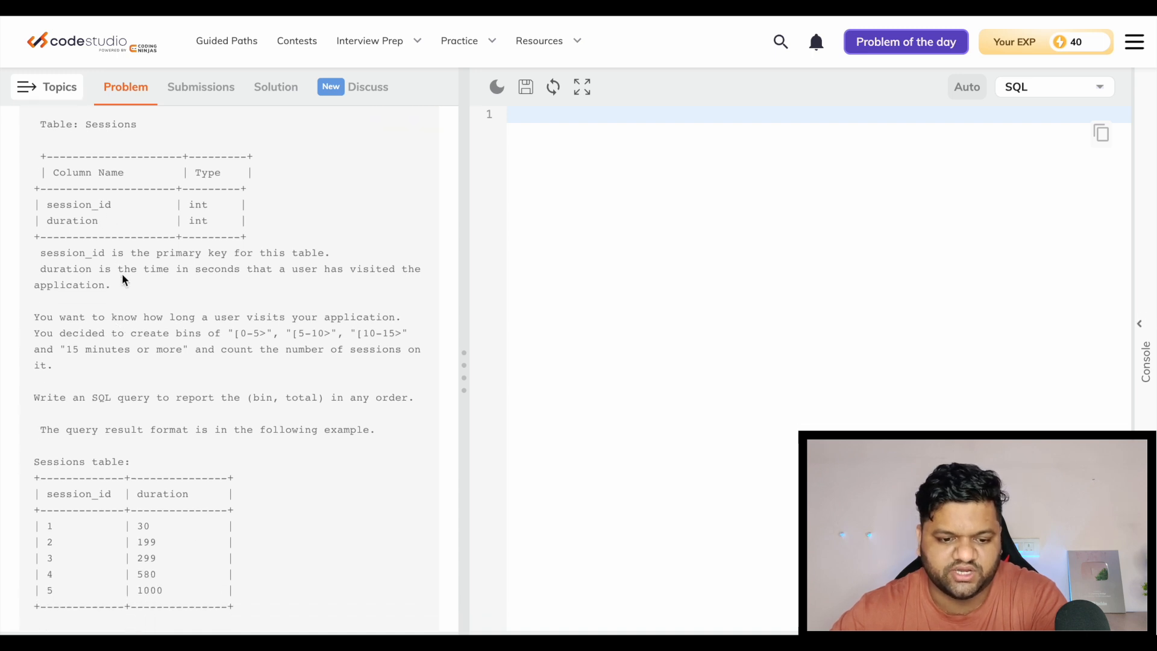
Scroll through the Sessions problem's tables and example showing 3, 1, 0, 1 sessions per bin
scroll(down, 3)
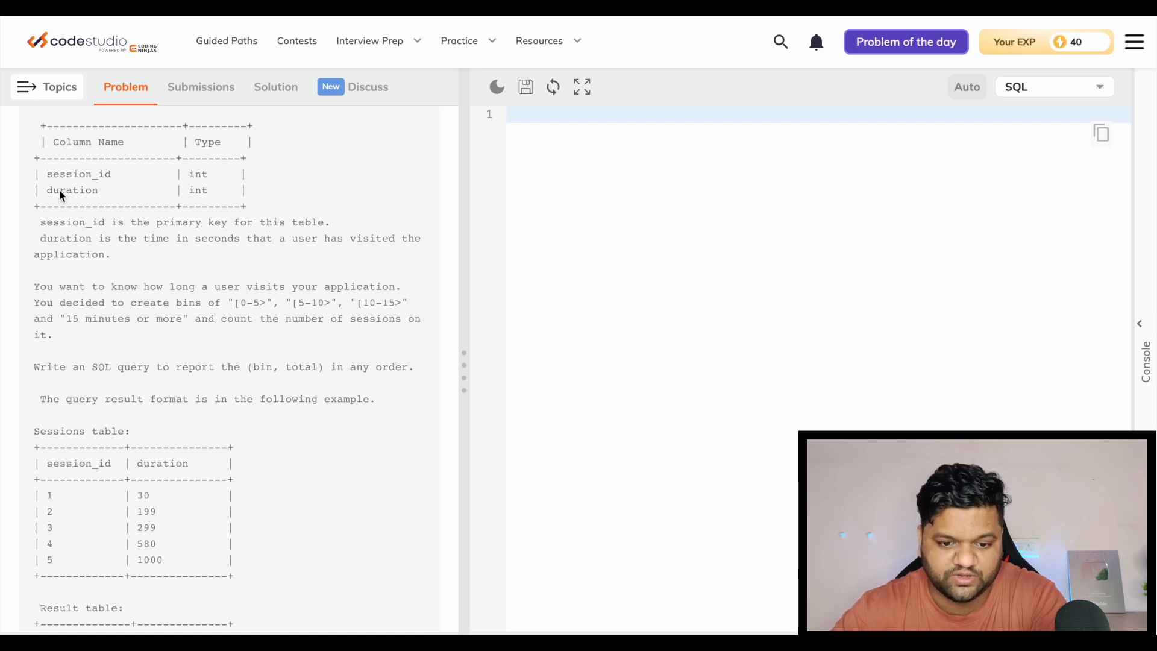
scroll(down, 3)
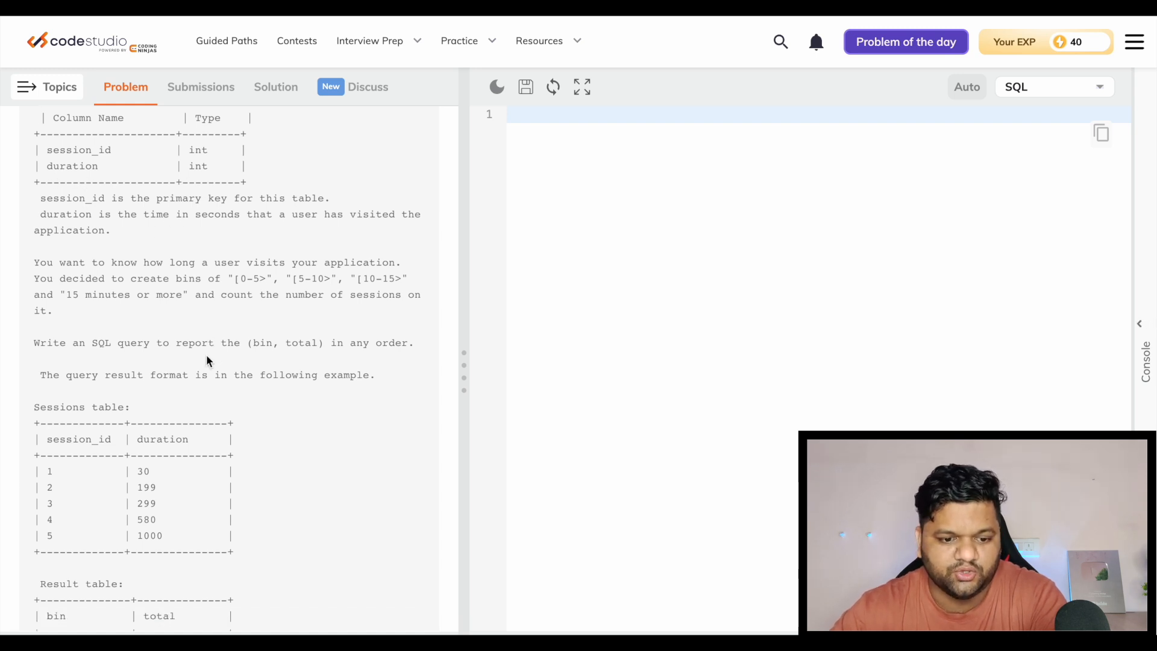
scroll(down, 3)
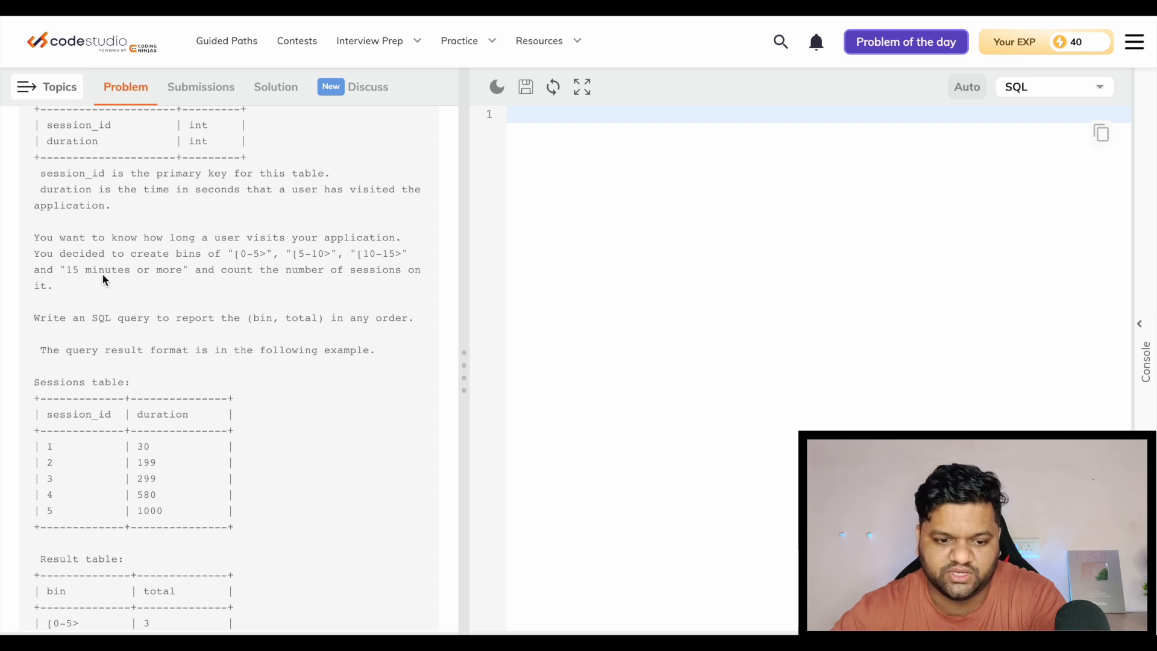
mouse_move(213, 264)
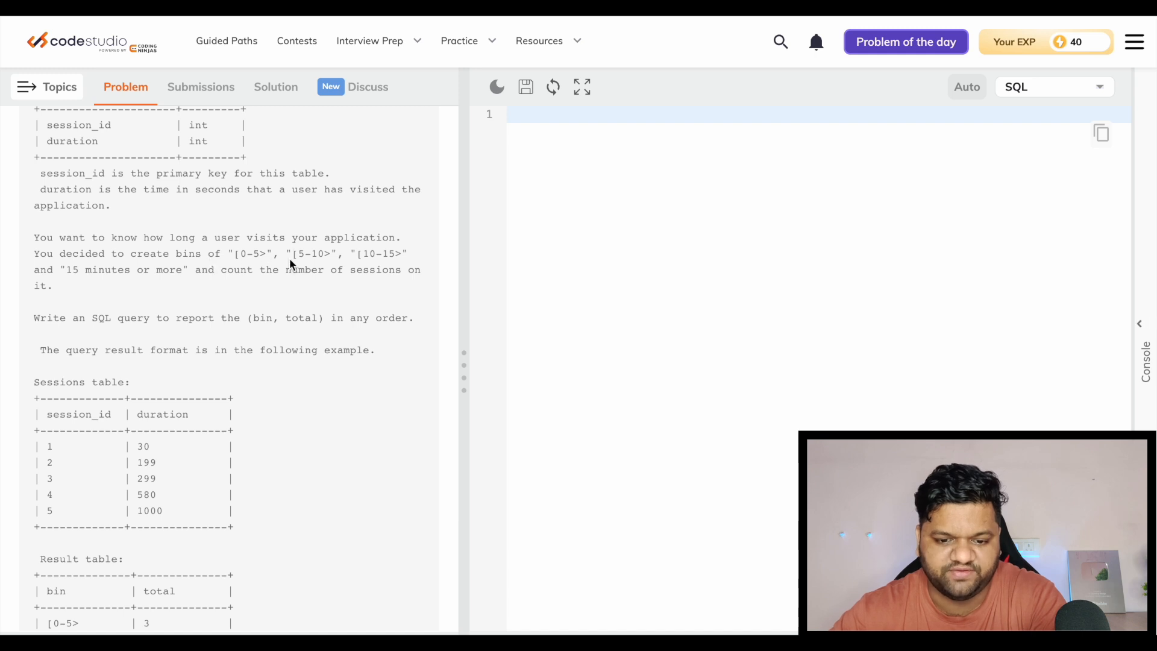
mouse_move(134, 296)
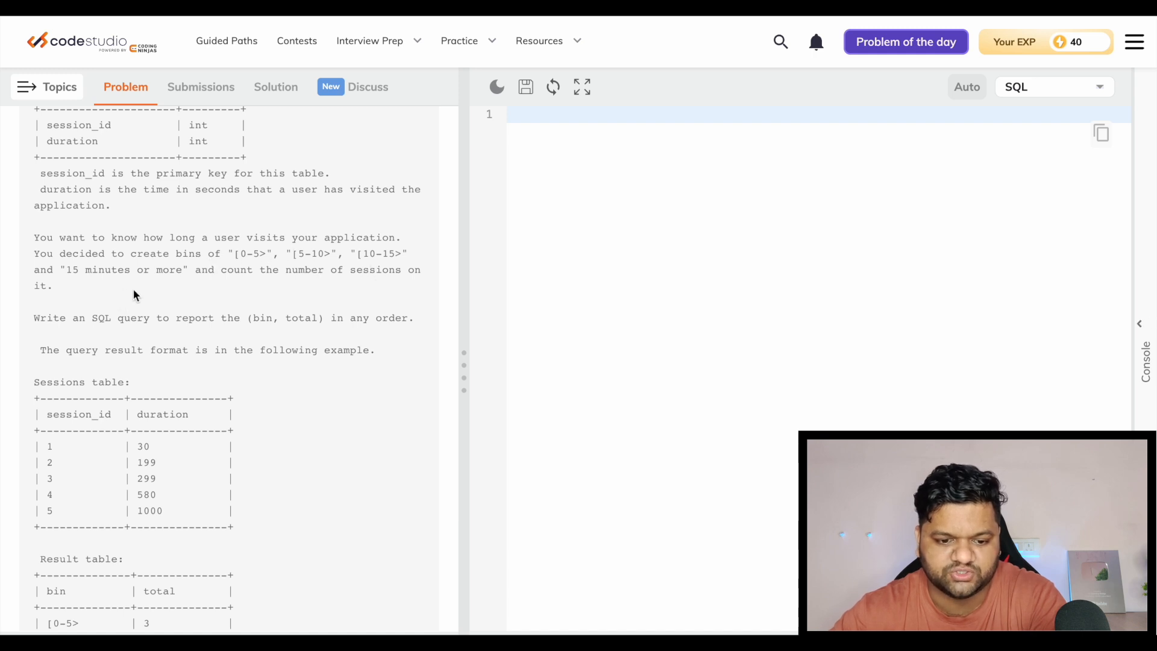
scroll(down, 3)
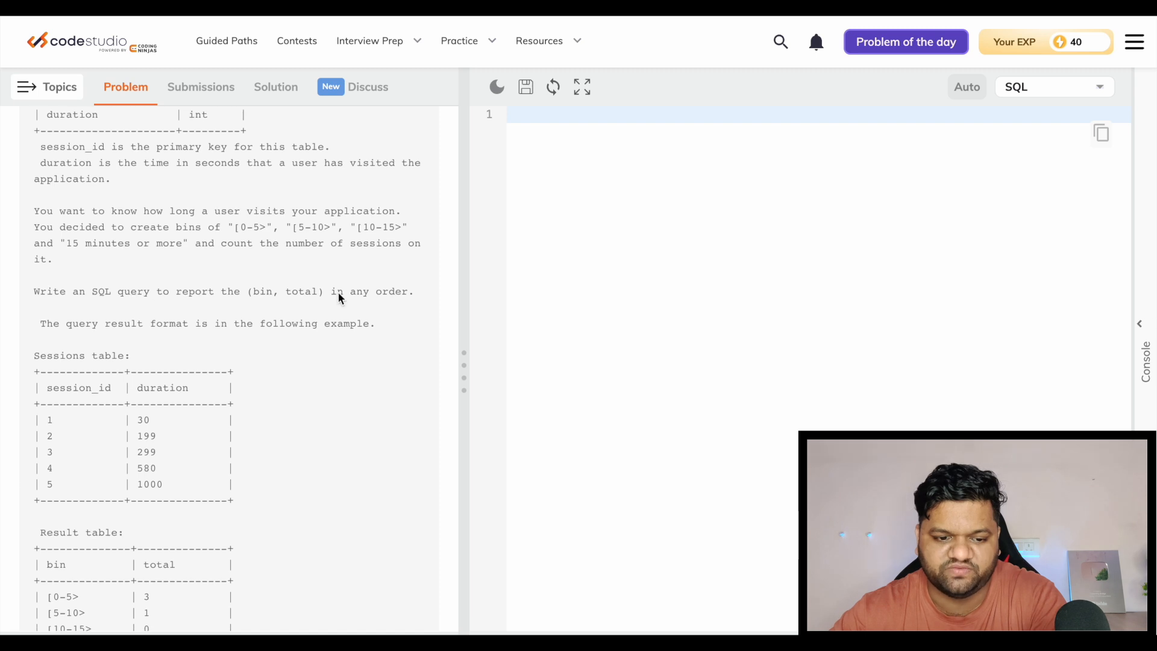
scroll(down, 3)
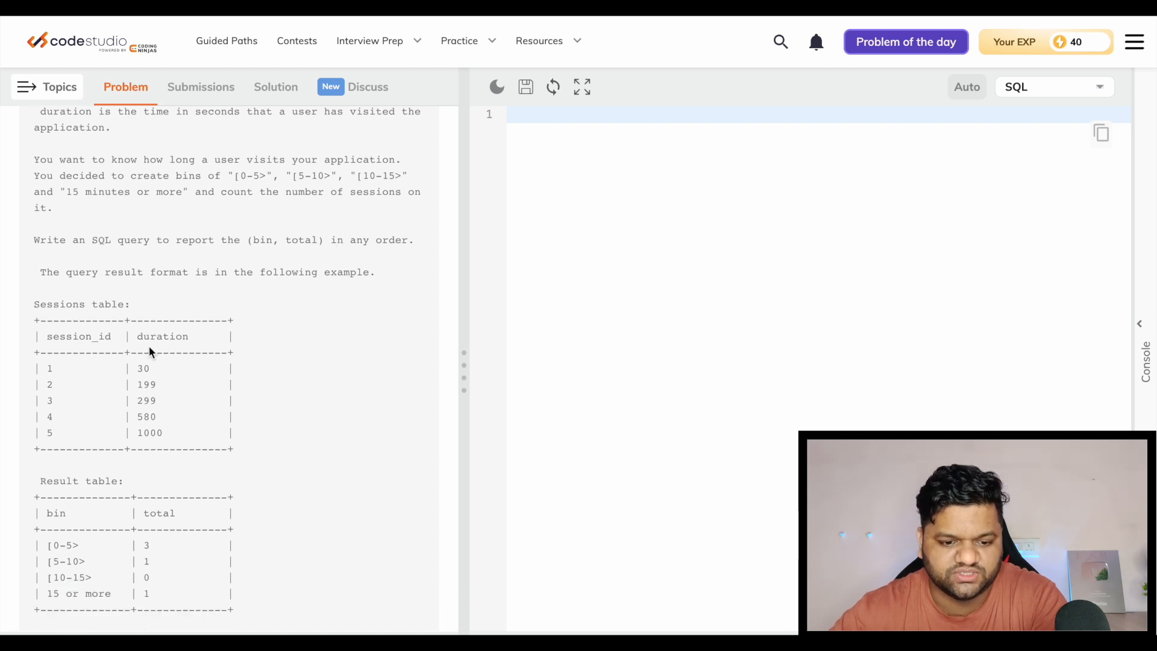
scroll(down, 3)
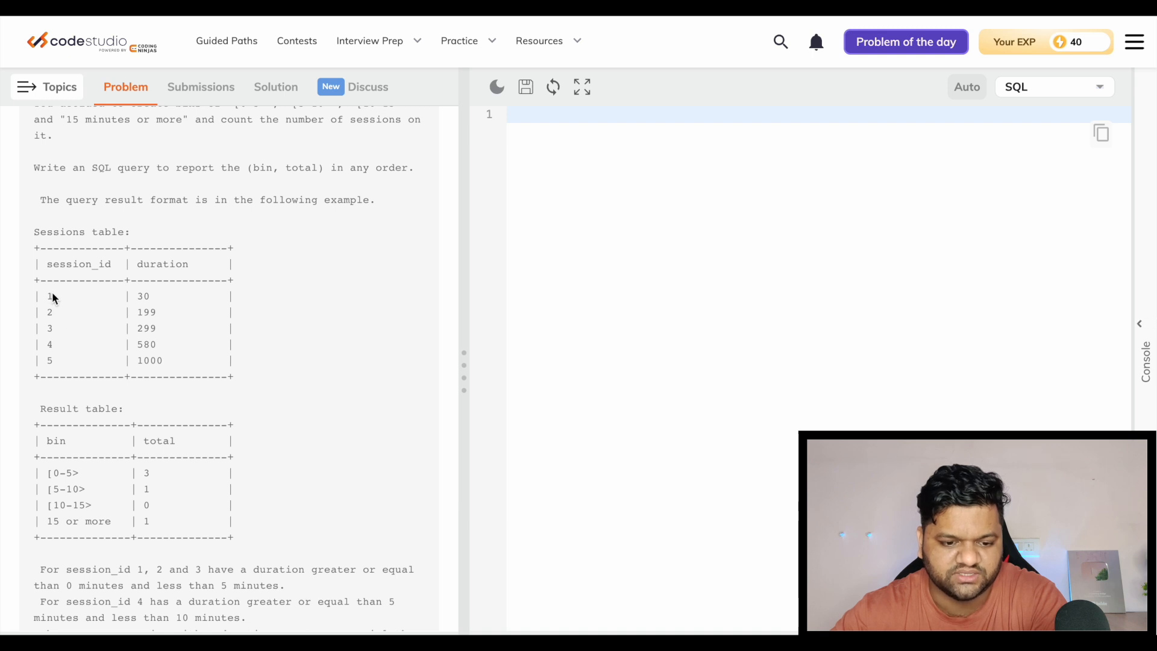
mouse_move(52, 352)
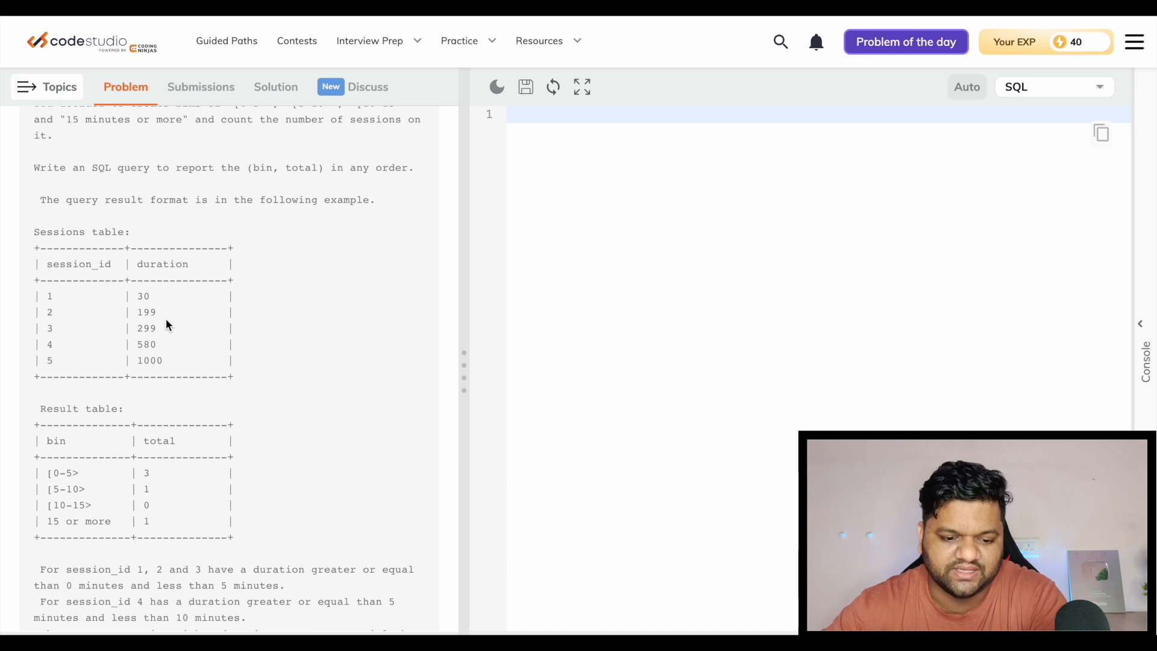
scroll(down, 3)
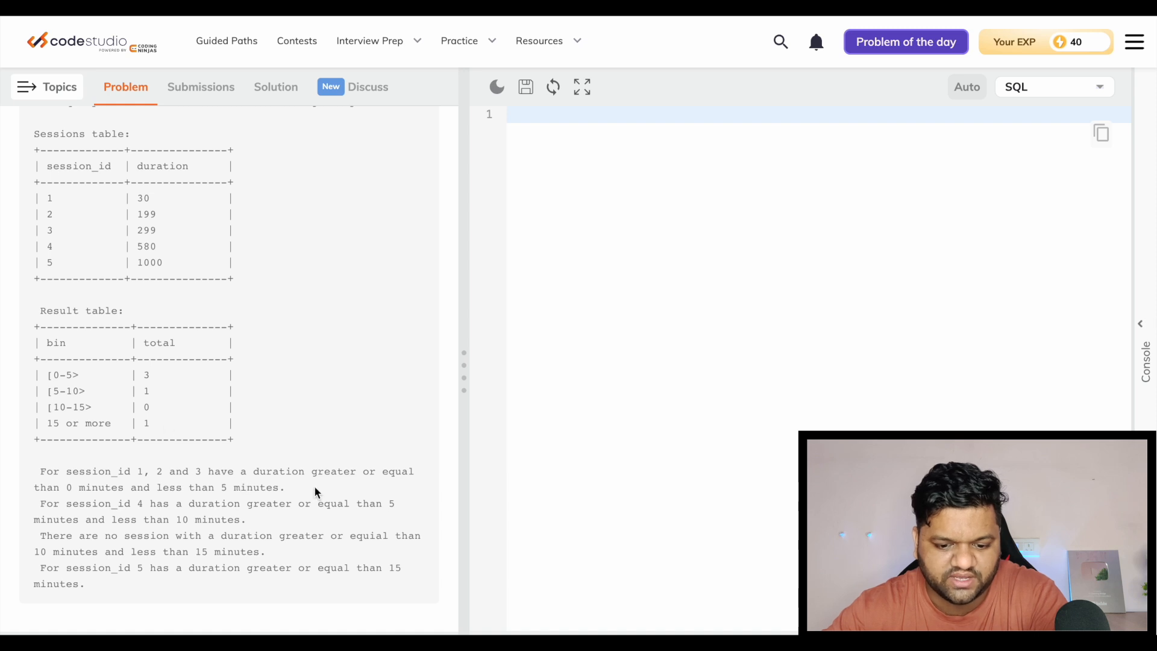
mouse_move(215, 485)
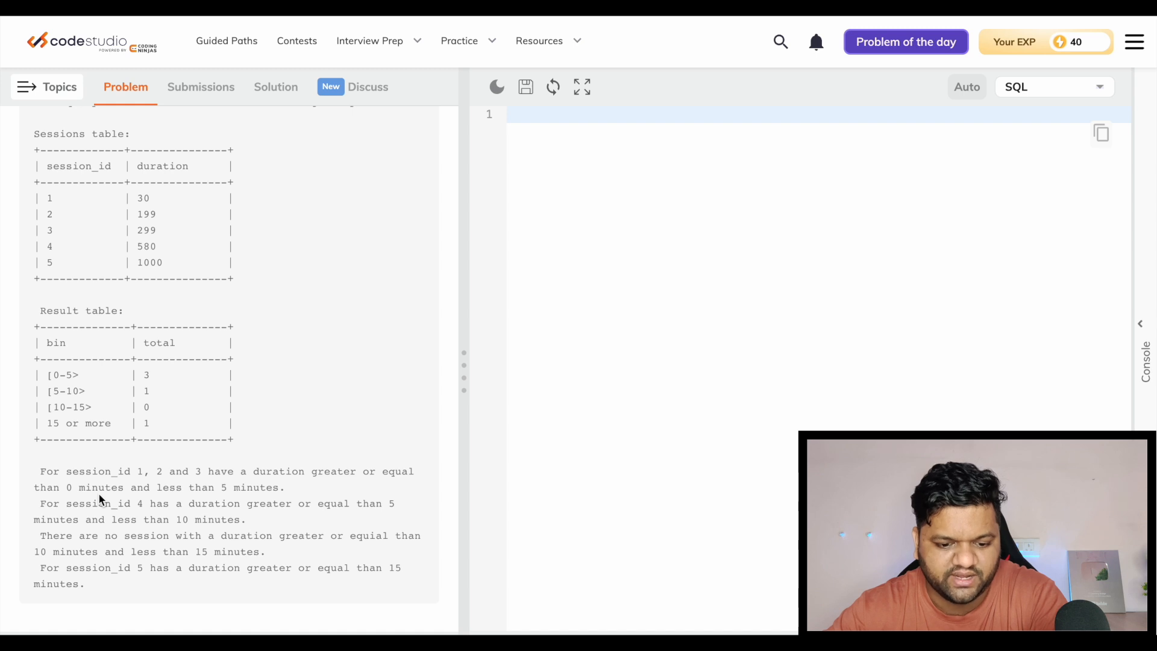
mouse_move(191, 372)
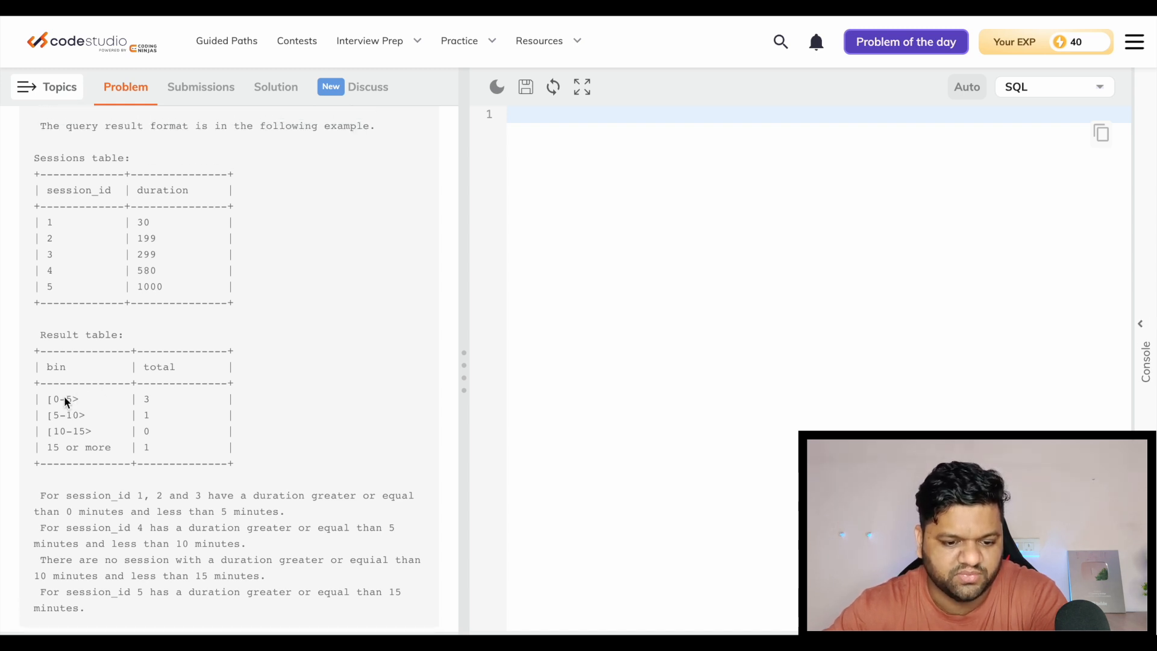
mouse_move(150, 288)
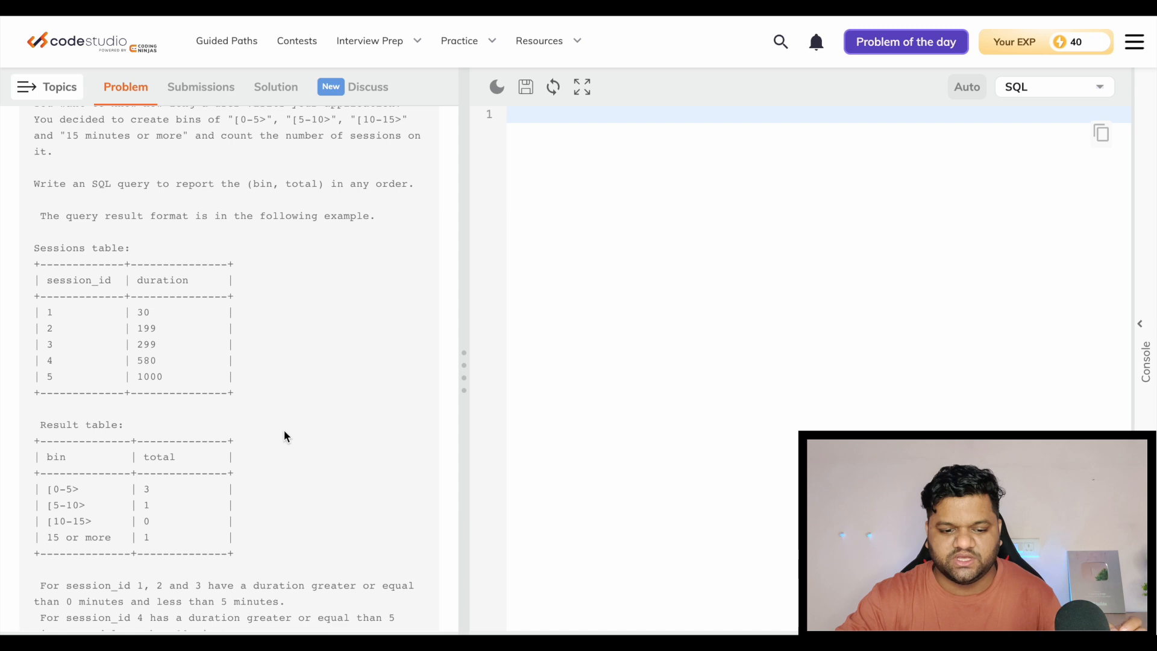
mouse_move(46, 487)
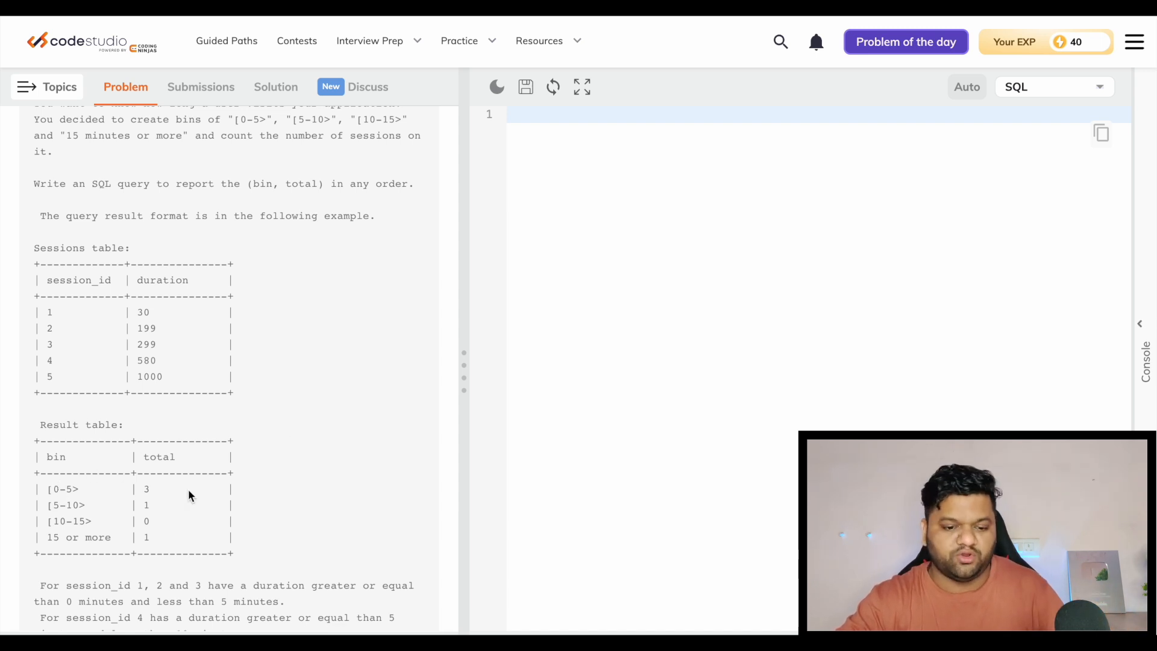
mouse_move(171, 498)
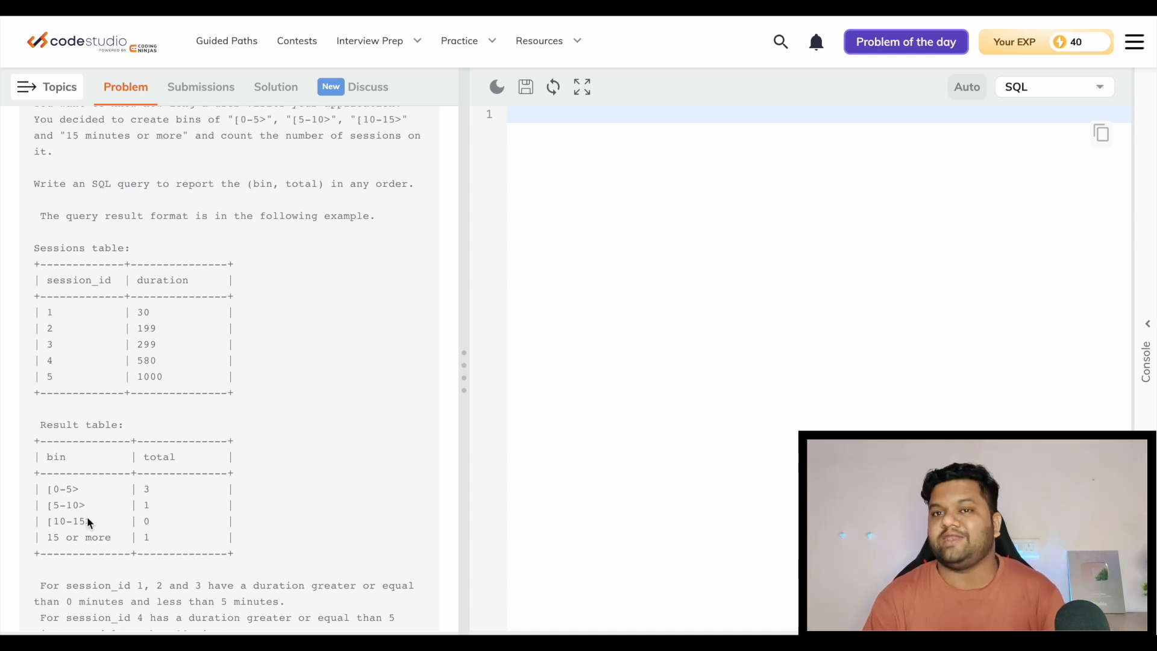
mouse_move(446, 423)
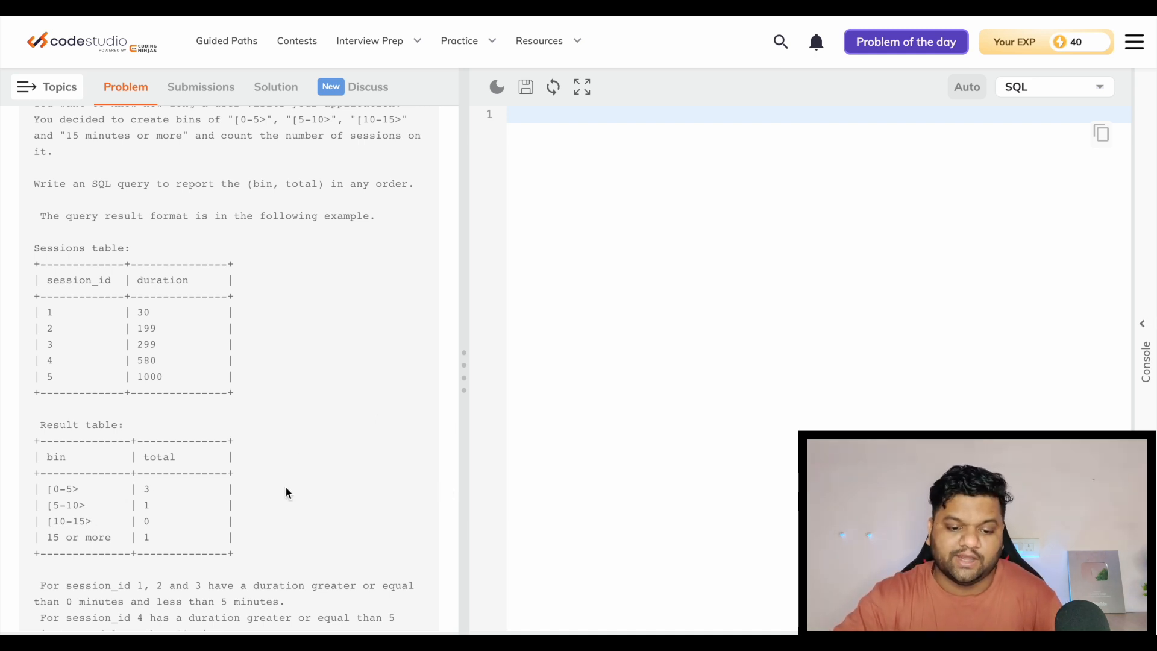
mouse_move(178, 476)
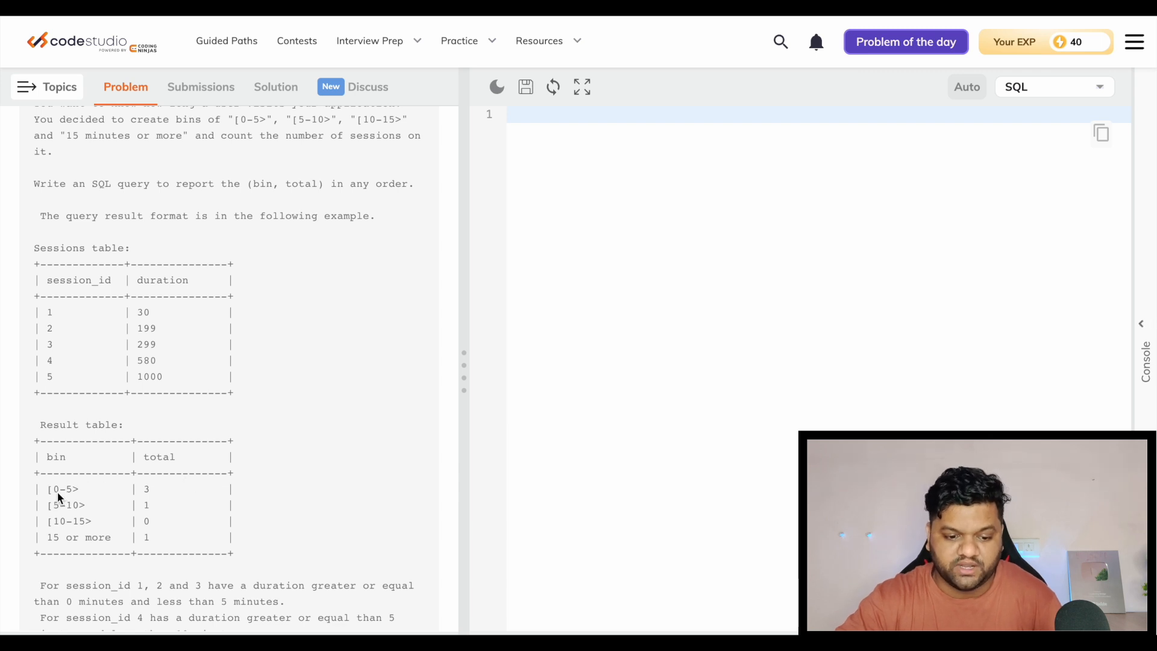
mouse_move(175, 352)
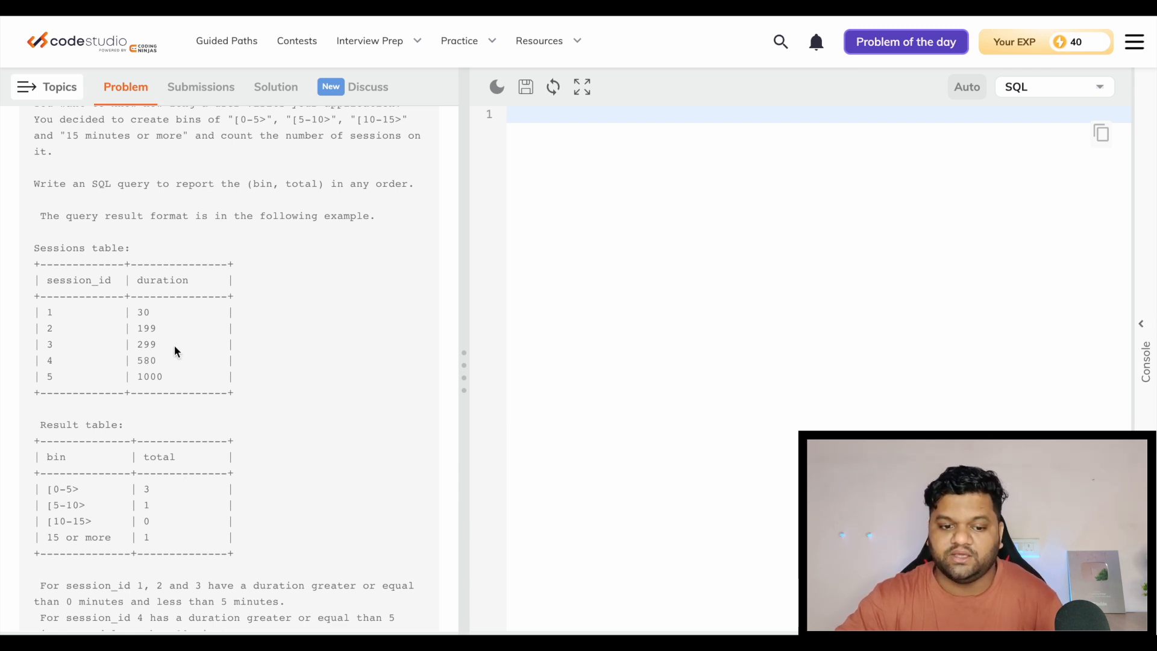
mouse_move(153, 362)
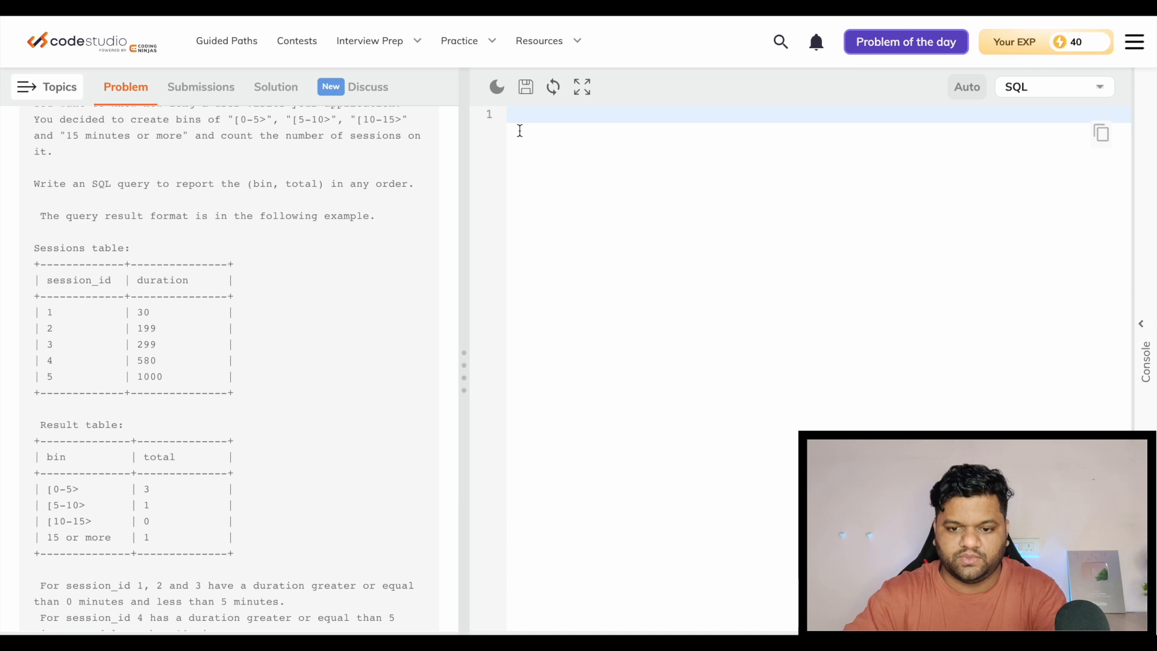
Start the query selecting '[0-5>' as bin and count(*)
text(Select)
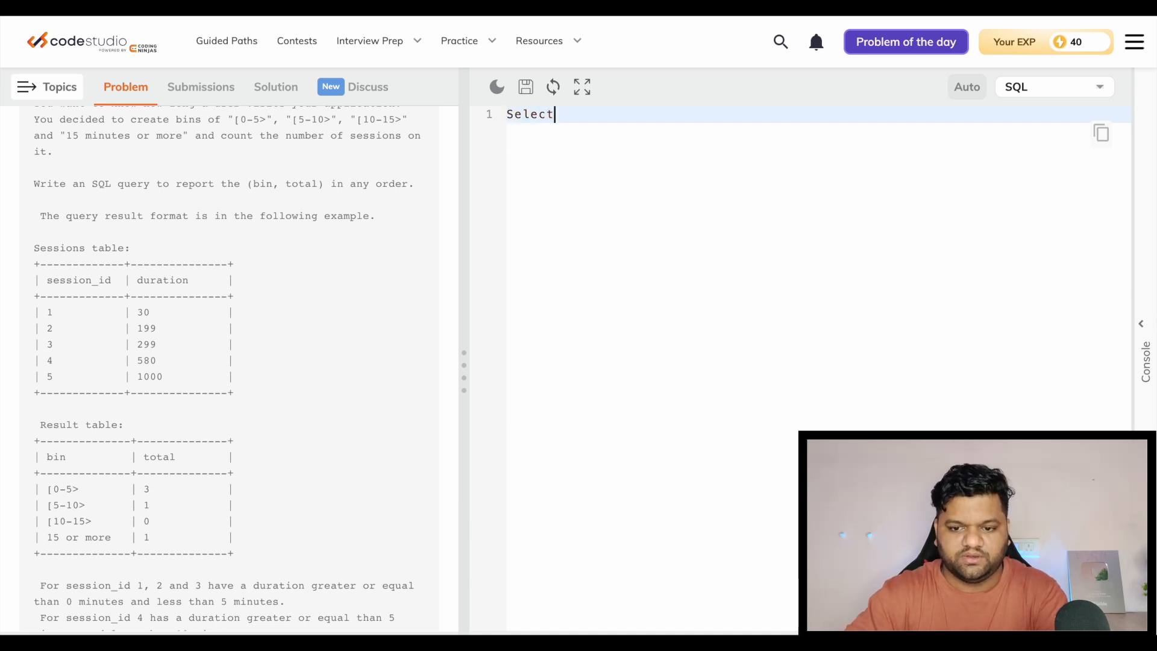
text('')
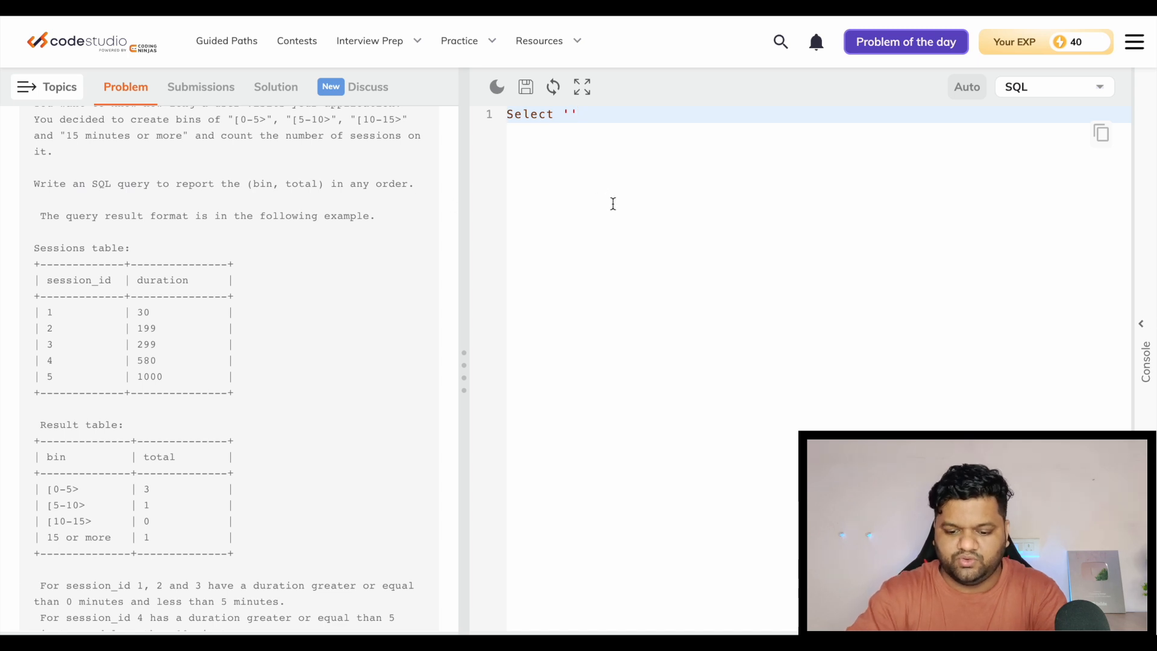
text([0-)
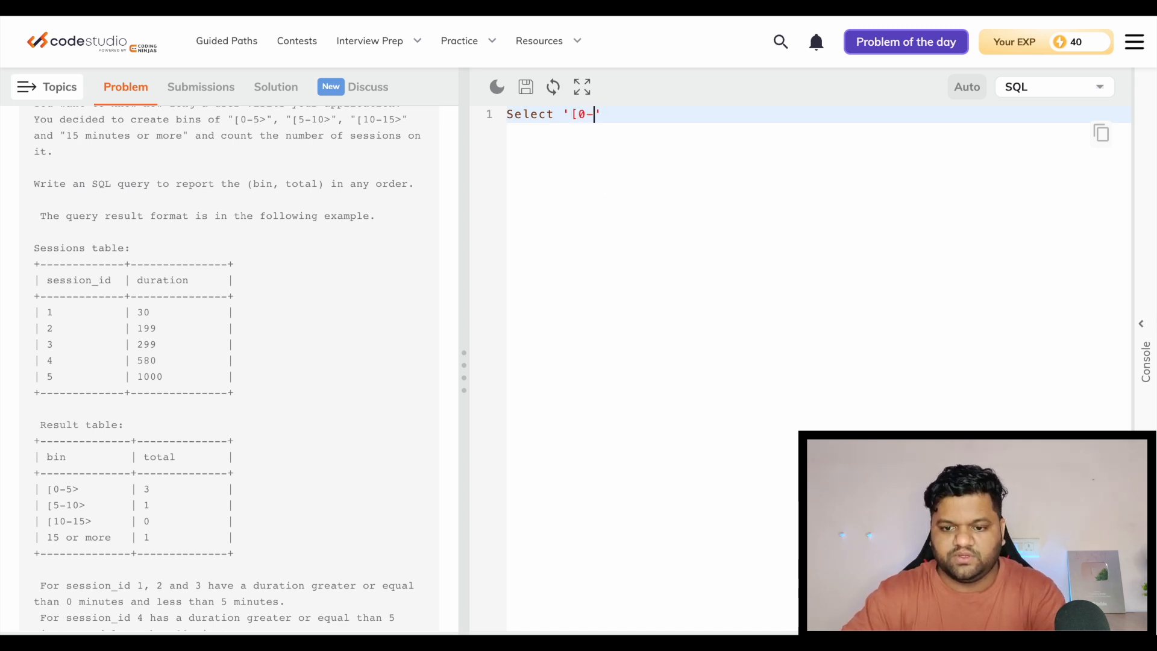
text(5>')
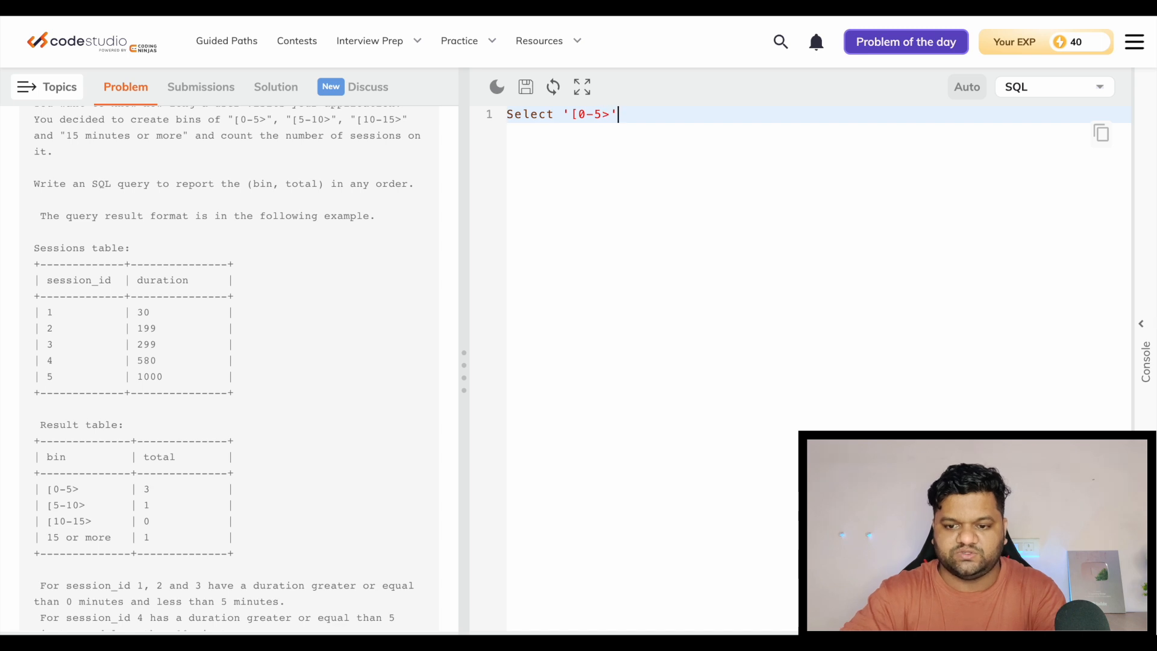
text(as bin)
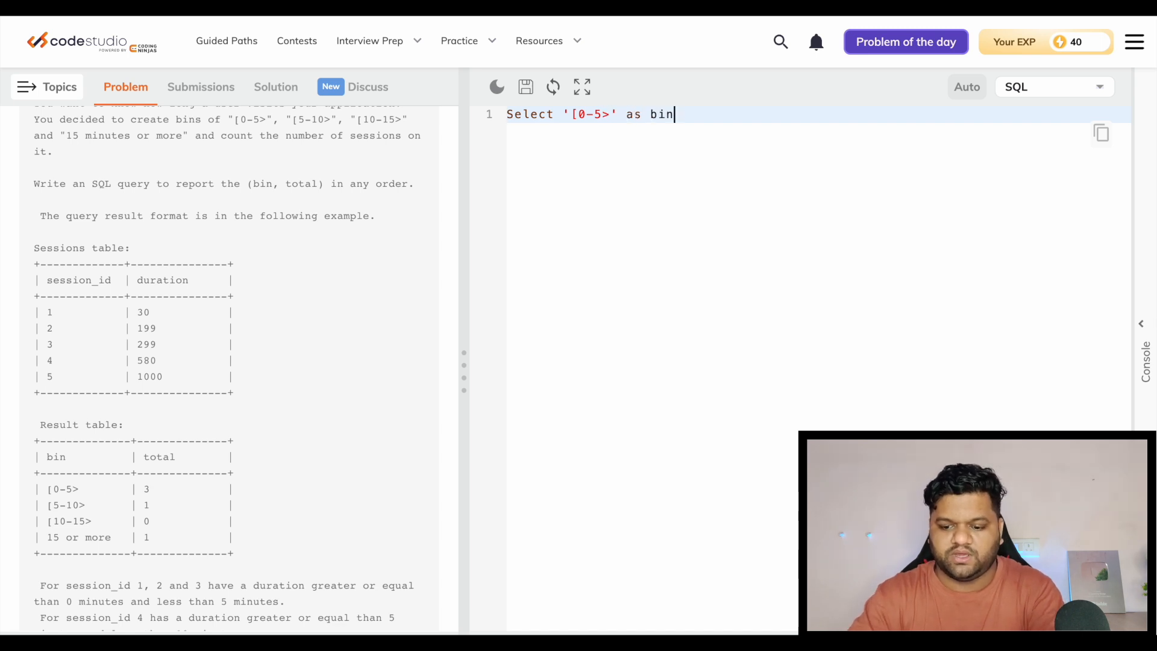
text(, count)
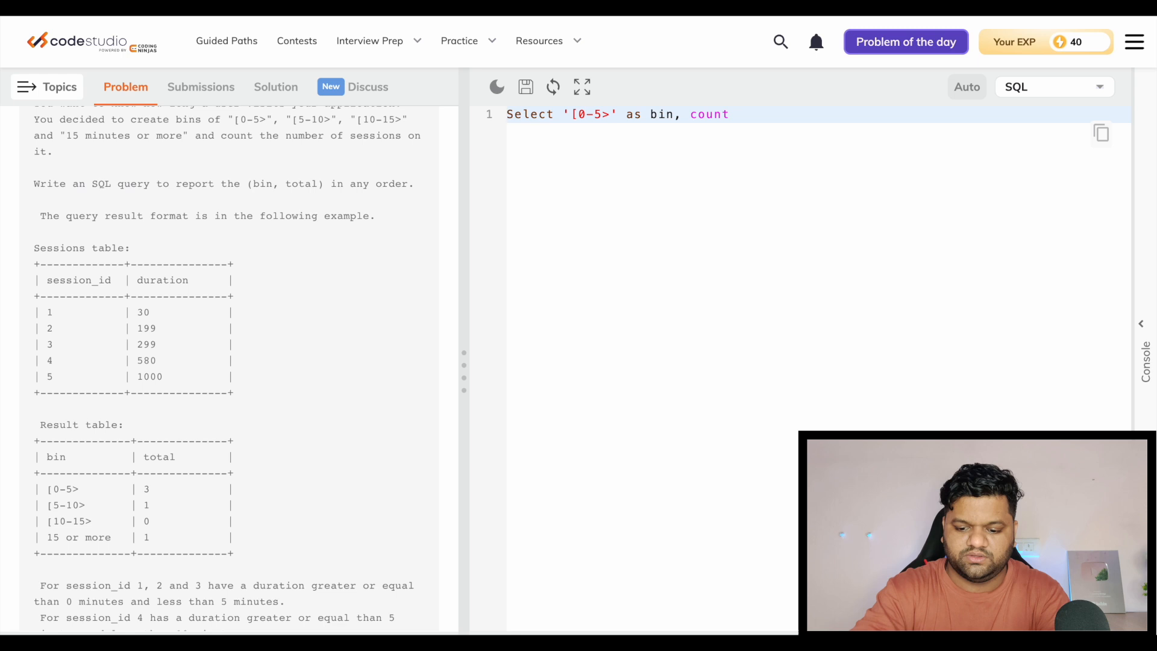
text((*) as)
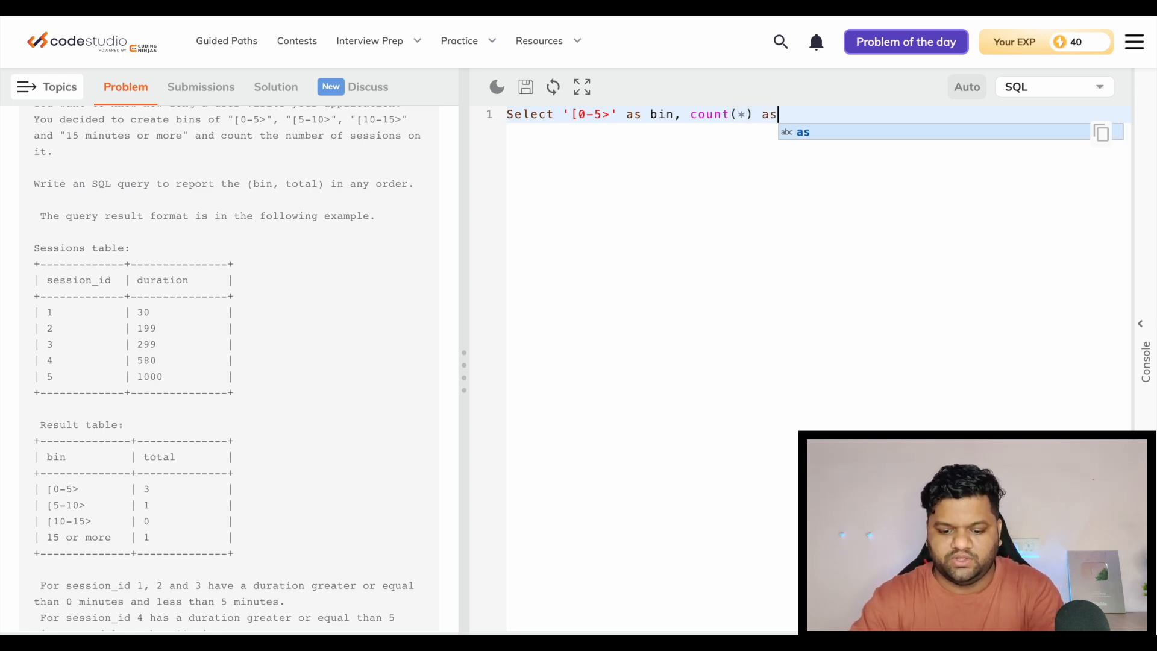
Alias the count as total from sessions where duration is between 0 and 299
text(total fr)
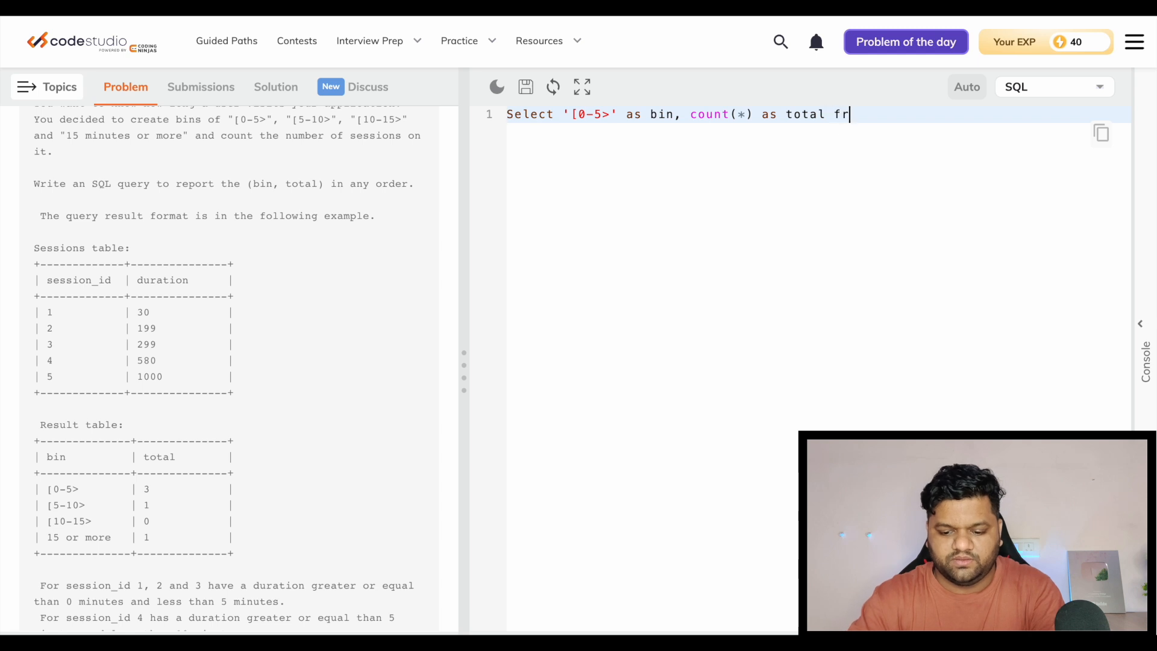
text(om sessi)
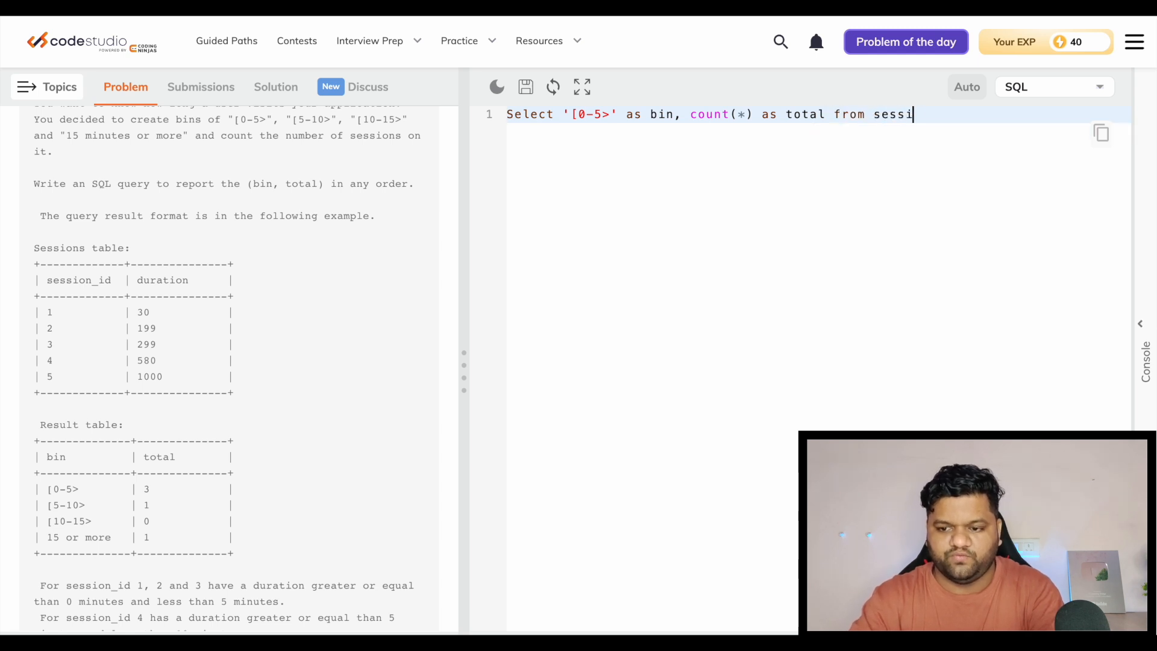
text(ons where)
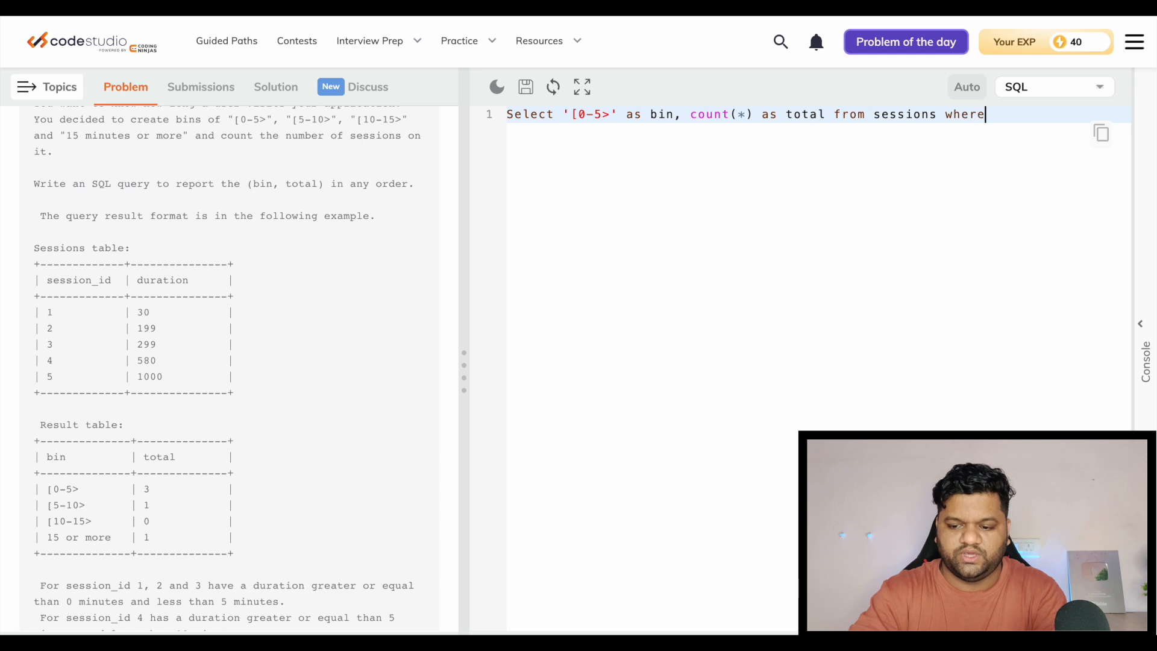
text(duration between)
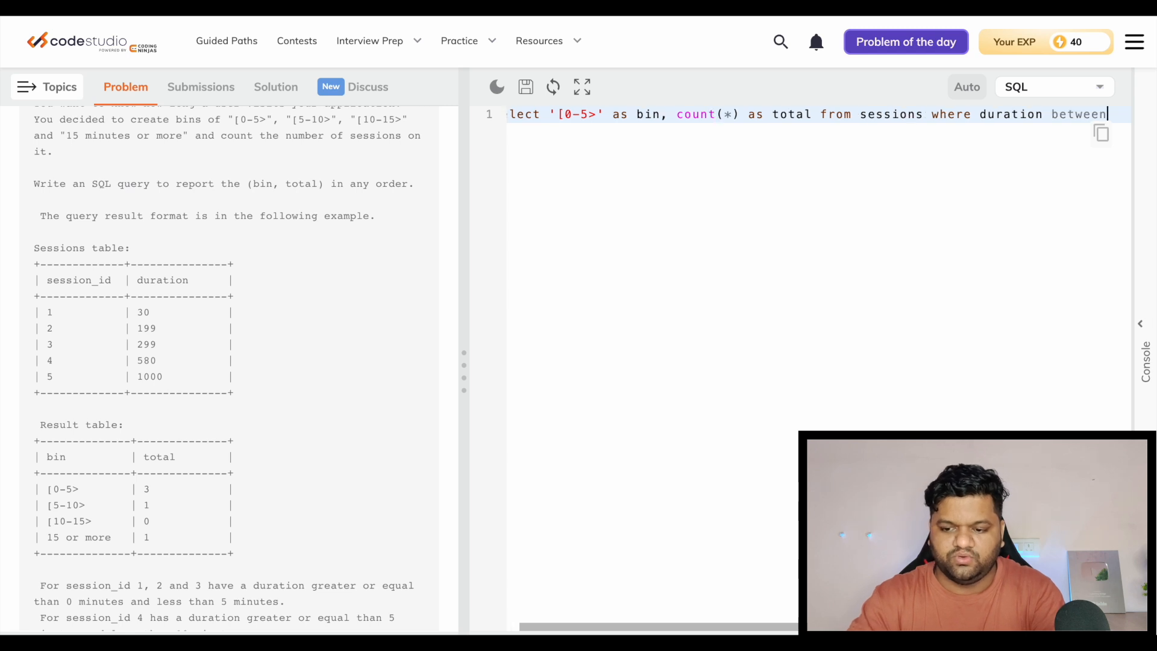
text(0 and)
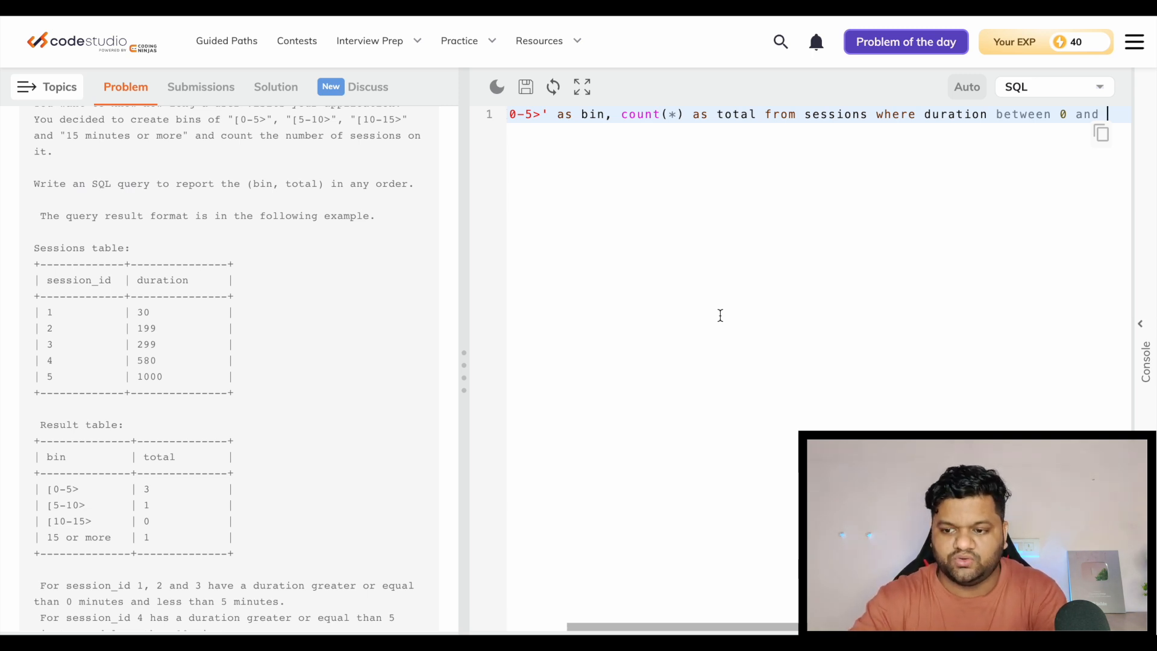
text(299)
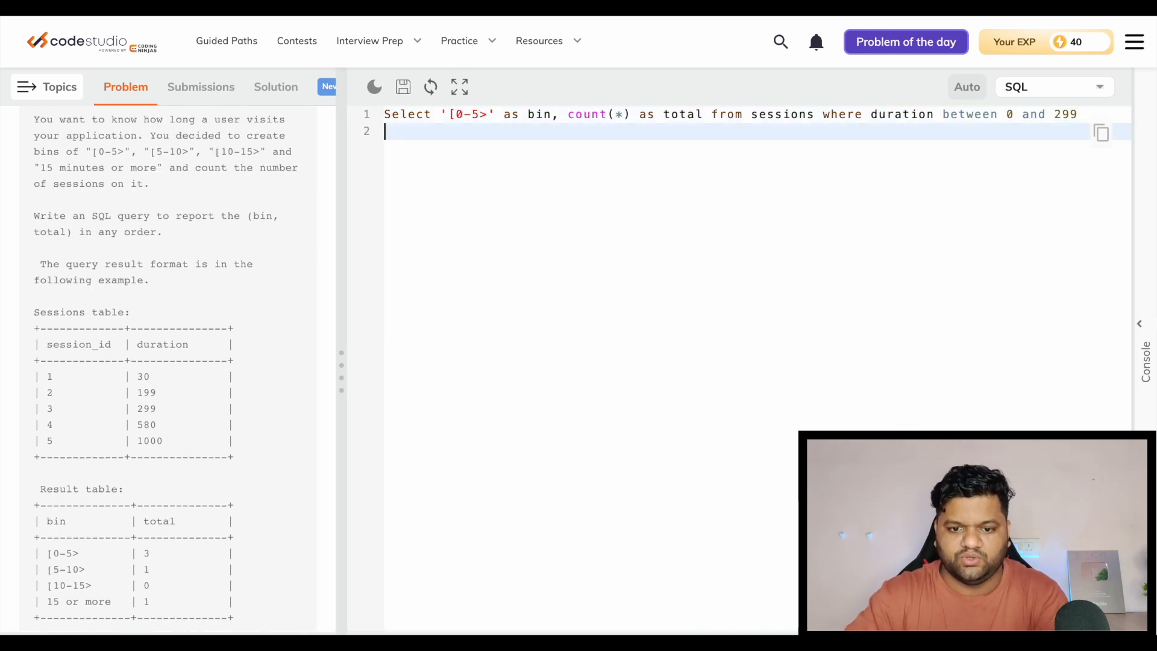
Append three union copies of the [0-5> bin SELECT
text(union)
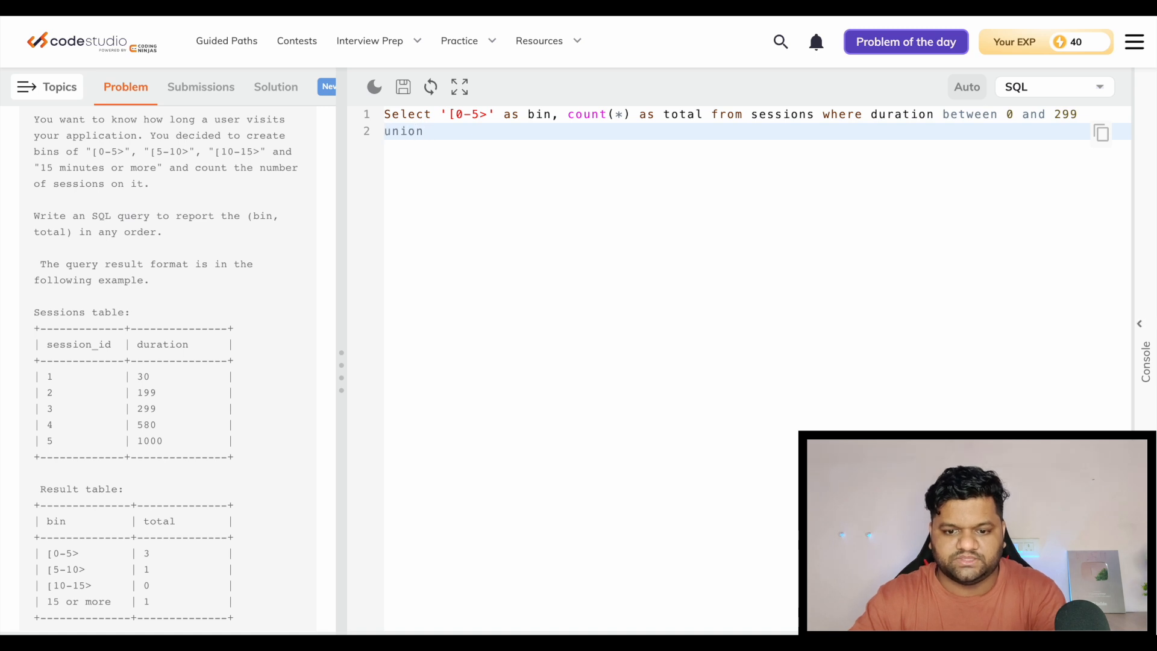
text(Select '[0-5>' as bin, count(*) as total from sessions where duration between 0 and 299)
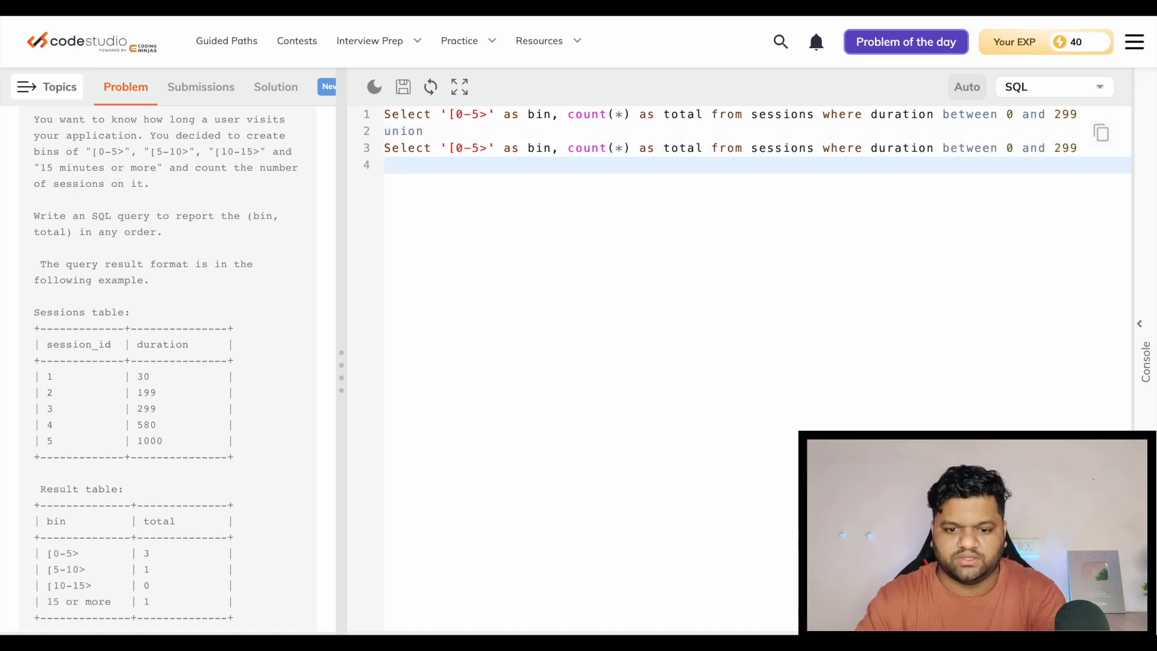
text(union)
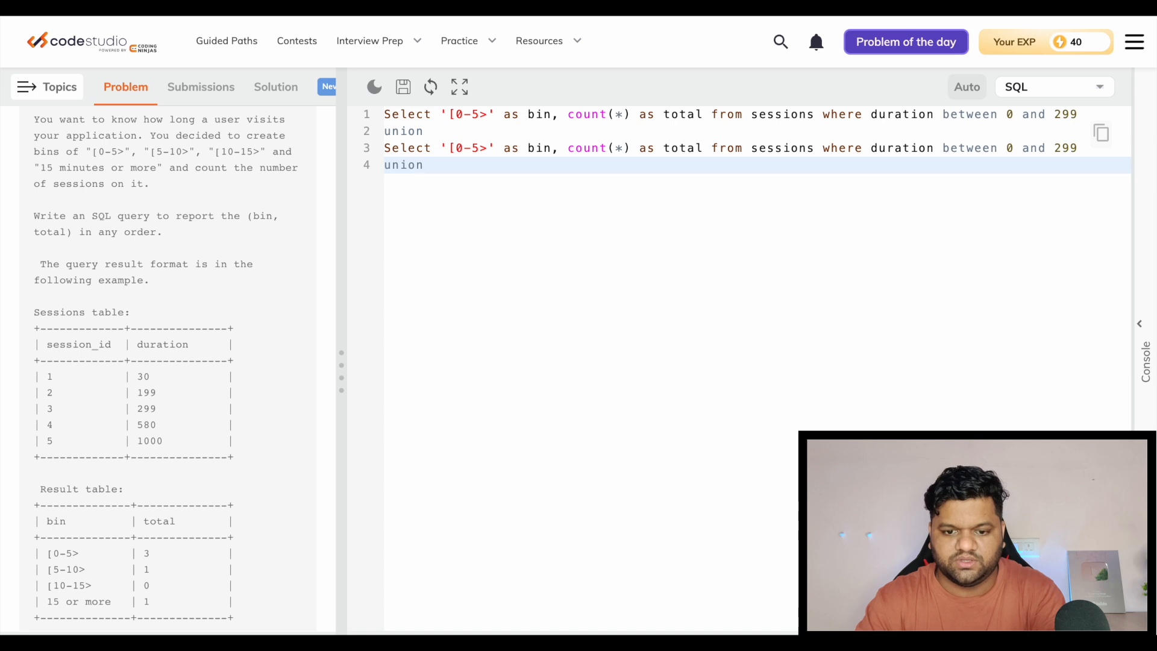
text(Select '[0-5>' as bin, count(*) as total from sessions where duration between 0 and 299)
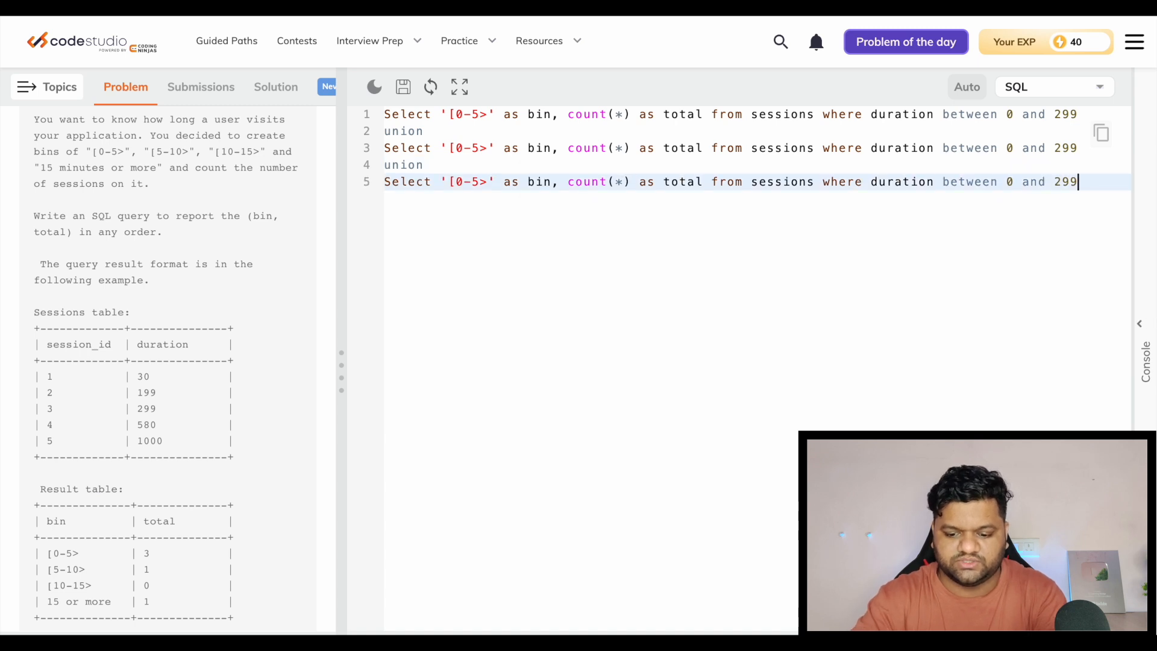
text(union)
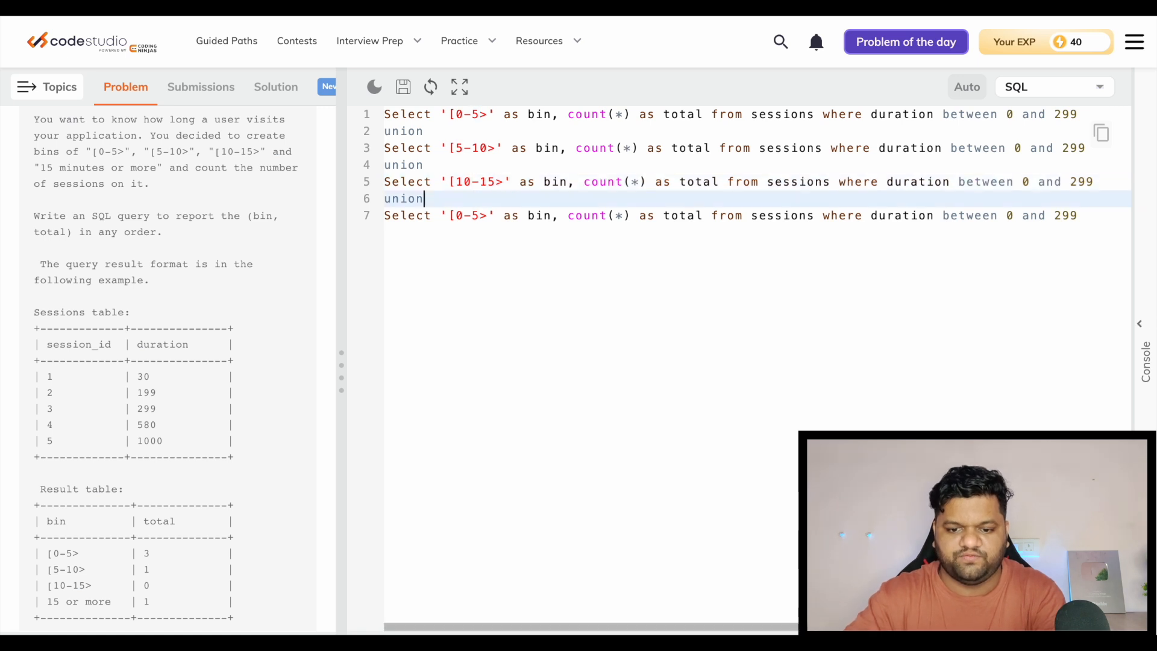
Edit the copies for ranges 300–599, 600–899, and '15 or more' with duration>=900
text([)
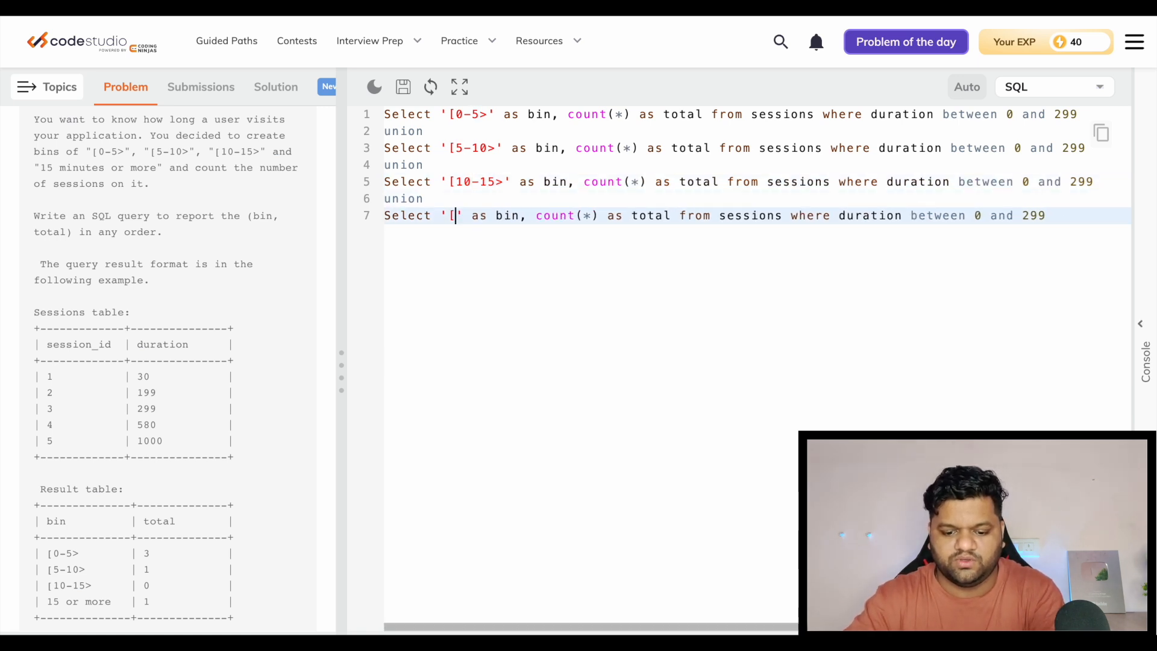
text(15 or)
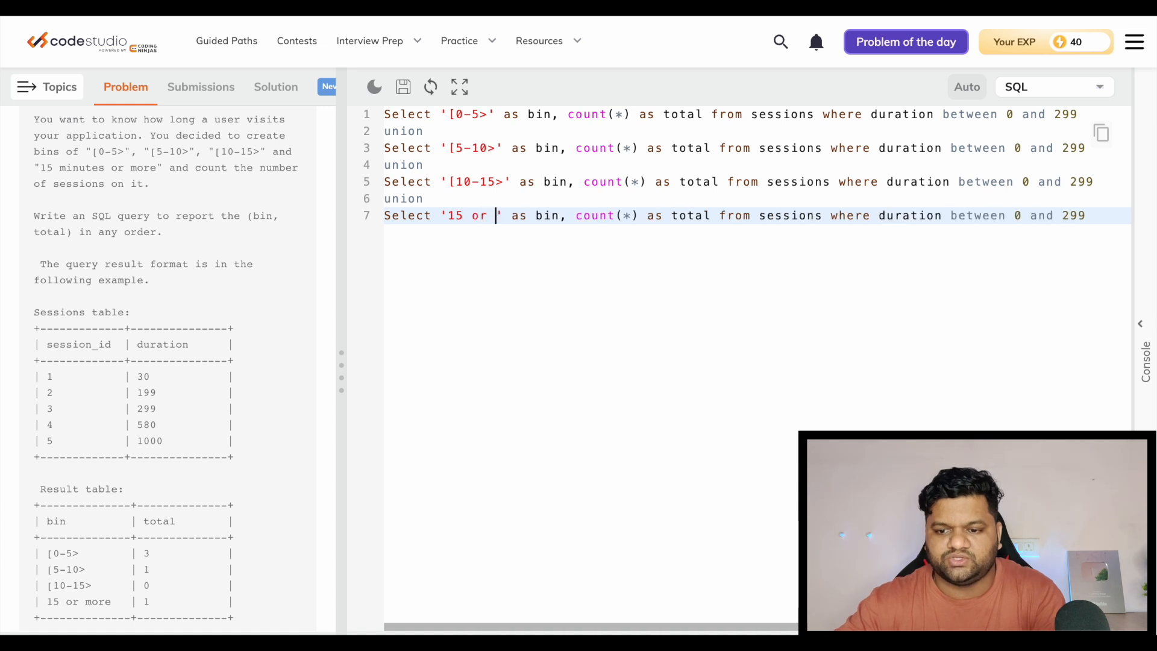
text(more)
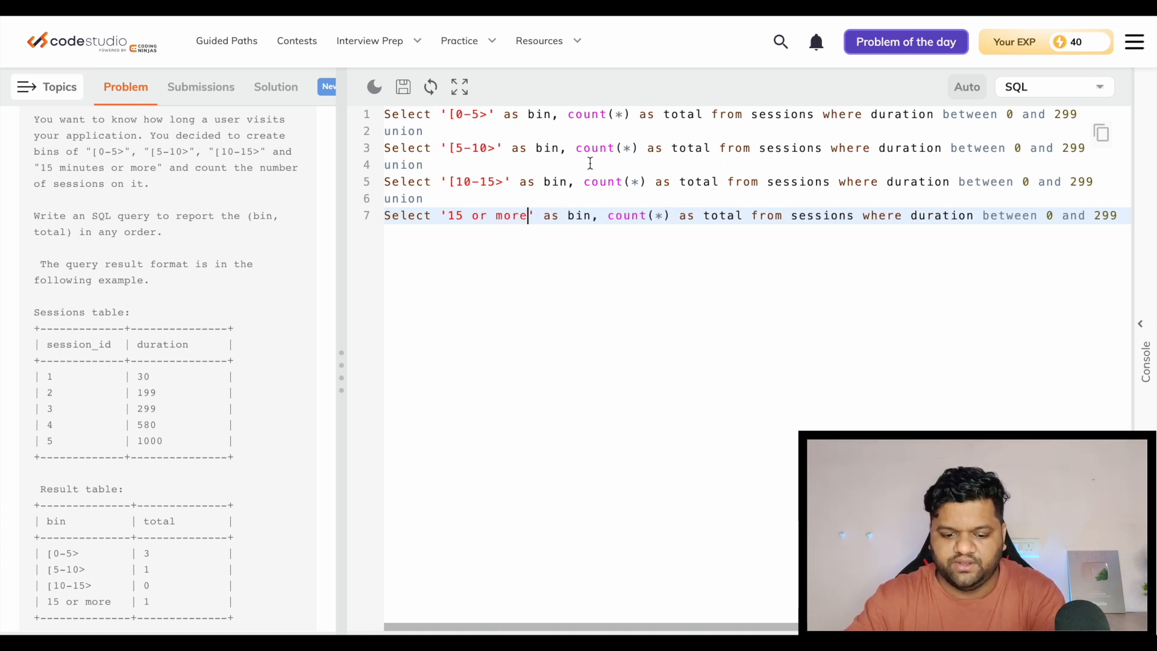
text(3)
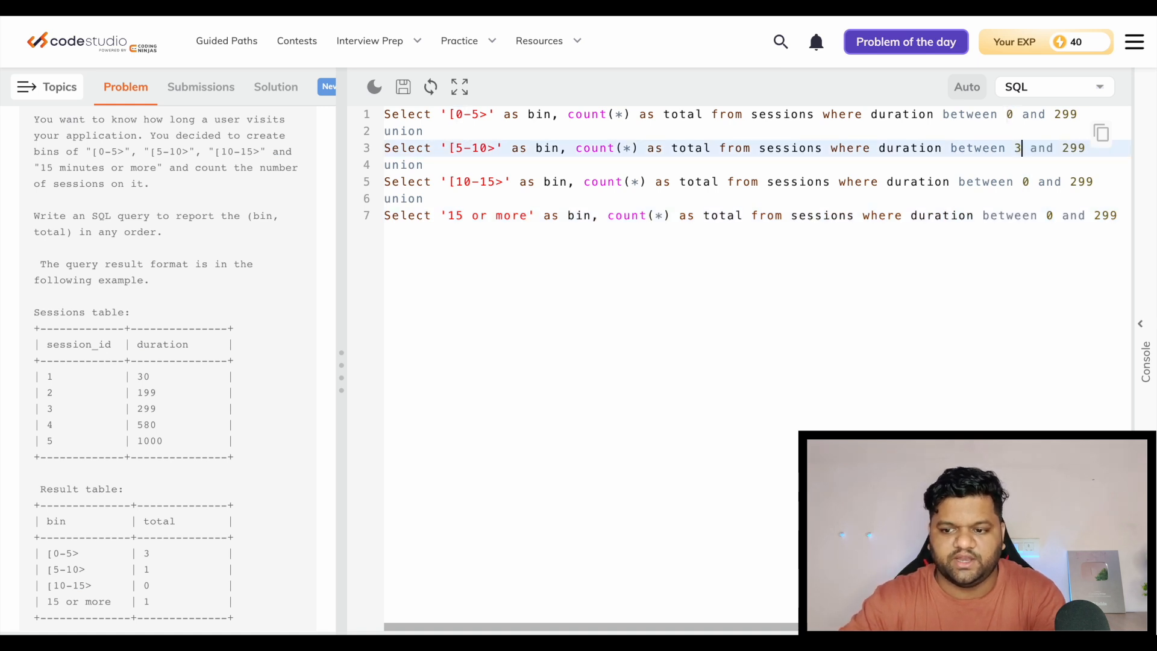
text(300 and 99)
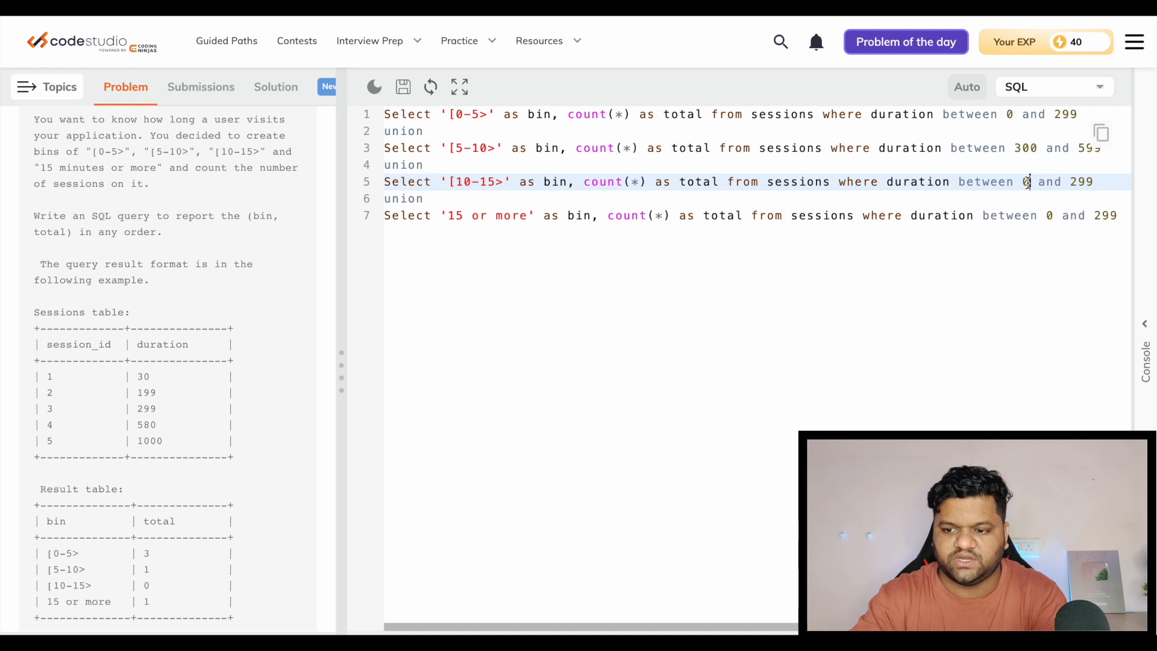
text(00)
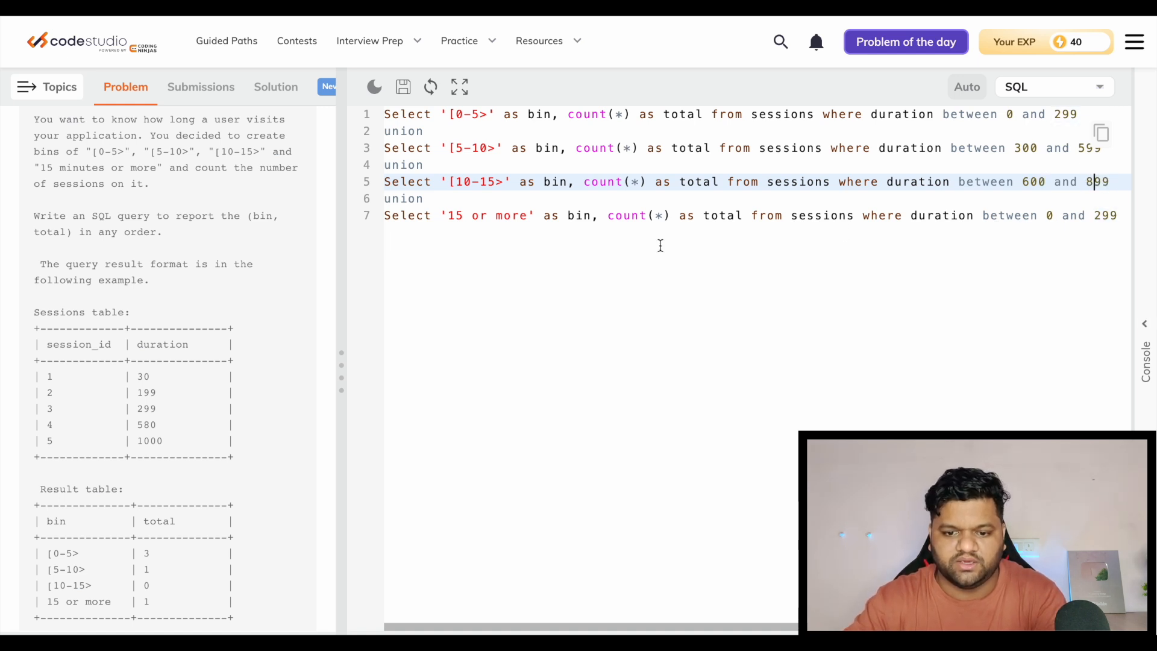
mouse_move(456, 219)
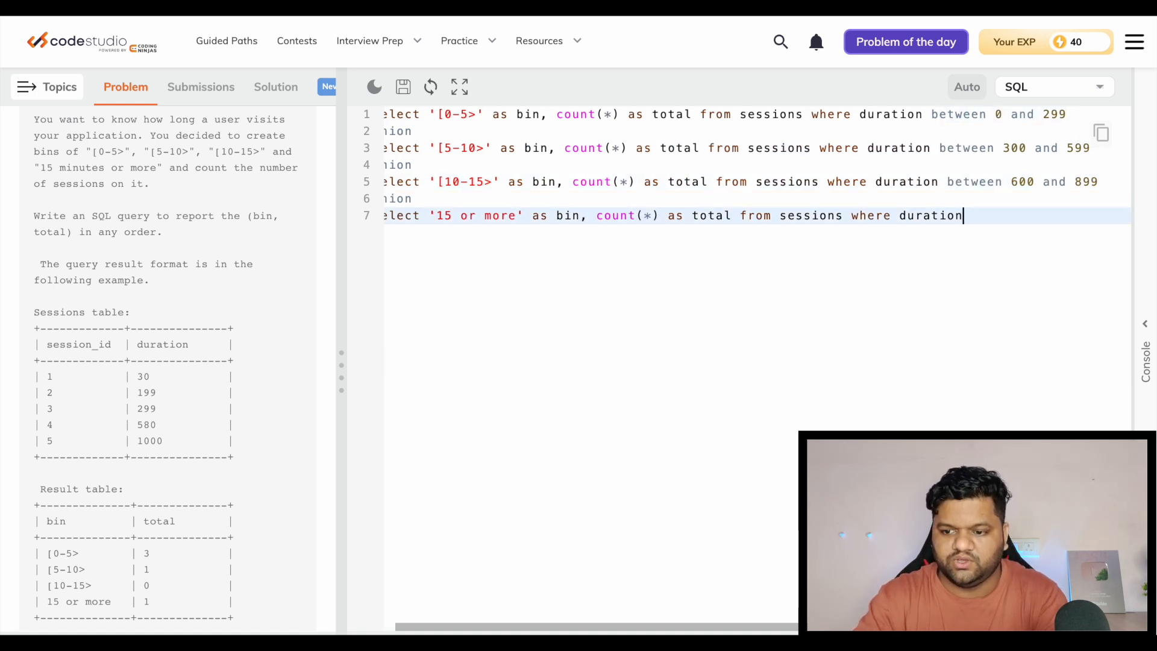
text(>=)
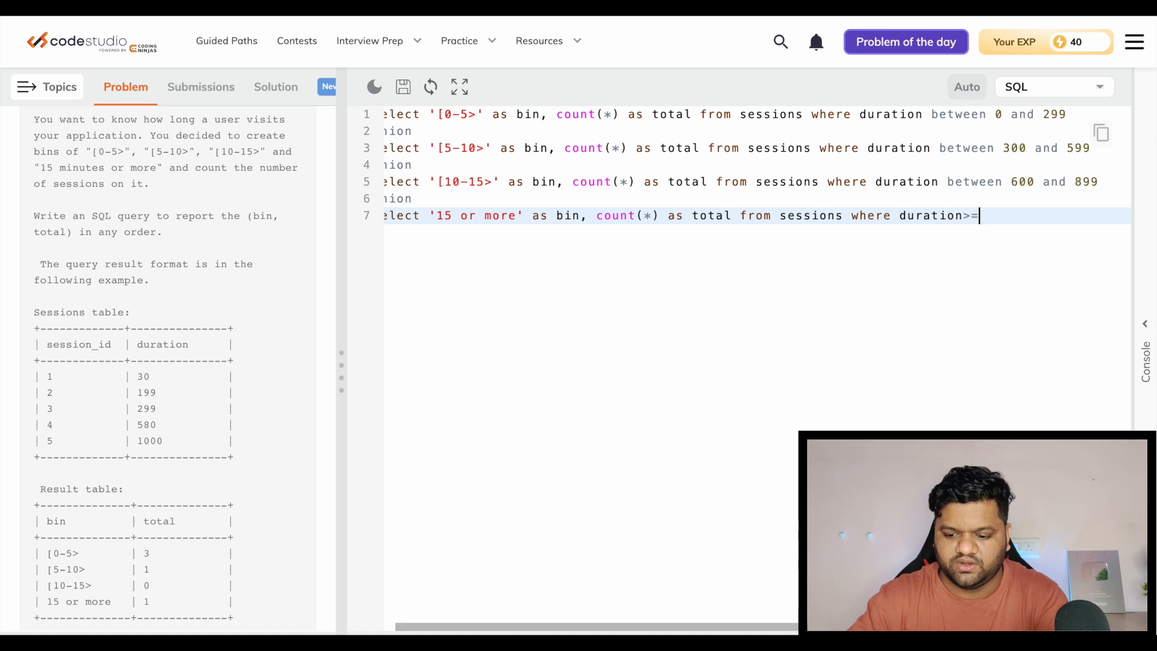
text(900;)
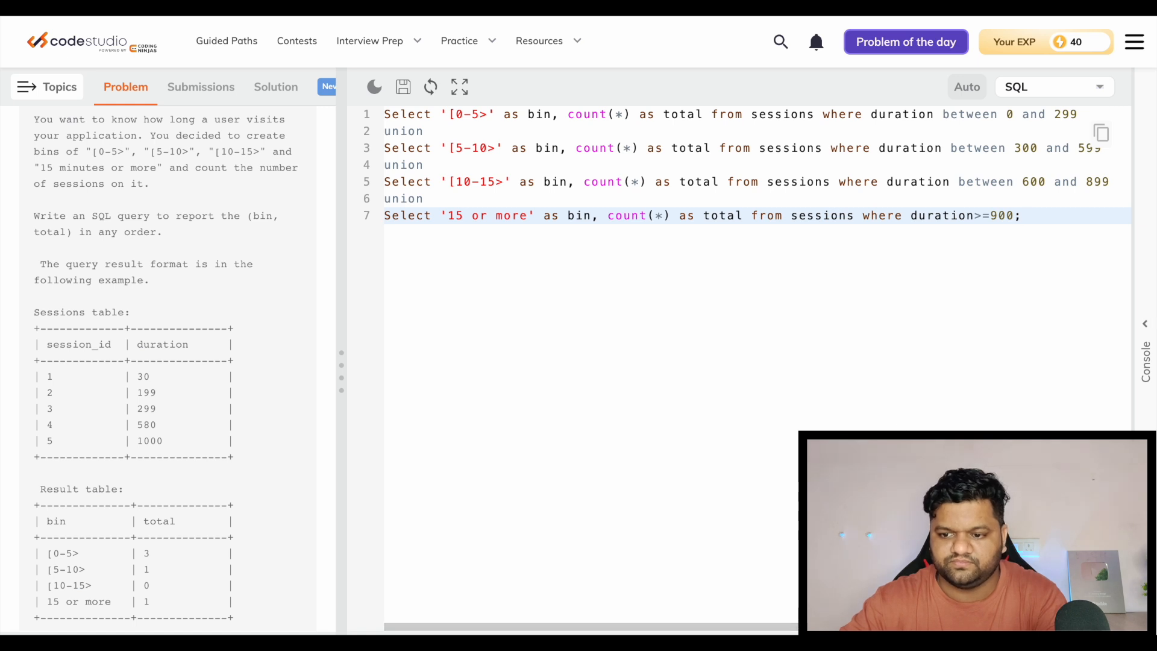
Run the unioned query, returning bins 15 or more 1, [5-10> 1, [0-5> 3, [10-15> 0
click(434, 87)
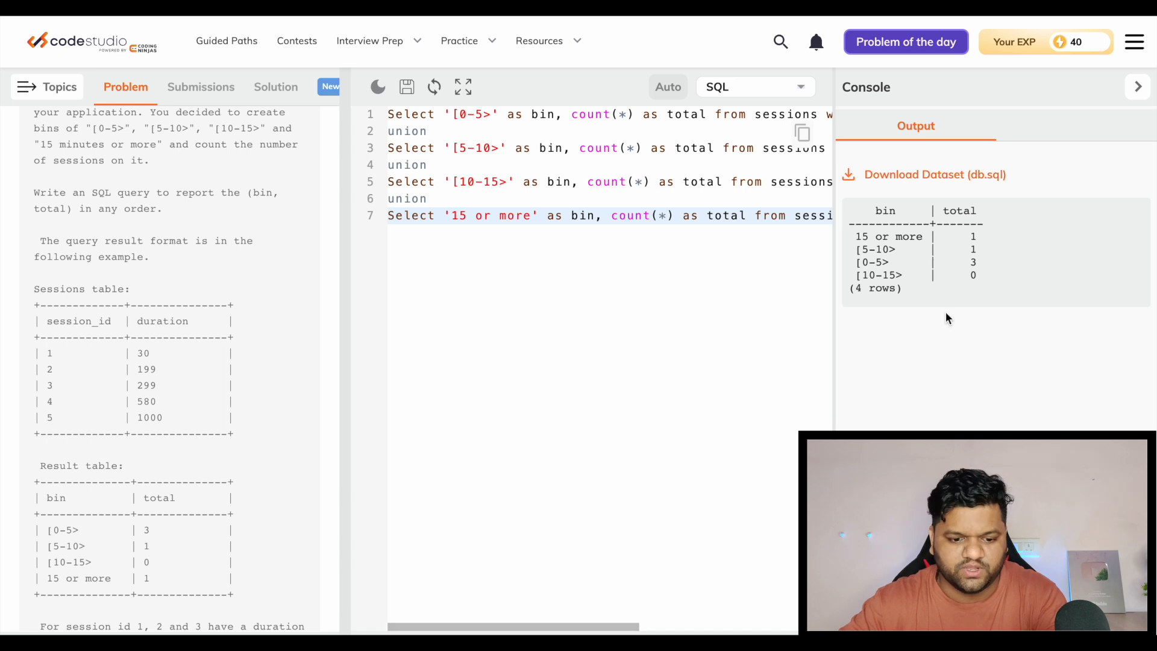
mouse_move(152, 583)
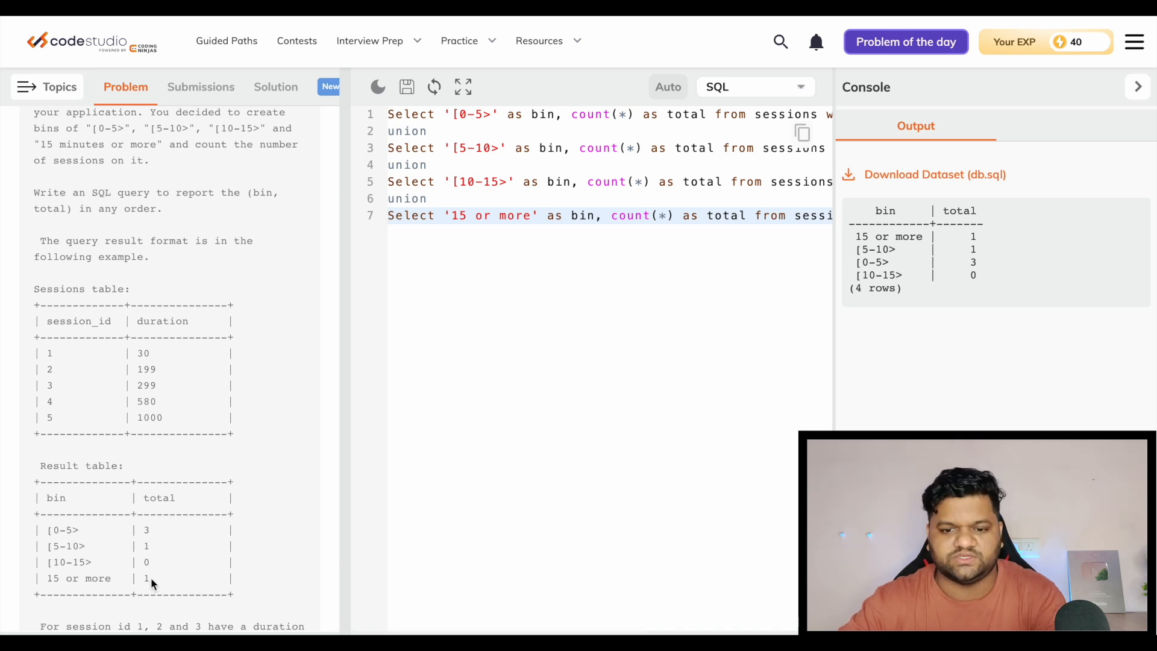